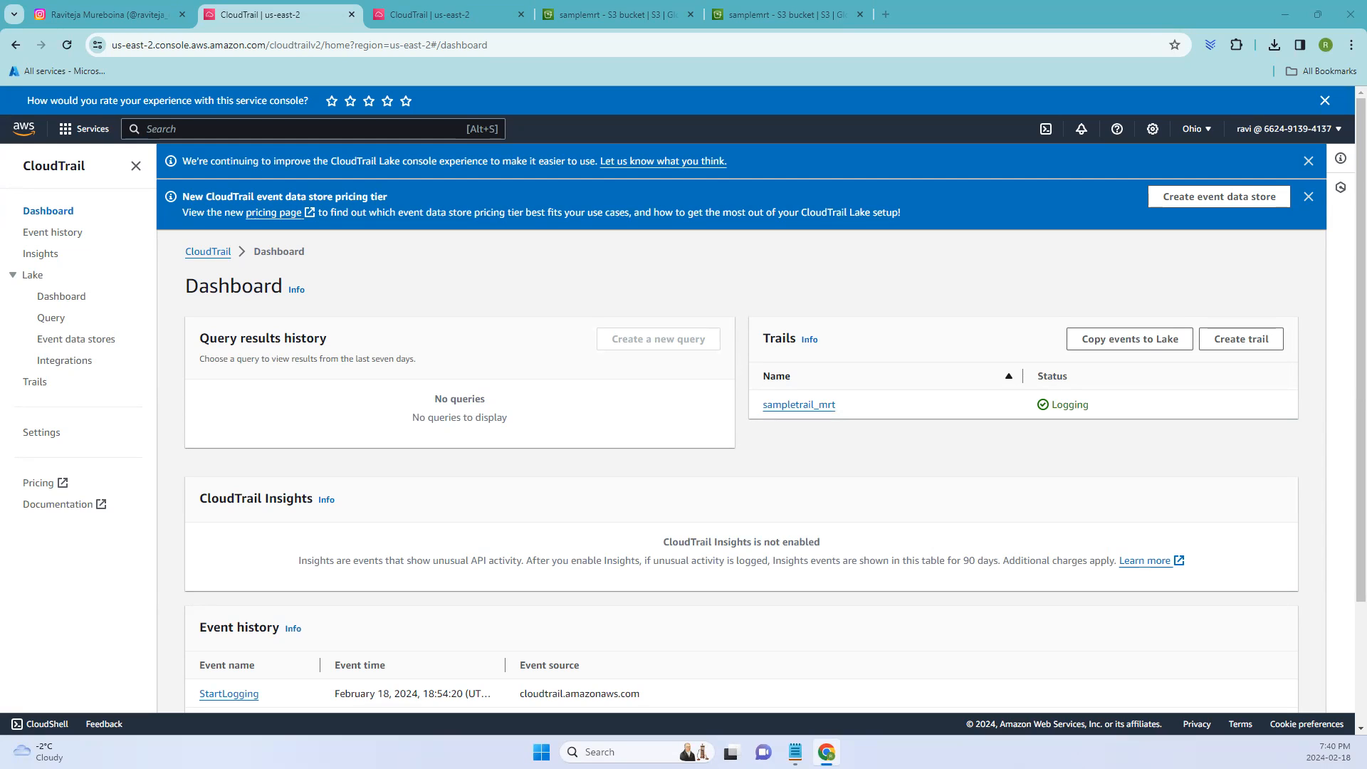
{"action": "mouse_move", "coordinate": [959, 223]}
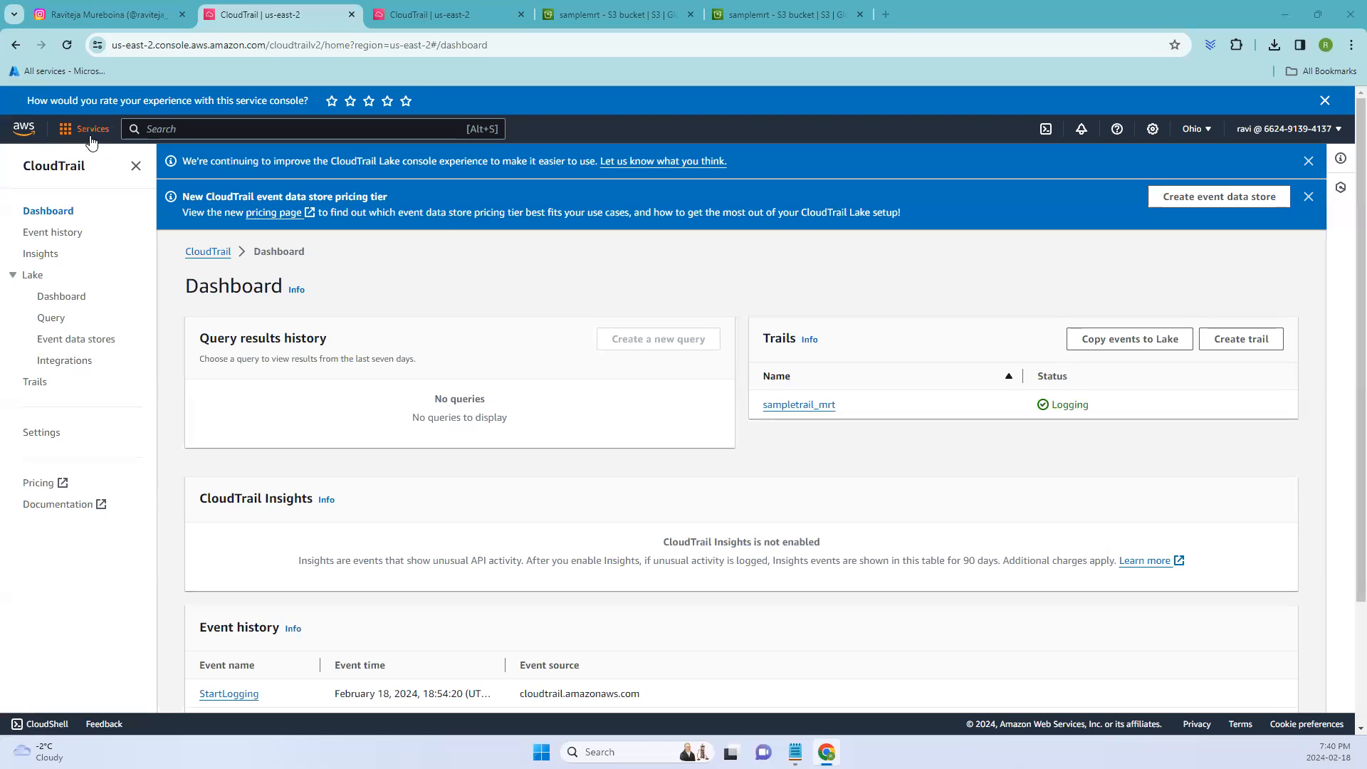
Go to CloudTrail from the services list, dismiss the Lake banners, and start a new trail
{"action": "left_click", "coordinate": [82, 128]}
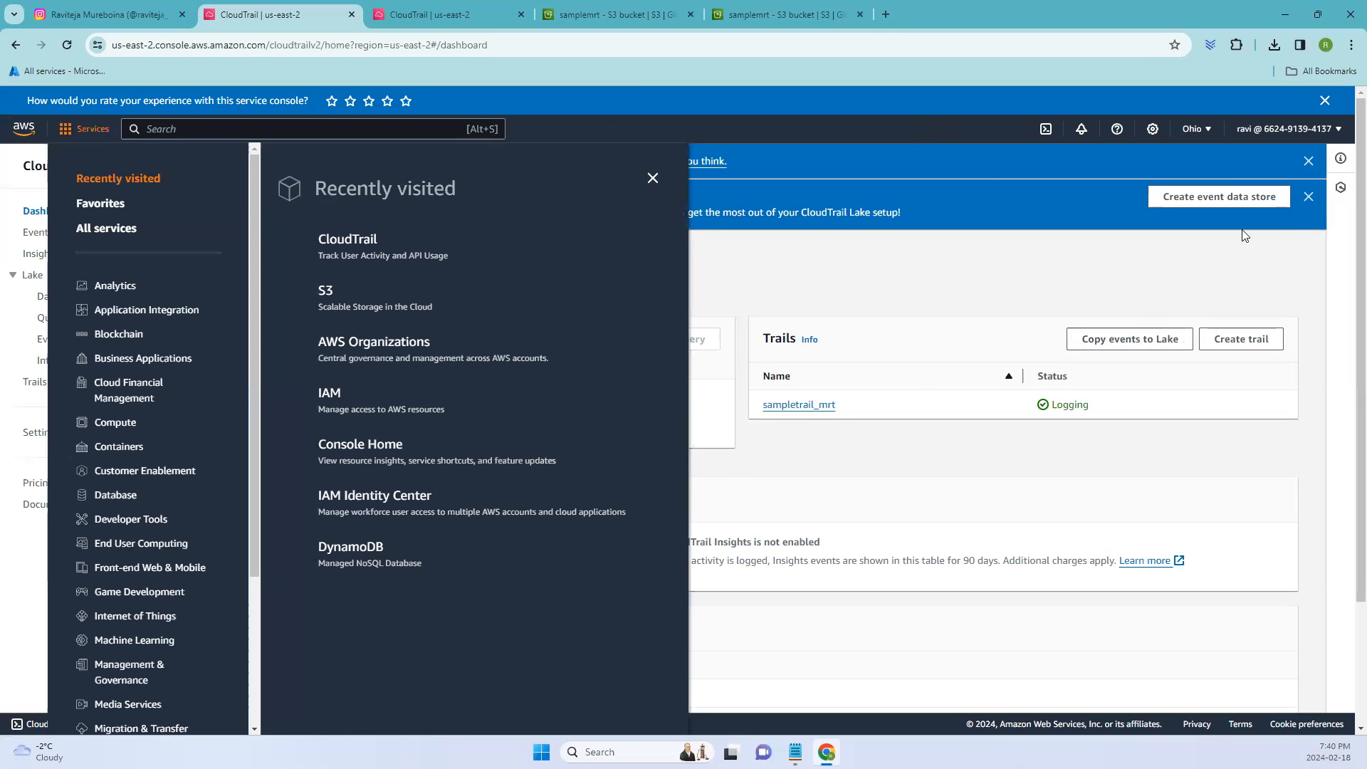
{"action": "scroll", "scroll_direction": "down", "scroll_amount": 3}
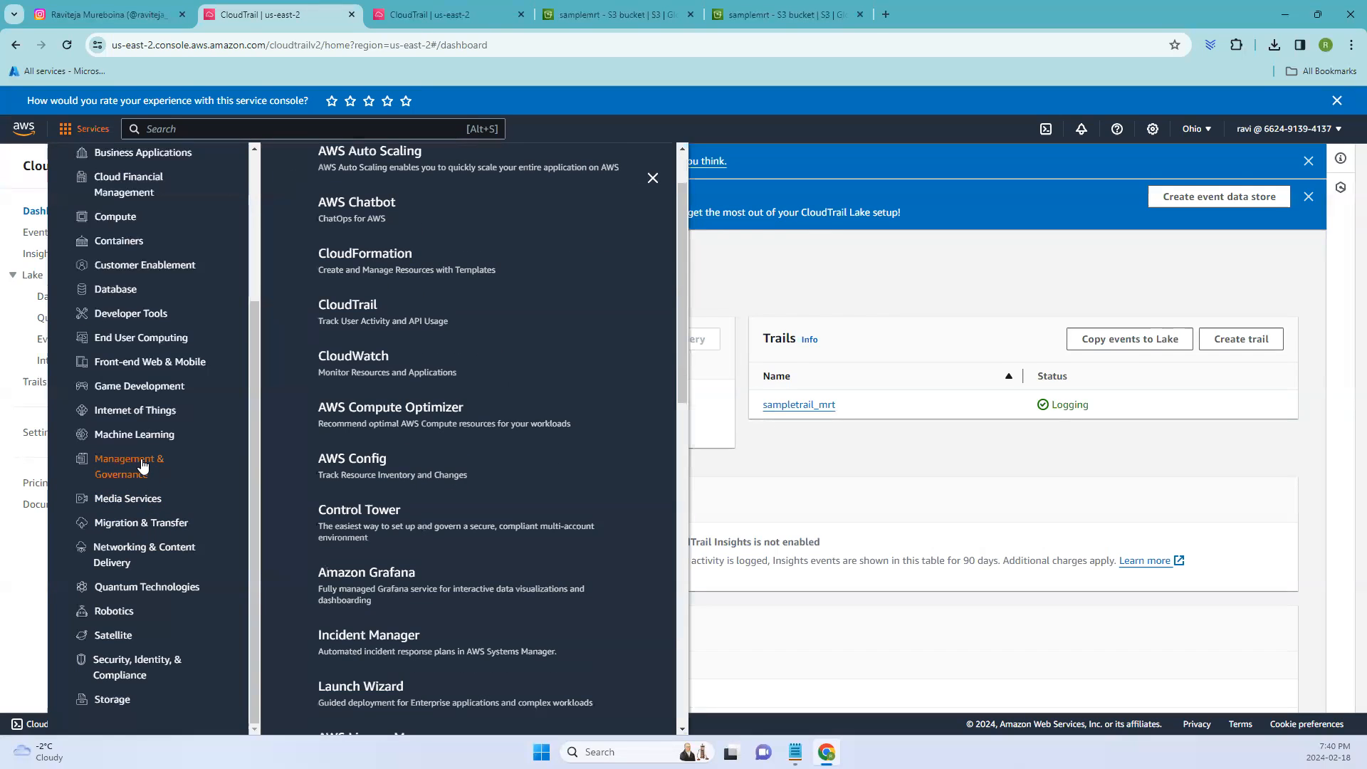
{"action": "mouse_move", "coordinate": [358, 365]}
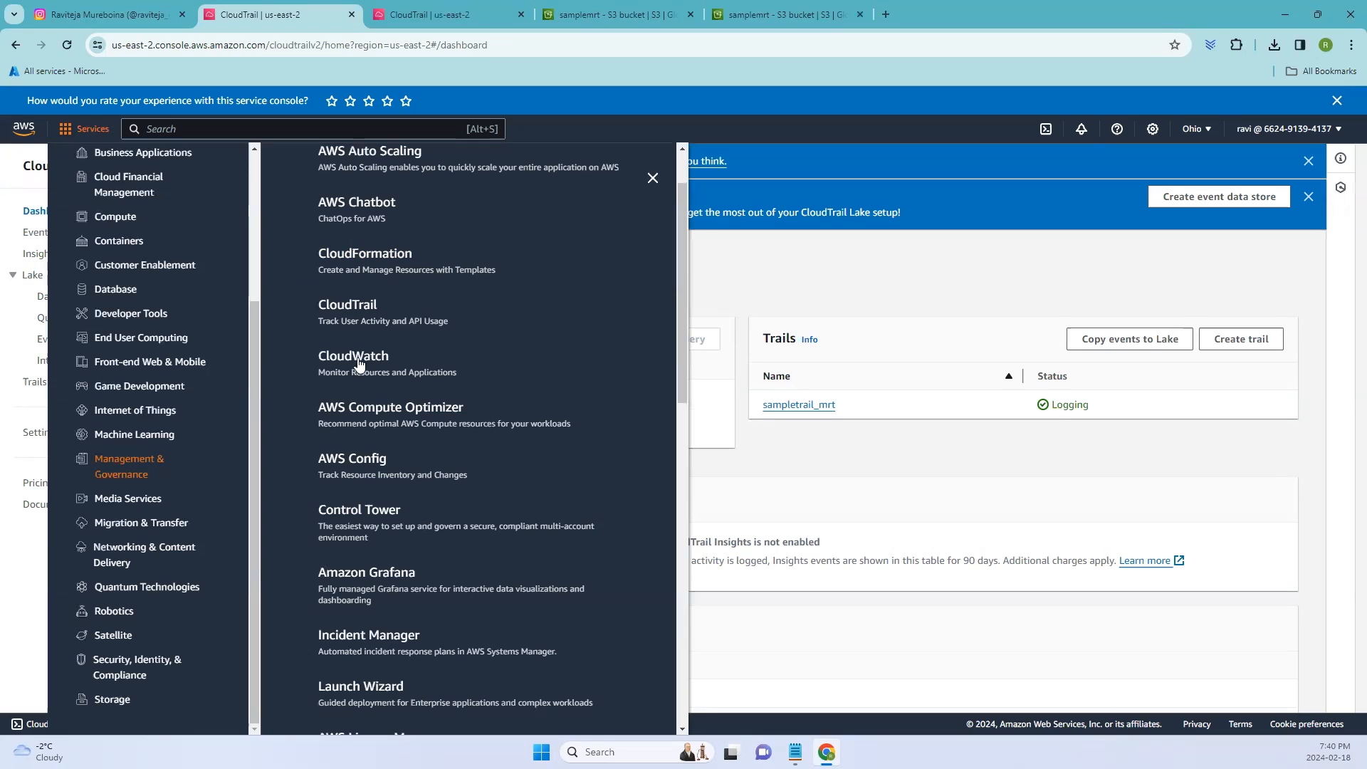
{"action": "mouse_move", "coordinate": [346, 304]}
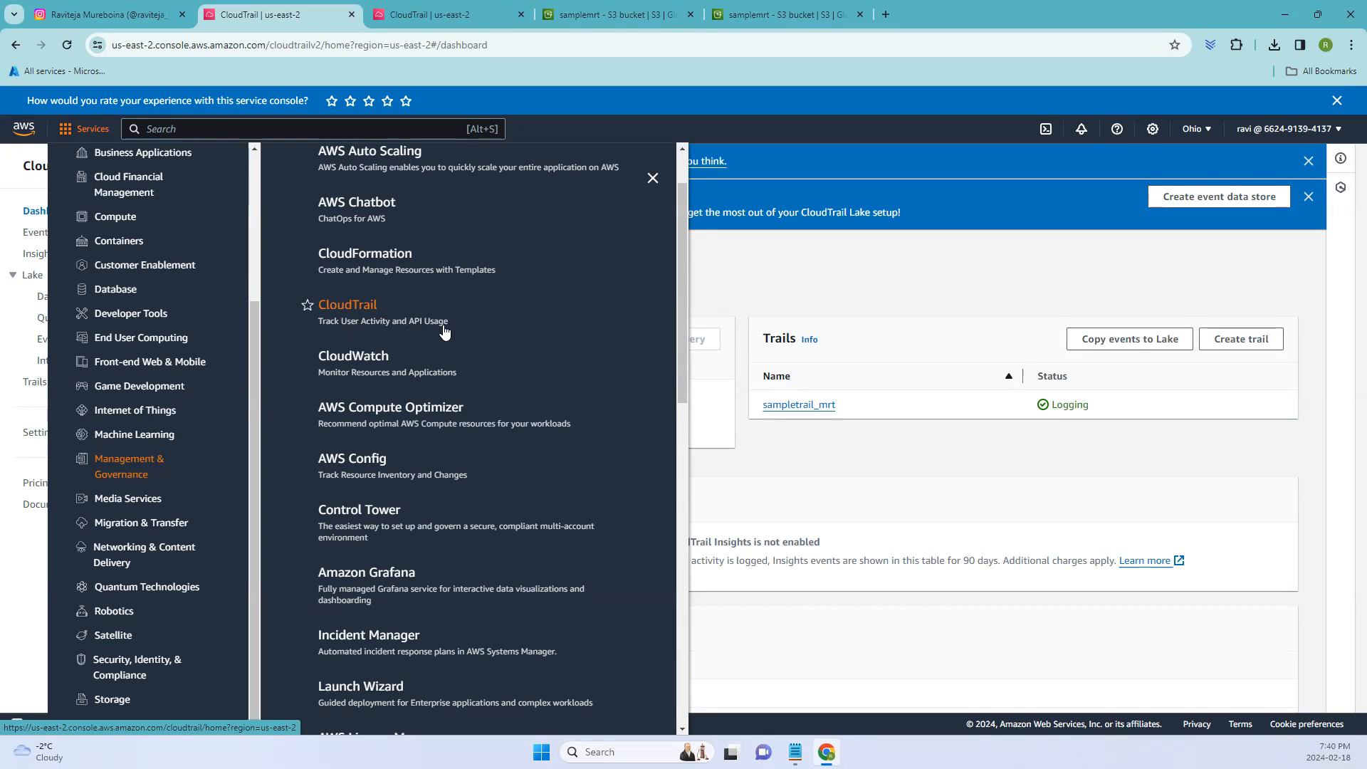
{"action": "left_click", "coordinate": [349, 303]}
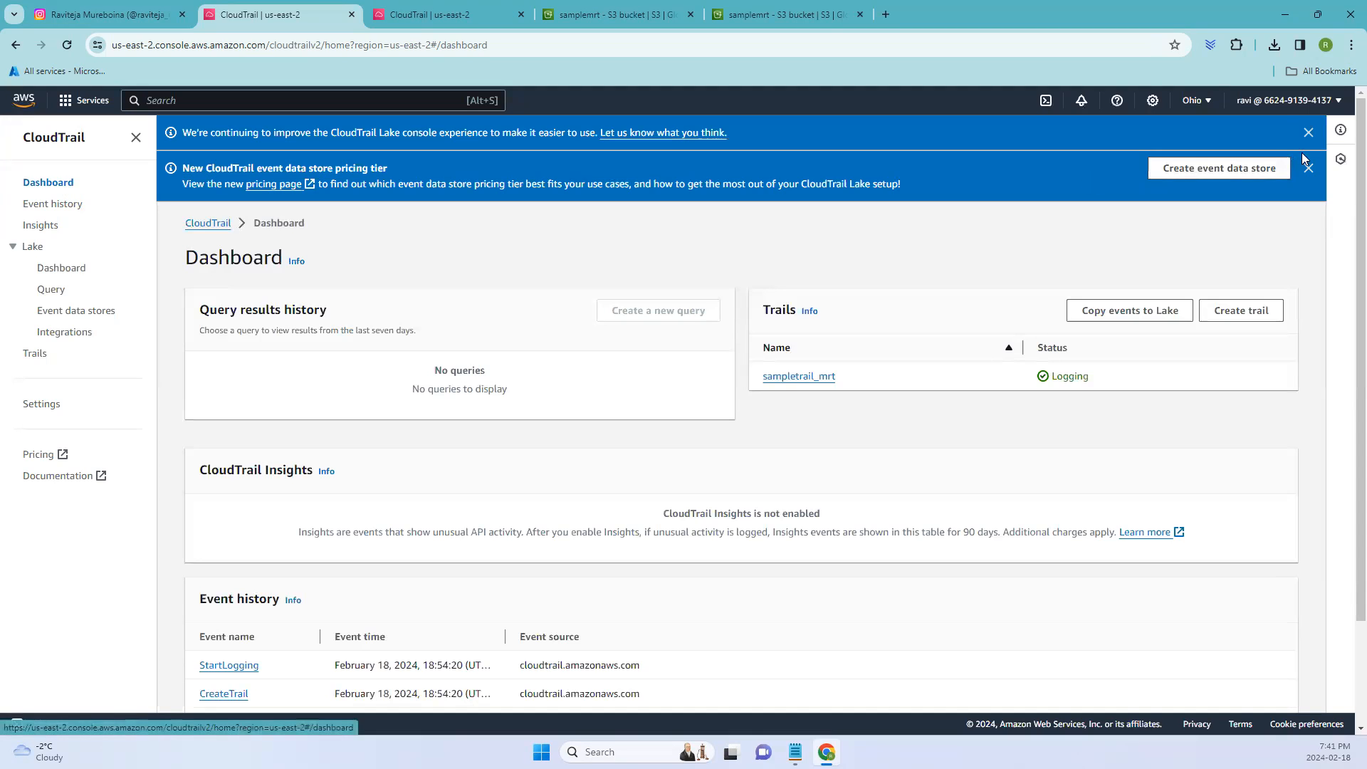
{"action": "left_click", "coordinate": [1309, 132]}
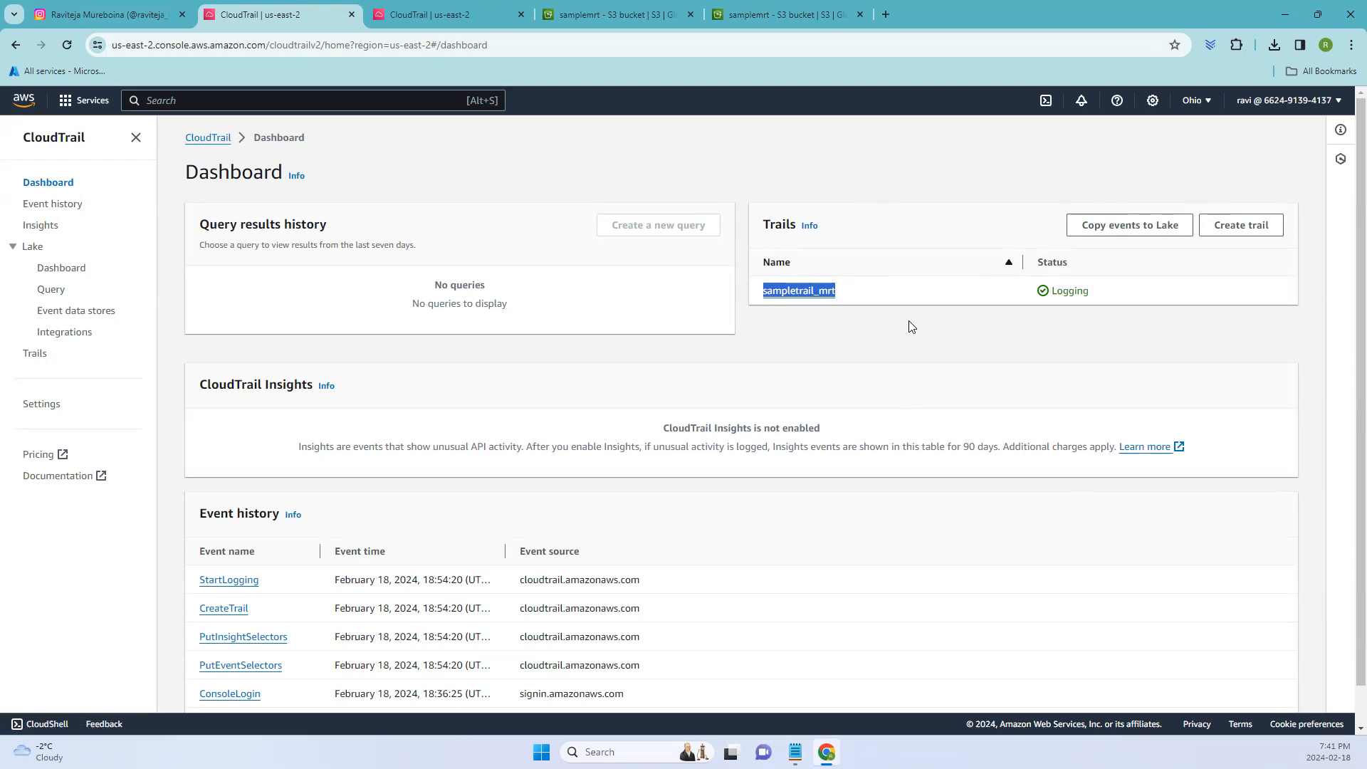
{"action": "mouse_move", "coordinate": [889, 234]}
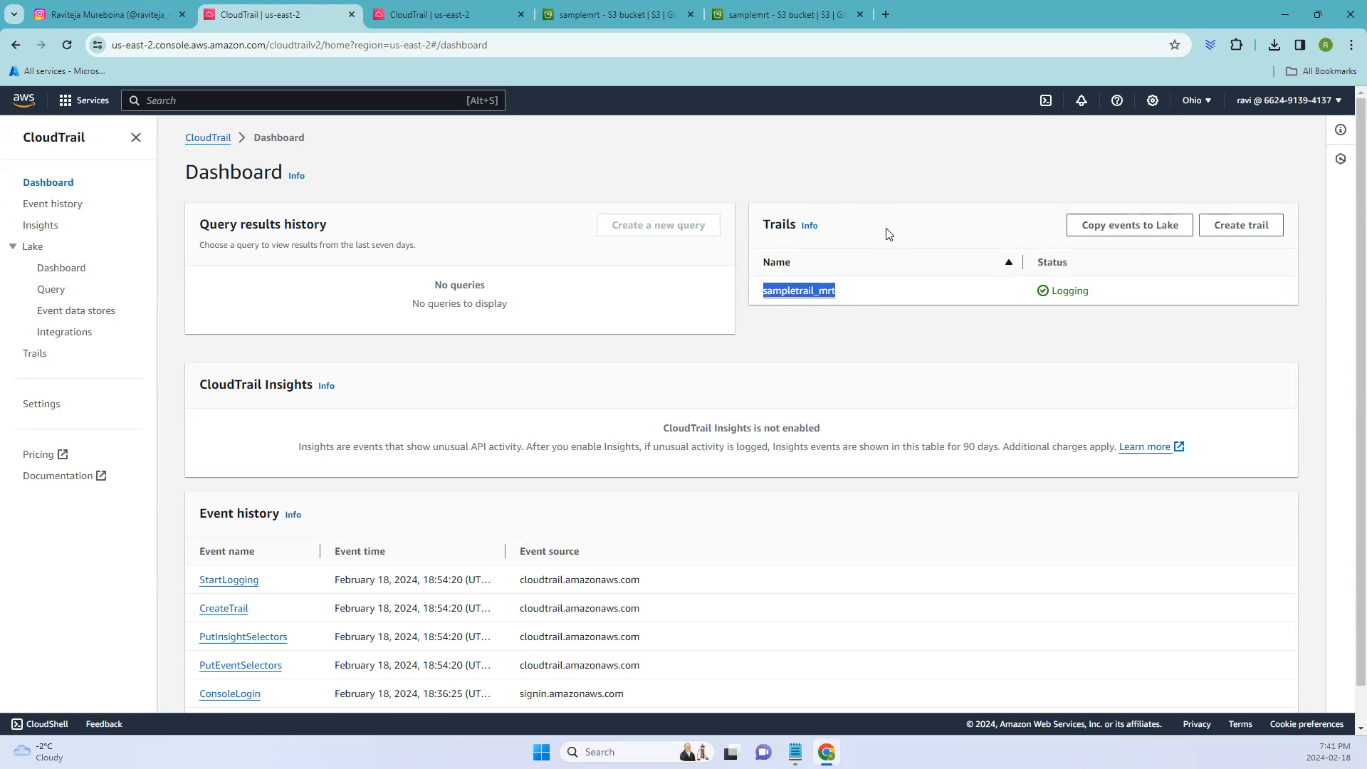
{"action": "left_click", "coordinate": [1240, 225]}
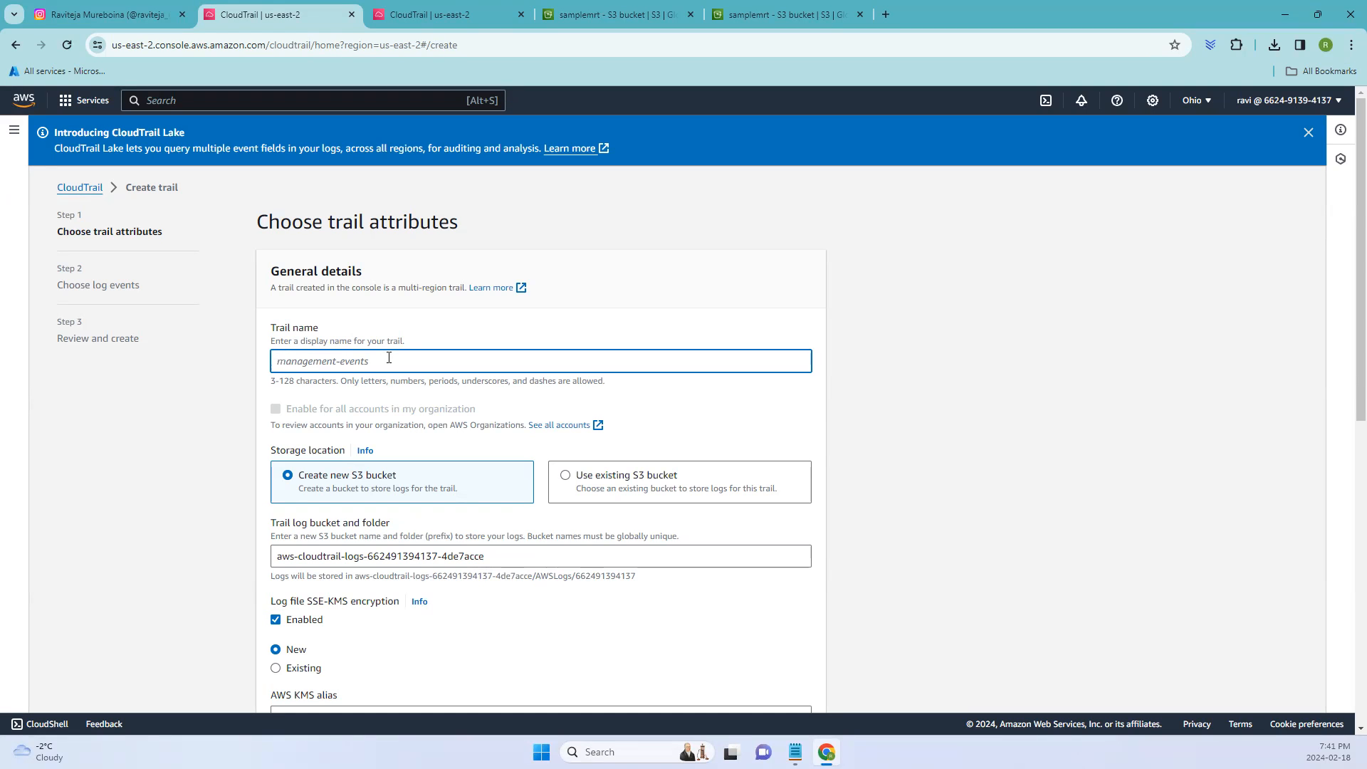
Enter Samplemrt3 as the trail name on the attributes step
{"action": "type", "text": "S"}
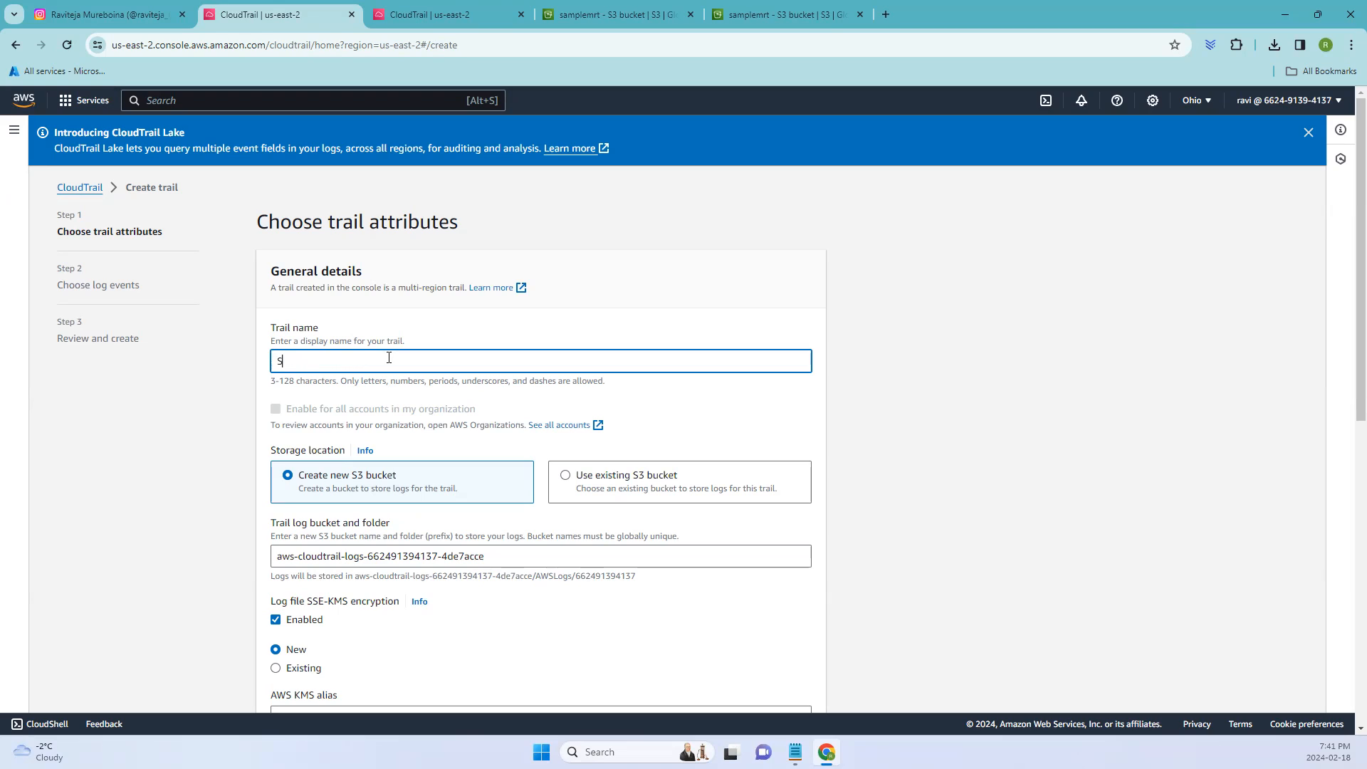
{"action": "type", "text": "amplemrt3"}
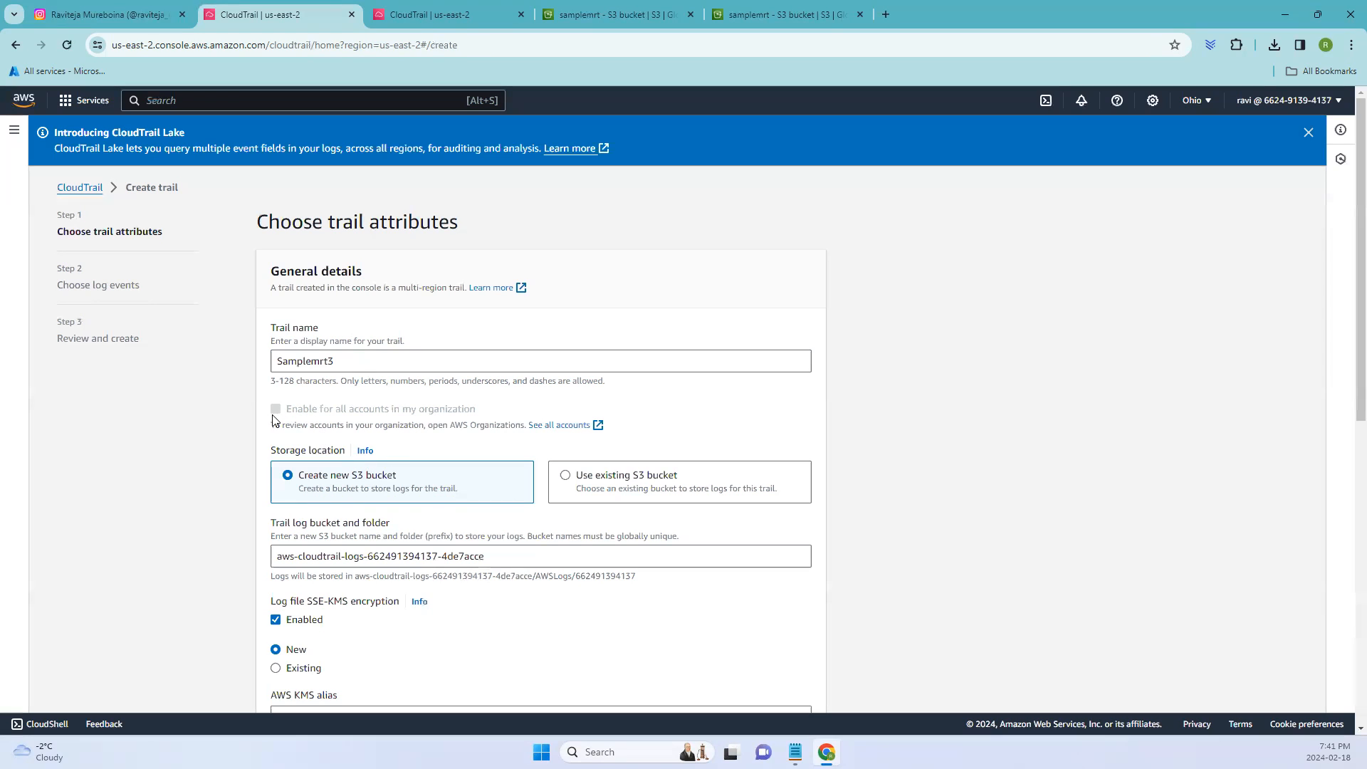
{"action": "double_click", "coordinate": [330, 408]}
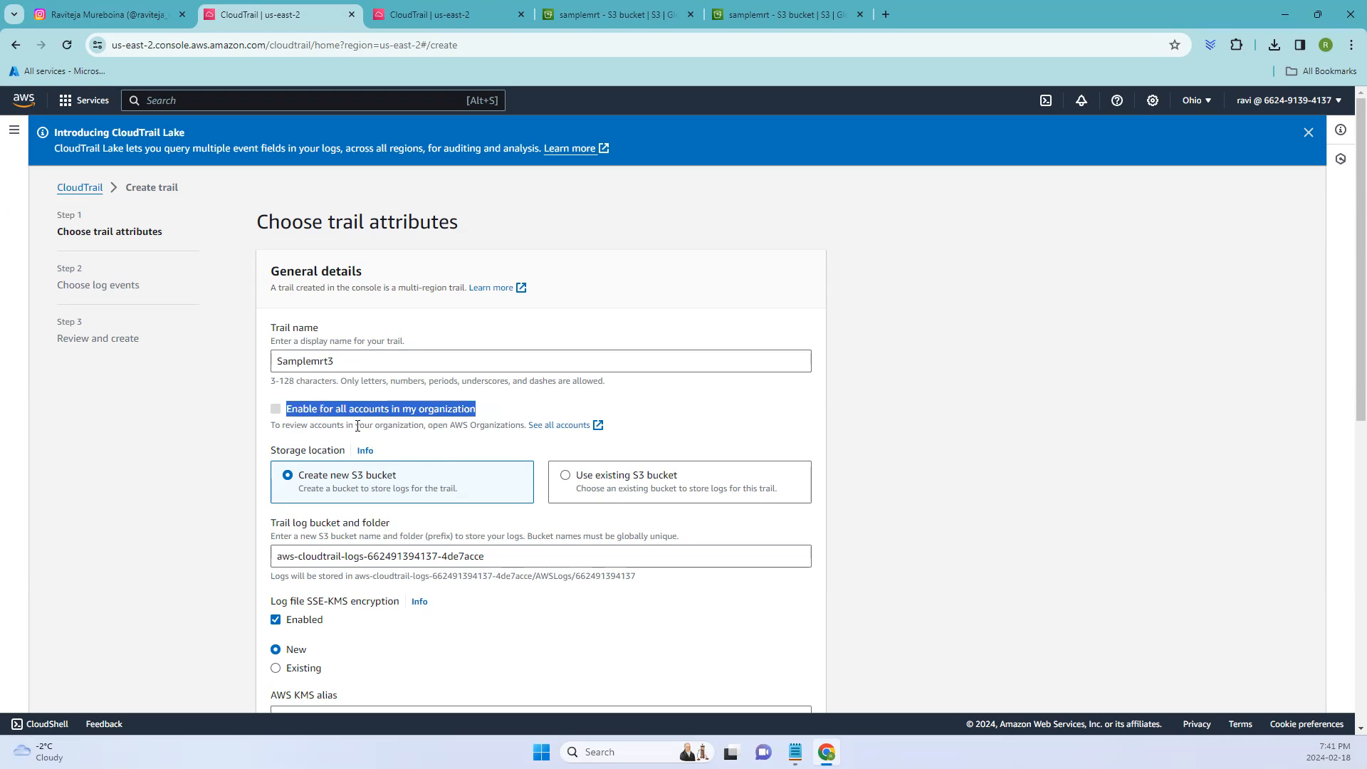
{"action": "scroll", "scroll_direction": "down", "scroll_amount": 3}
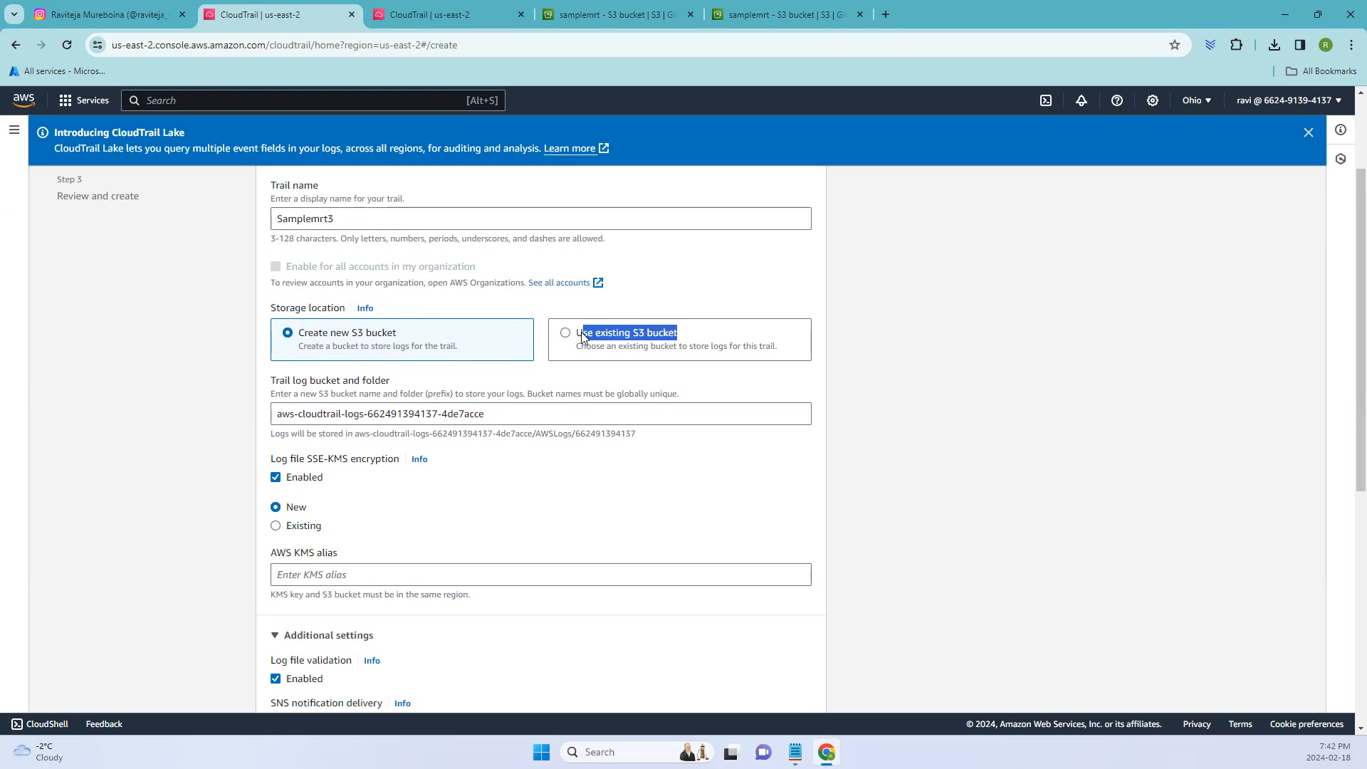
Select the existing S3 bucket samplemrt as the trail's log destination
{"action": "left_click", "coordinate": [565, 332]}
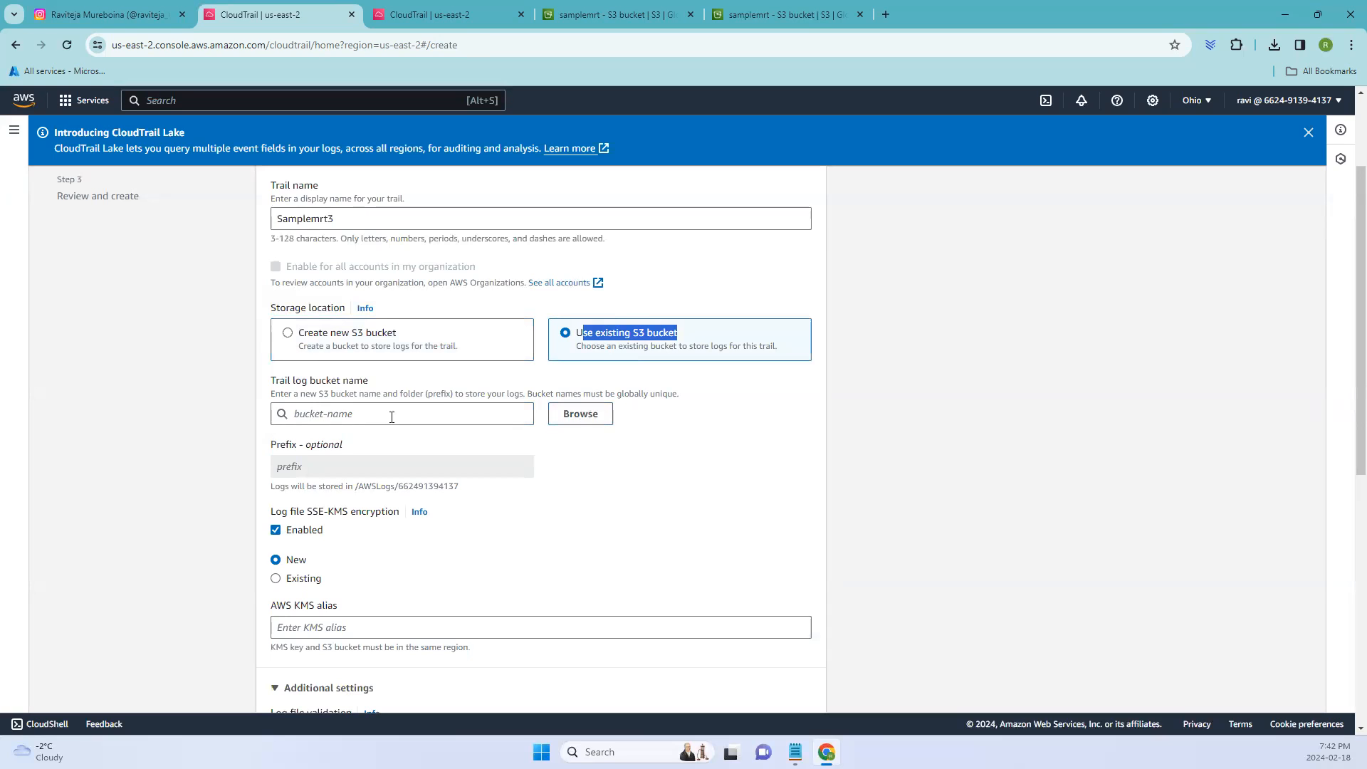
{"action": "left_click", "coordinate": [579, 413]}
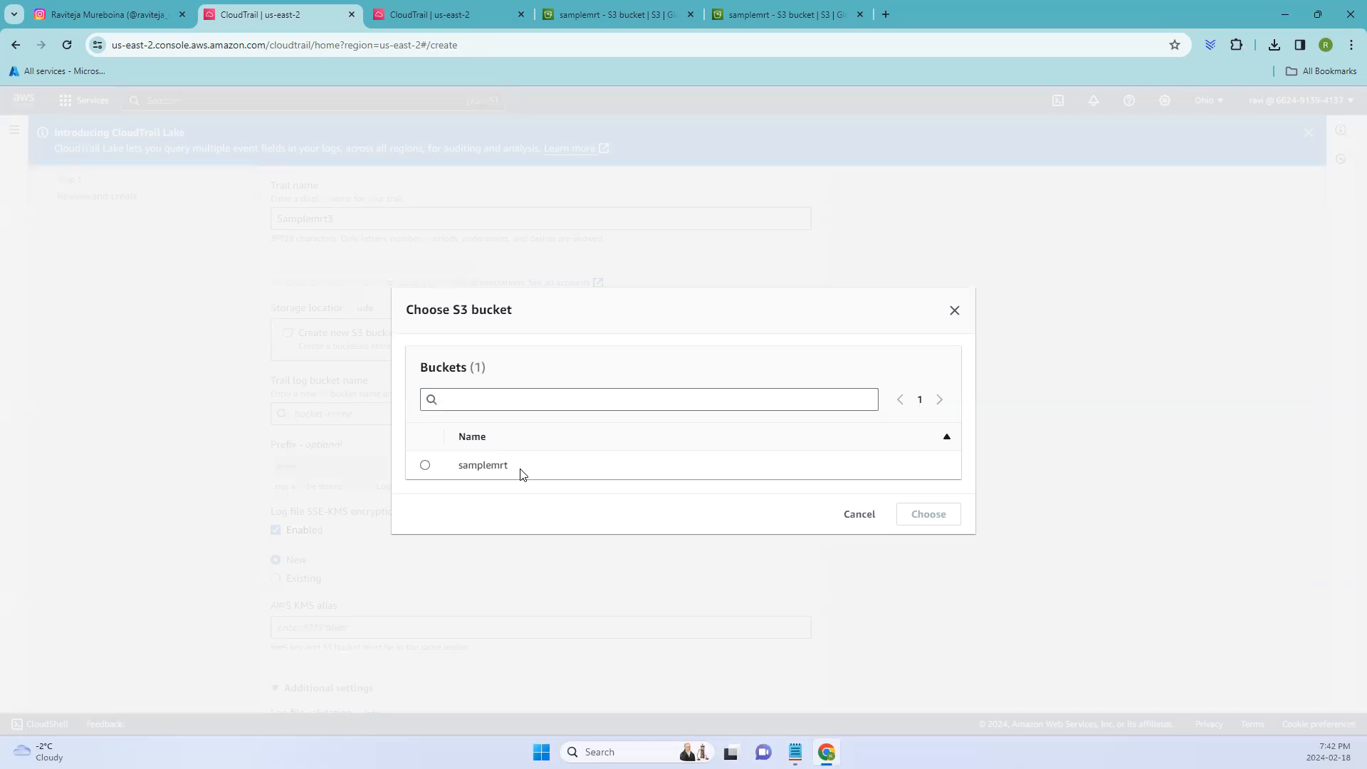
{"action": "double_click", "coordinate": [482, 465]}
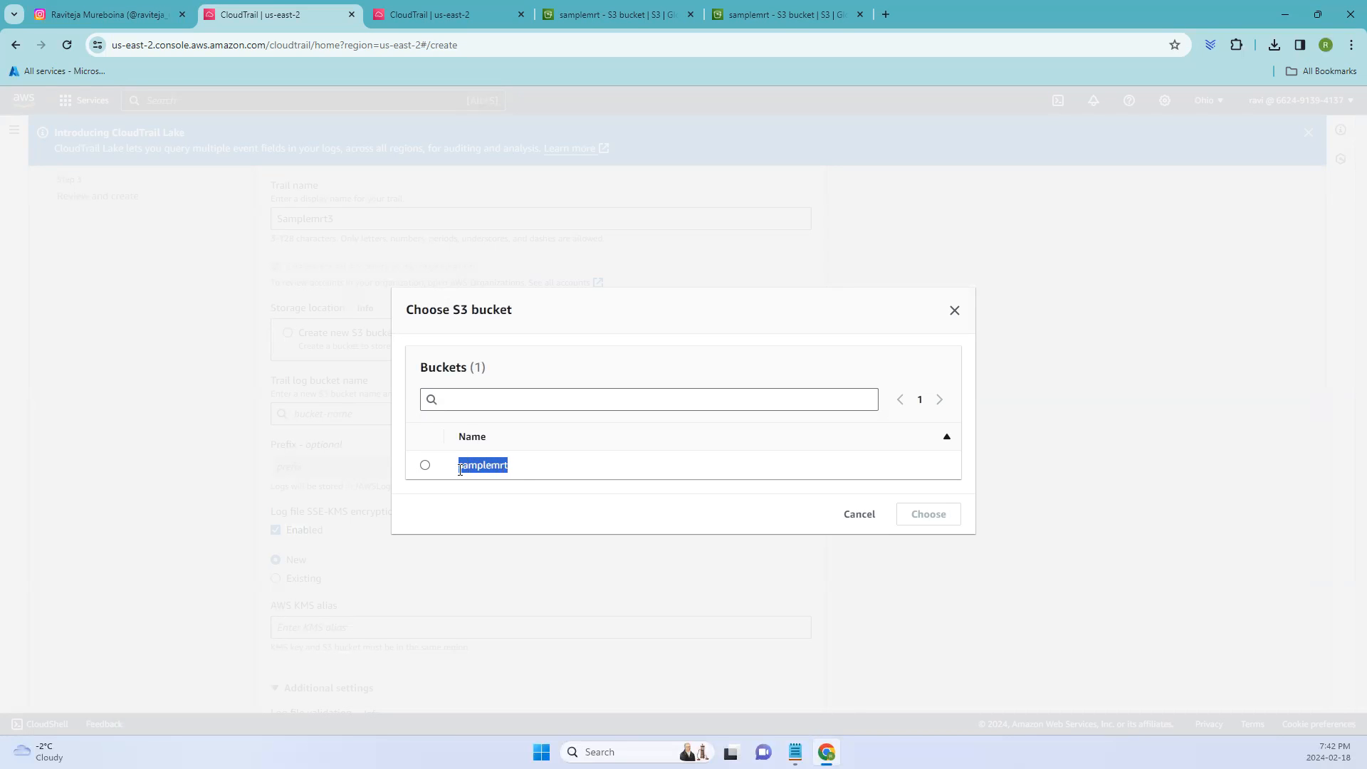
{"action": "left_click", "coordinate": [425, 465]}
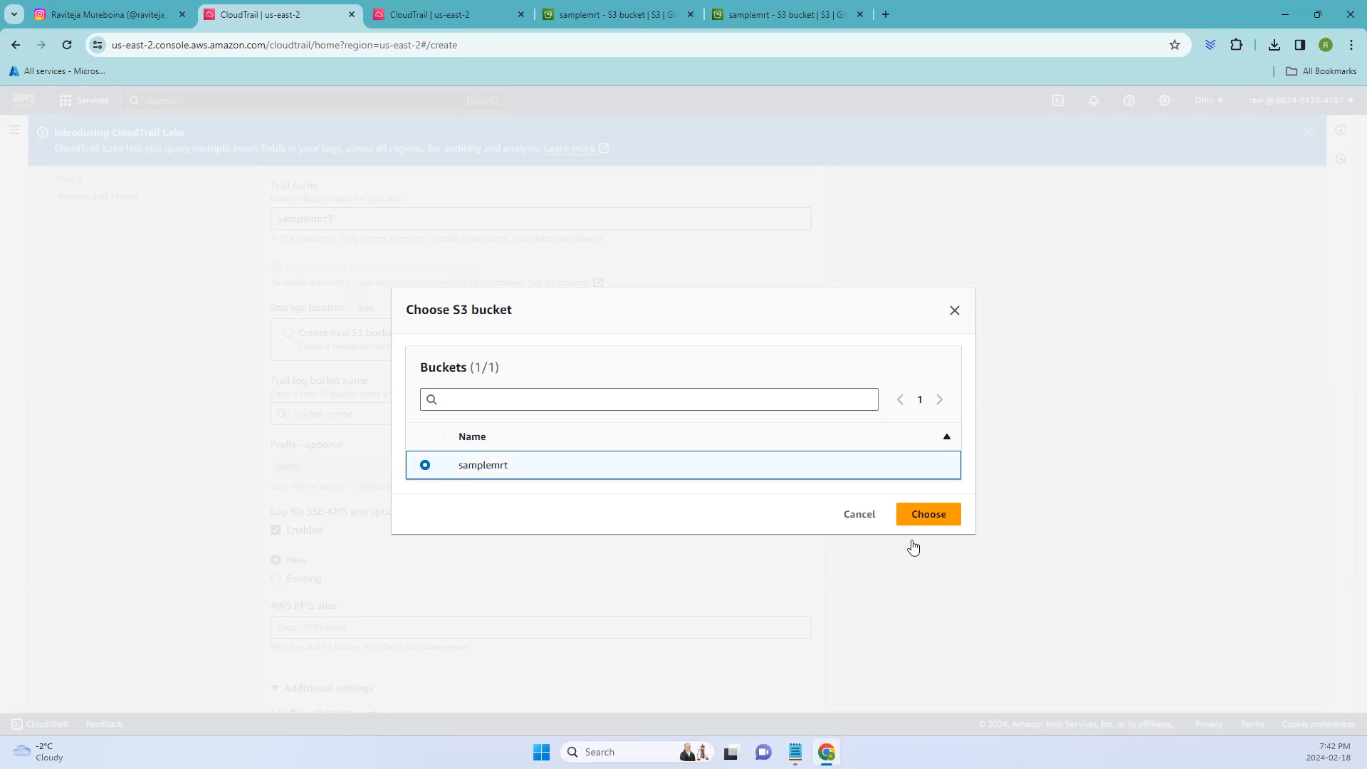
{"action": "left_click", "coordinate": [927, 513]}
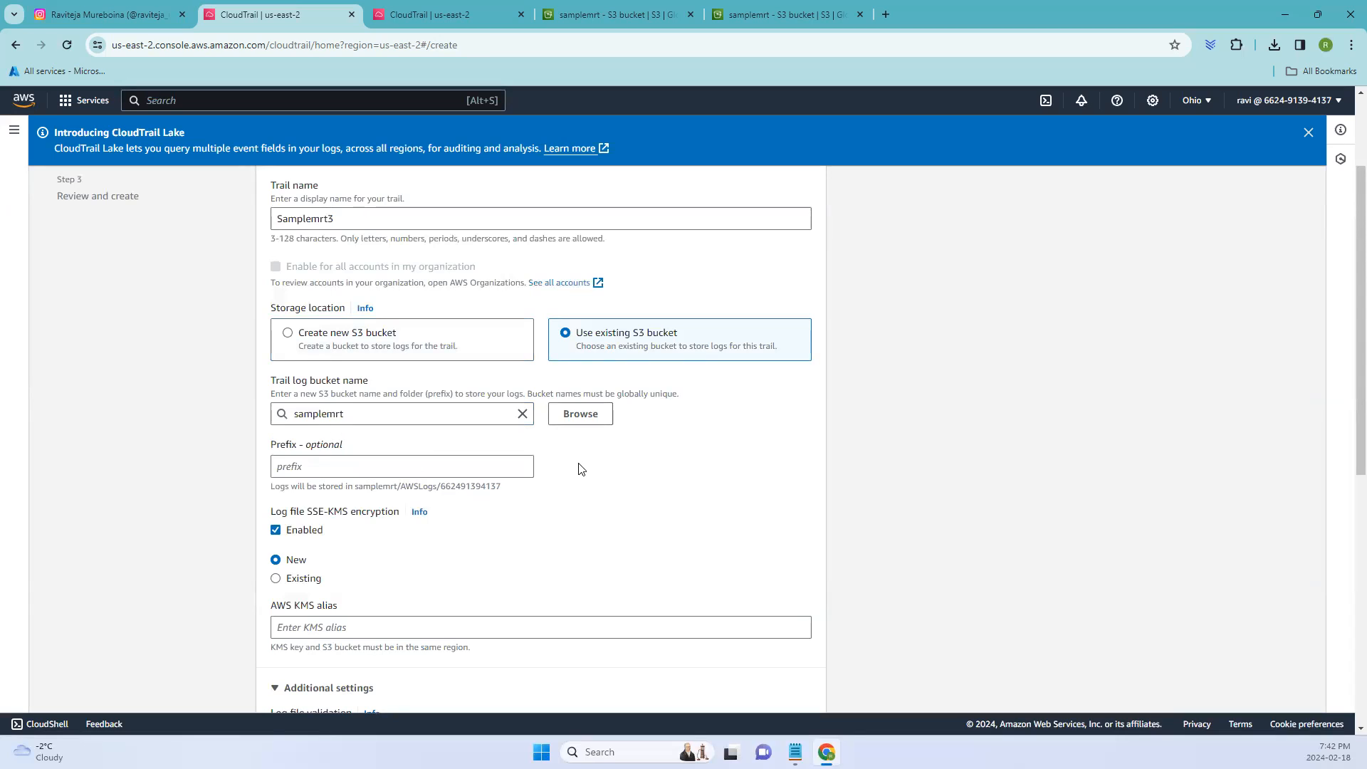
{"action": "scroll", "scroll_direction": "down", "scroll_amount": 3}
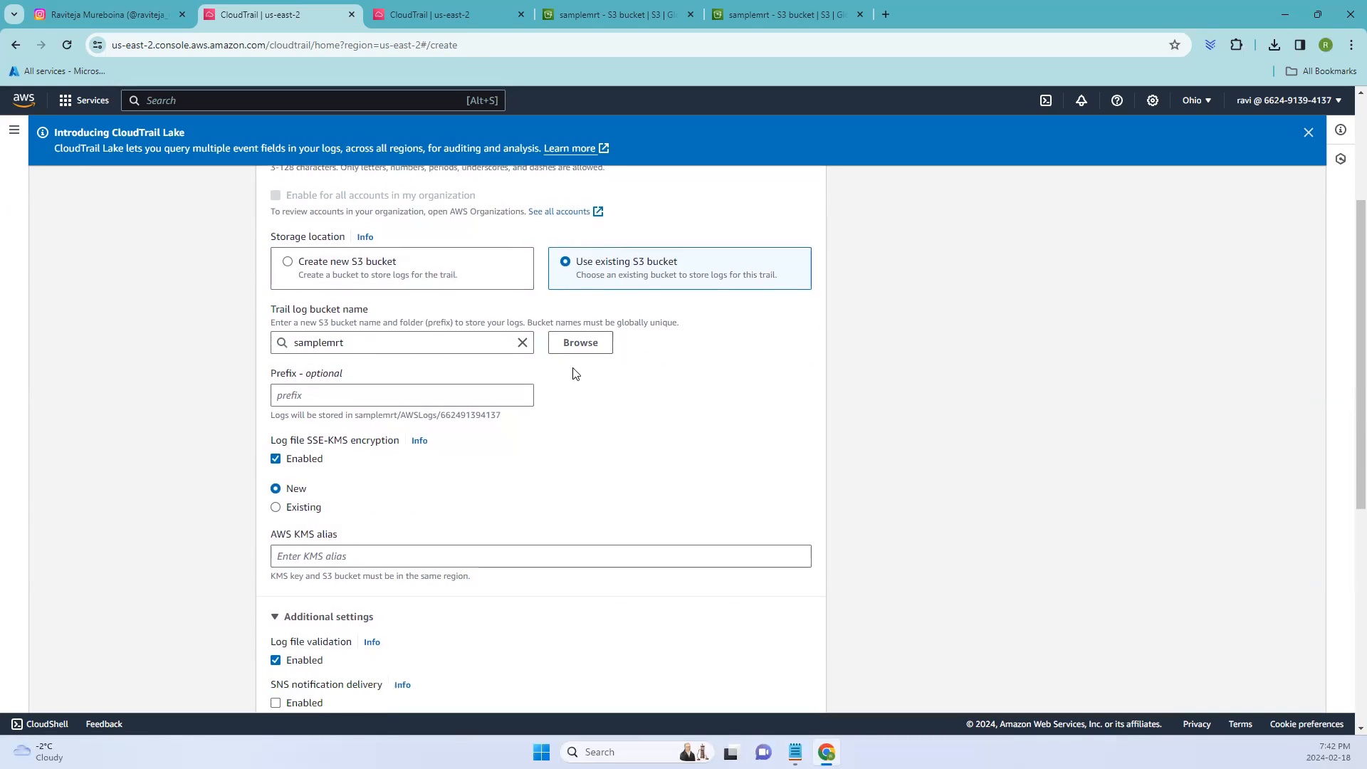
Switch log storage to a new S3 bucket and set the KMS alias to mrt
{"action": "left_click", "coordinate": [287, 261]}
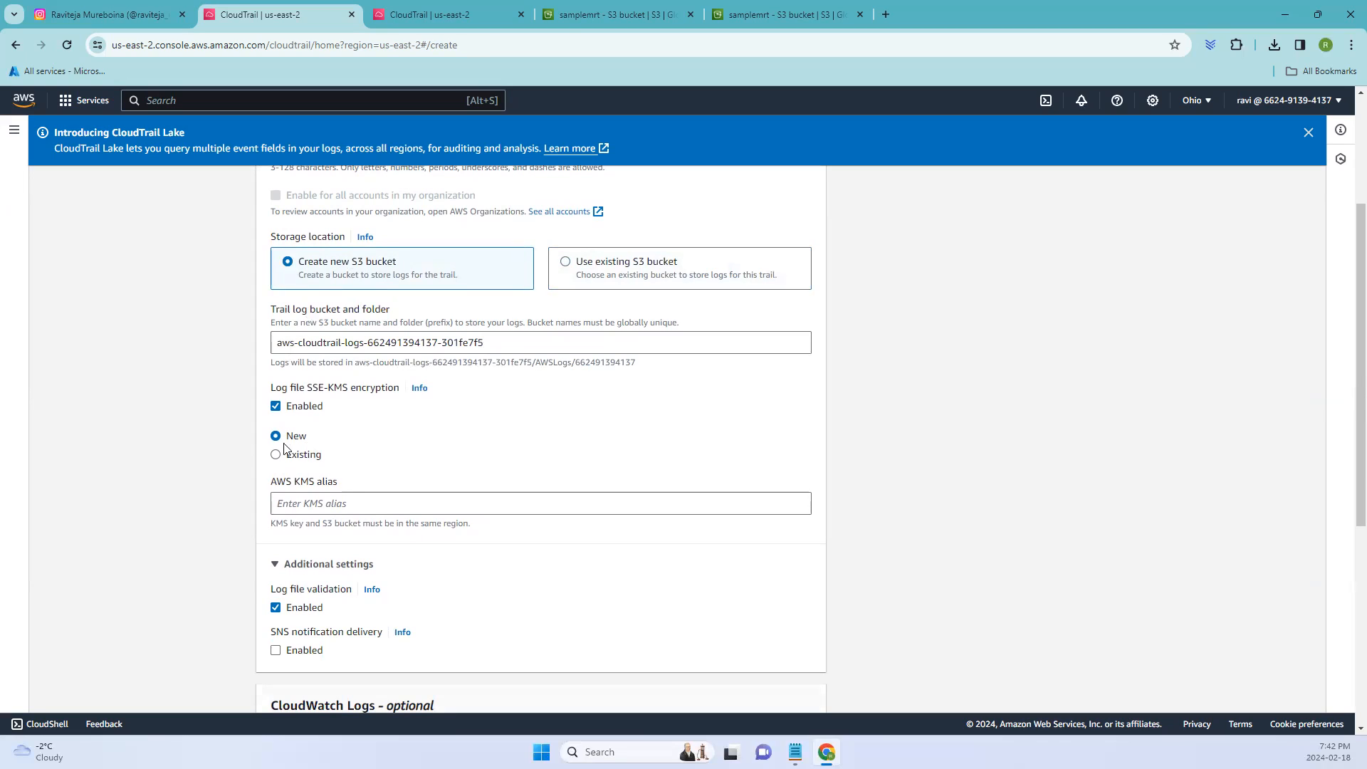
{"action": "left_click", "coordinate": [539, 503]}
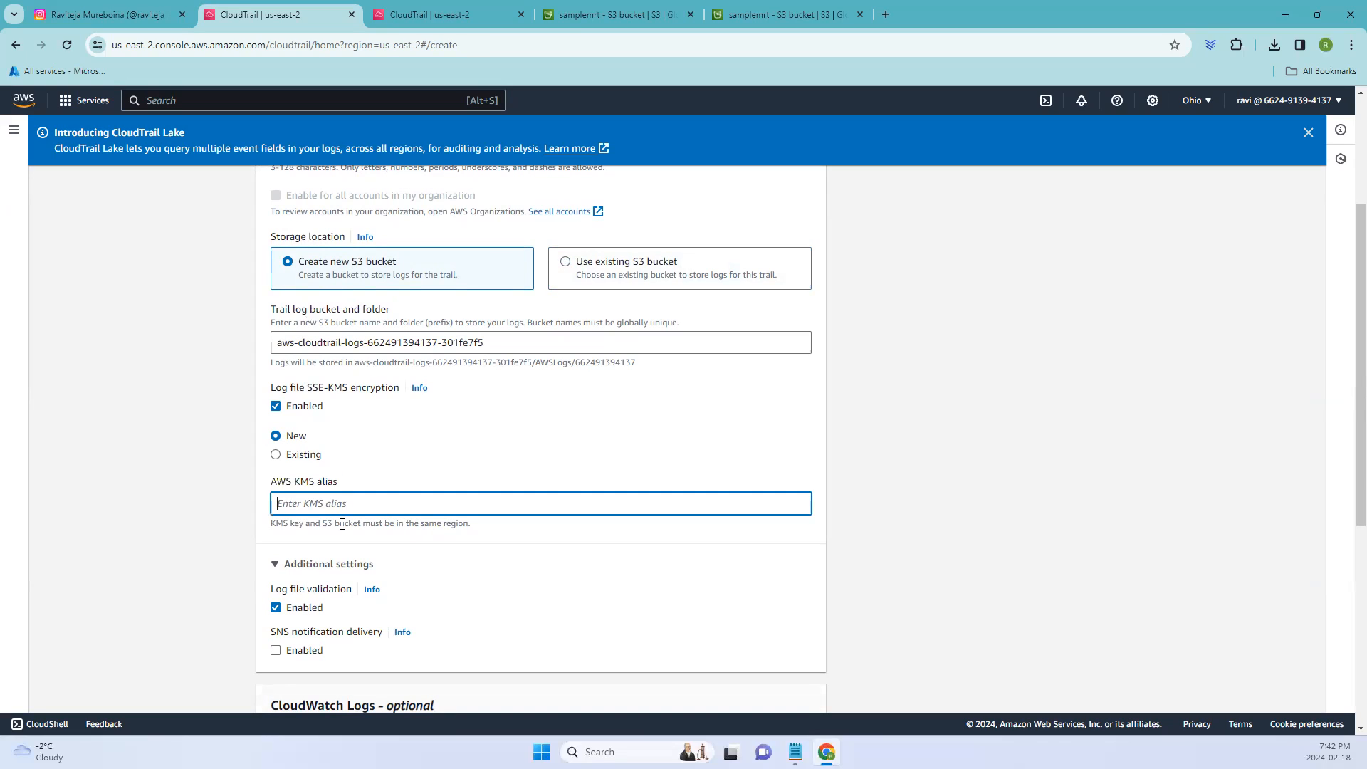
{"action": "type", "text": "mrt"}
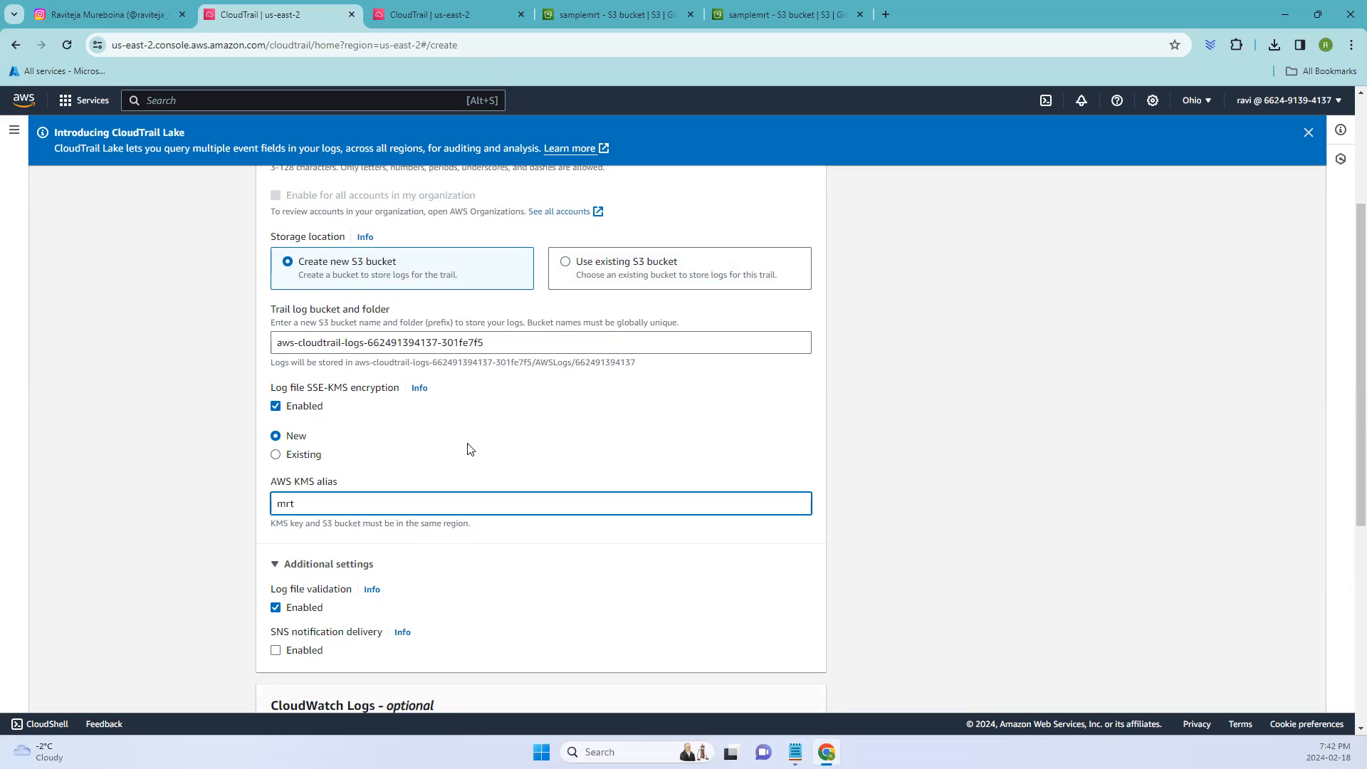
{"action": "scroll", "scroll_direction": "down", "scroll_amount": 3}
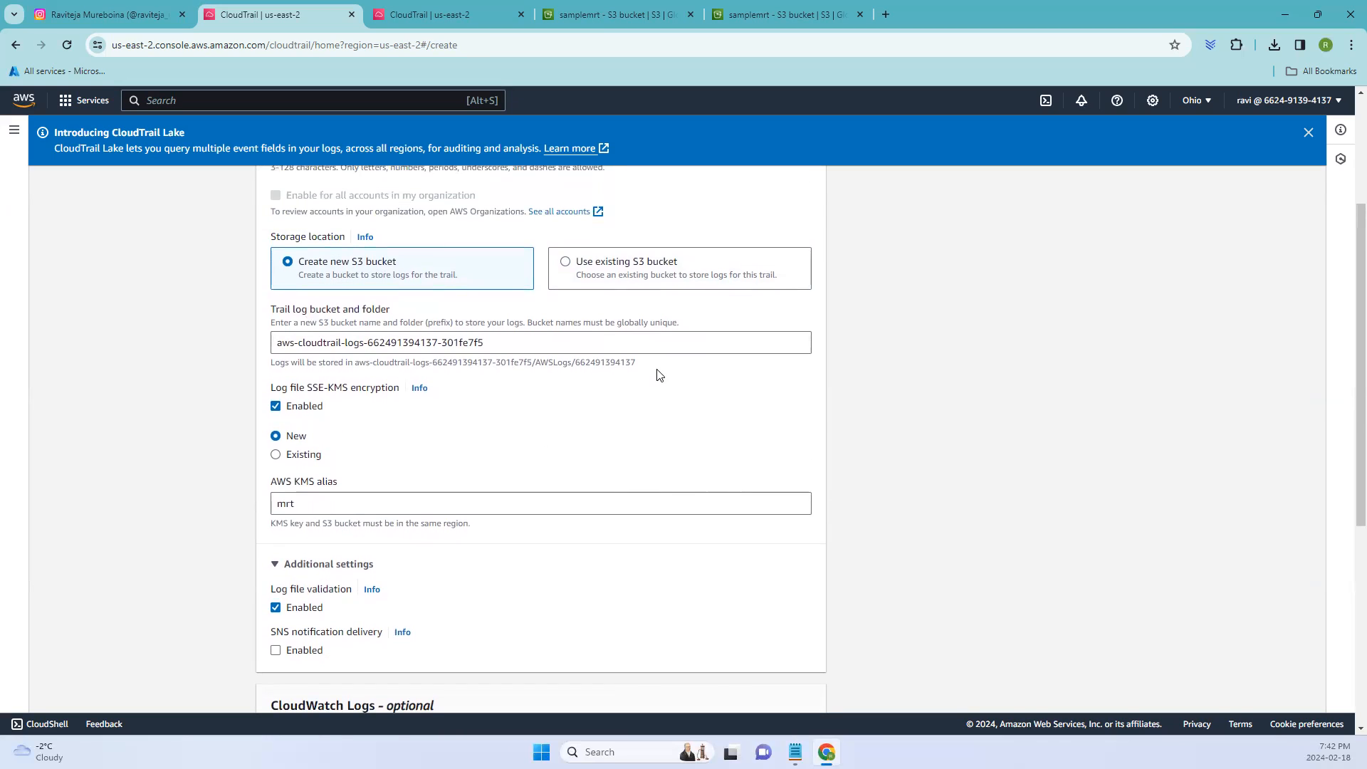
{"action": "left_click", "coordinate": [445, 15]}
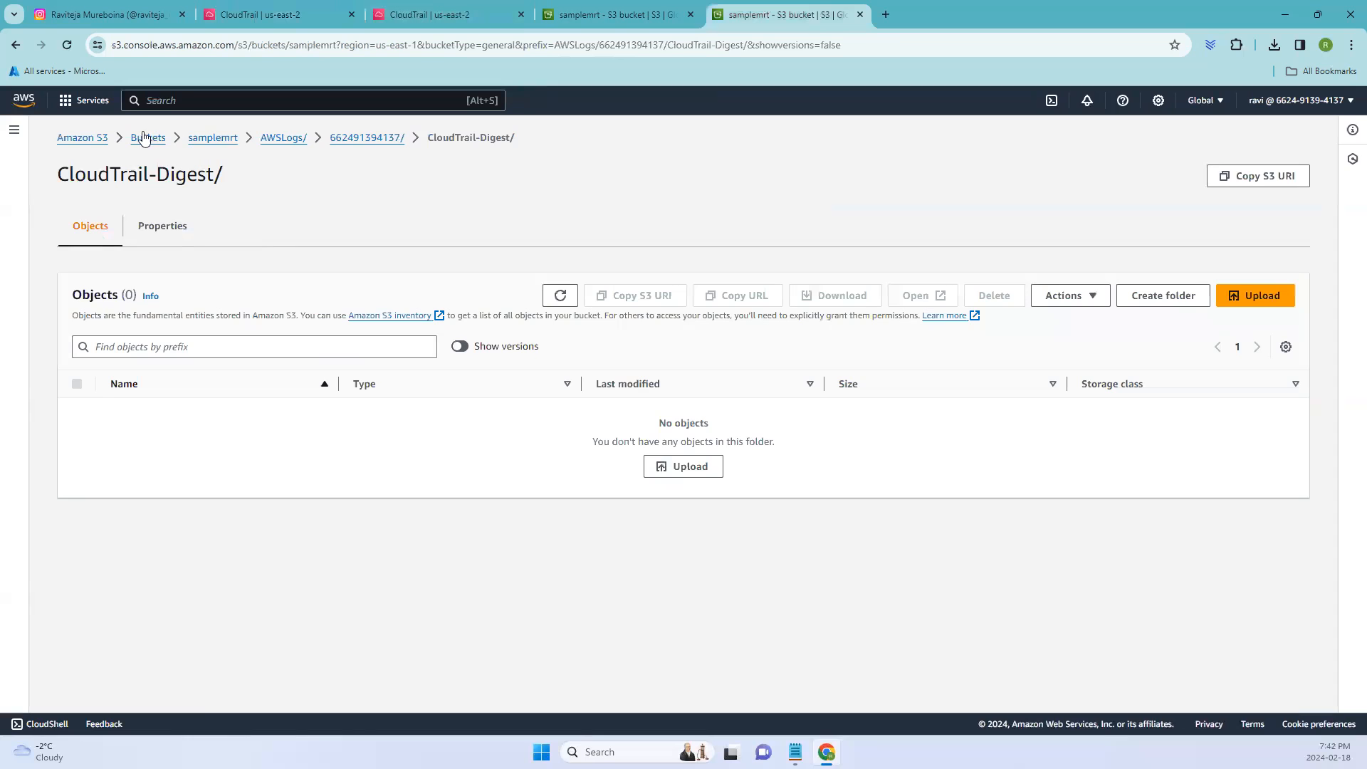
Leave the empty CloudTrail-Digest folder for the general purpose buckets list
{"action": "left_click", "coordinate": [148, 137]}
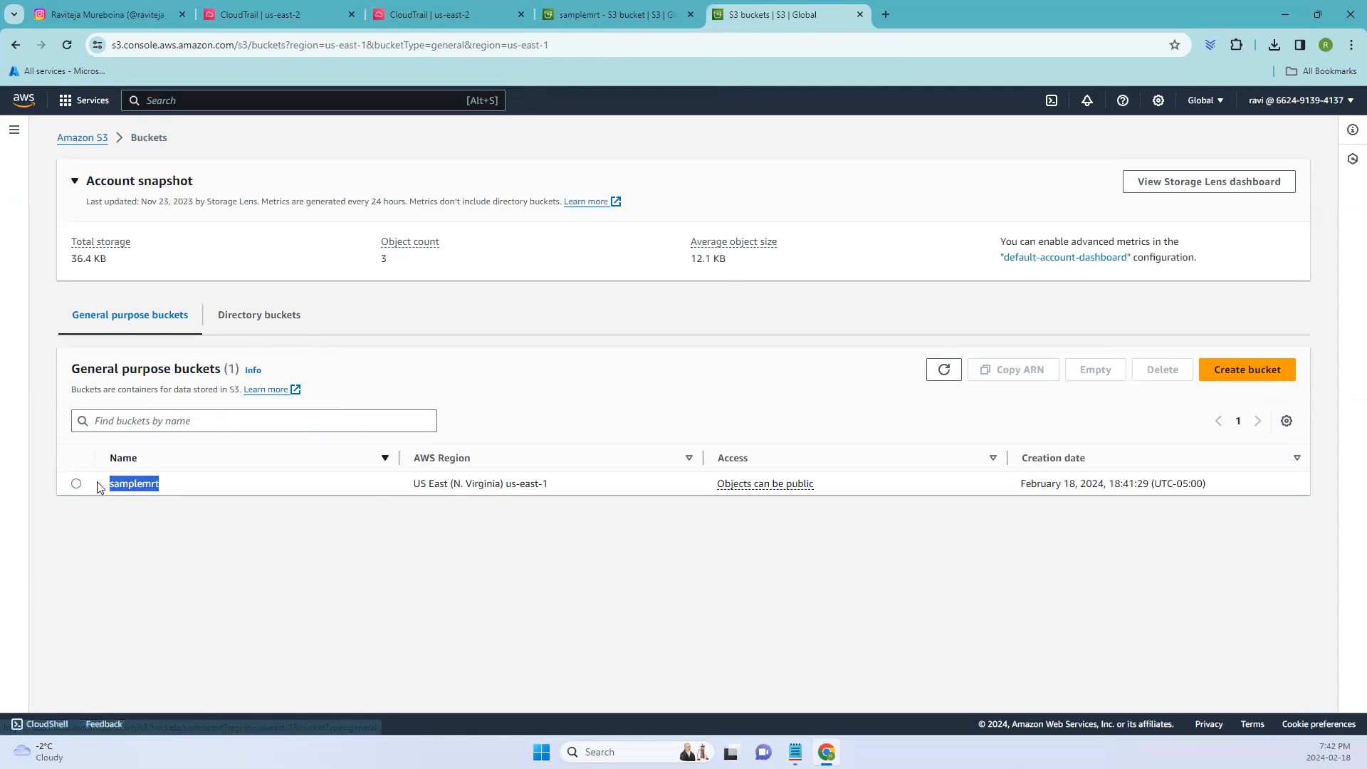
{"action": "mouse_move", "coordinate": [1215, 408]}
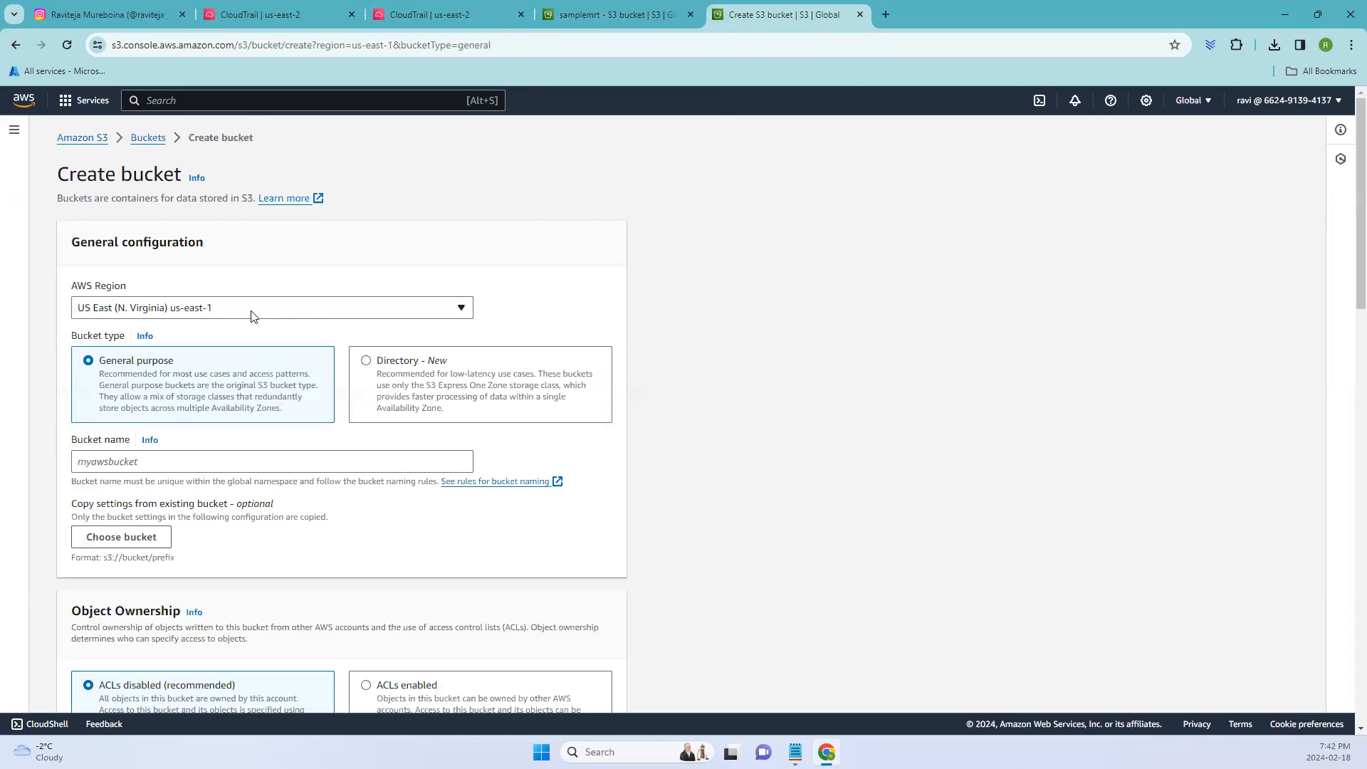
Enter mrtbucket1 as the new bucket name
{"action": "scroll", "scroll_direction": "down", "scroll_amount": 3}
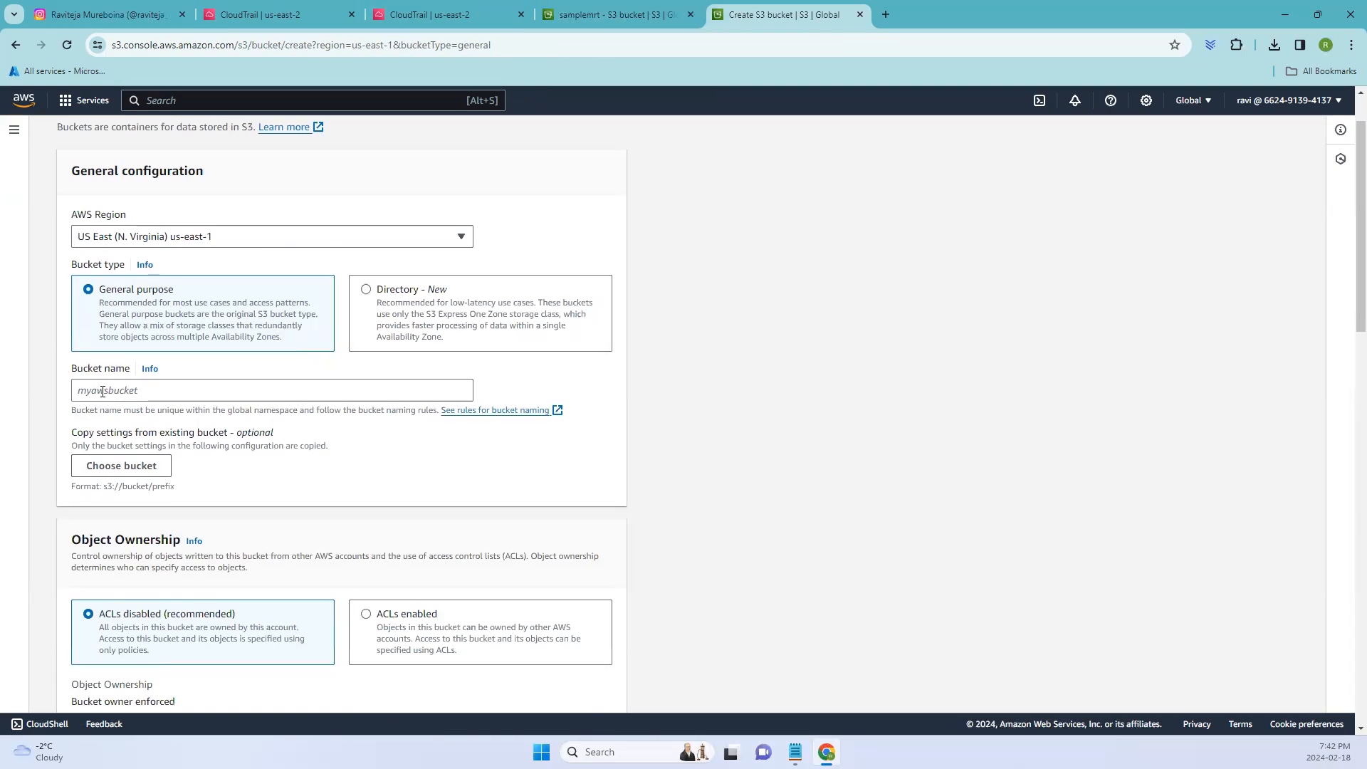
{"action": "left_click", "coordinate": [271, 389]}
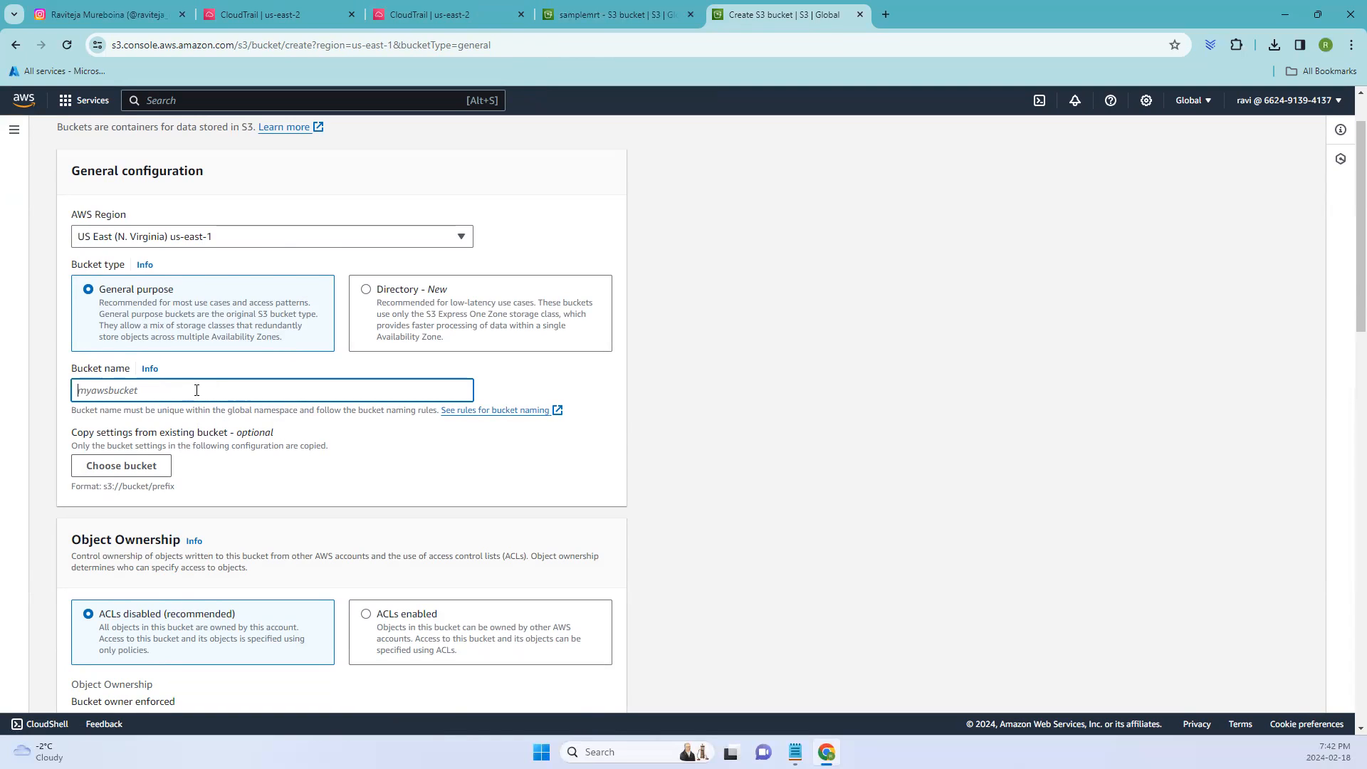
{"action": "type", "text": "mrt"}
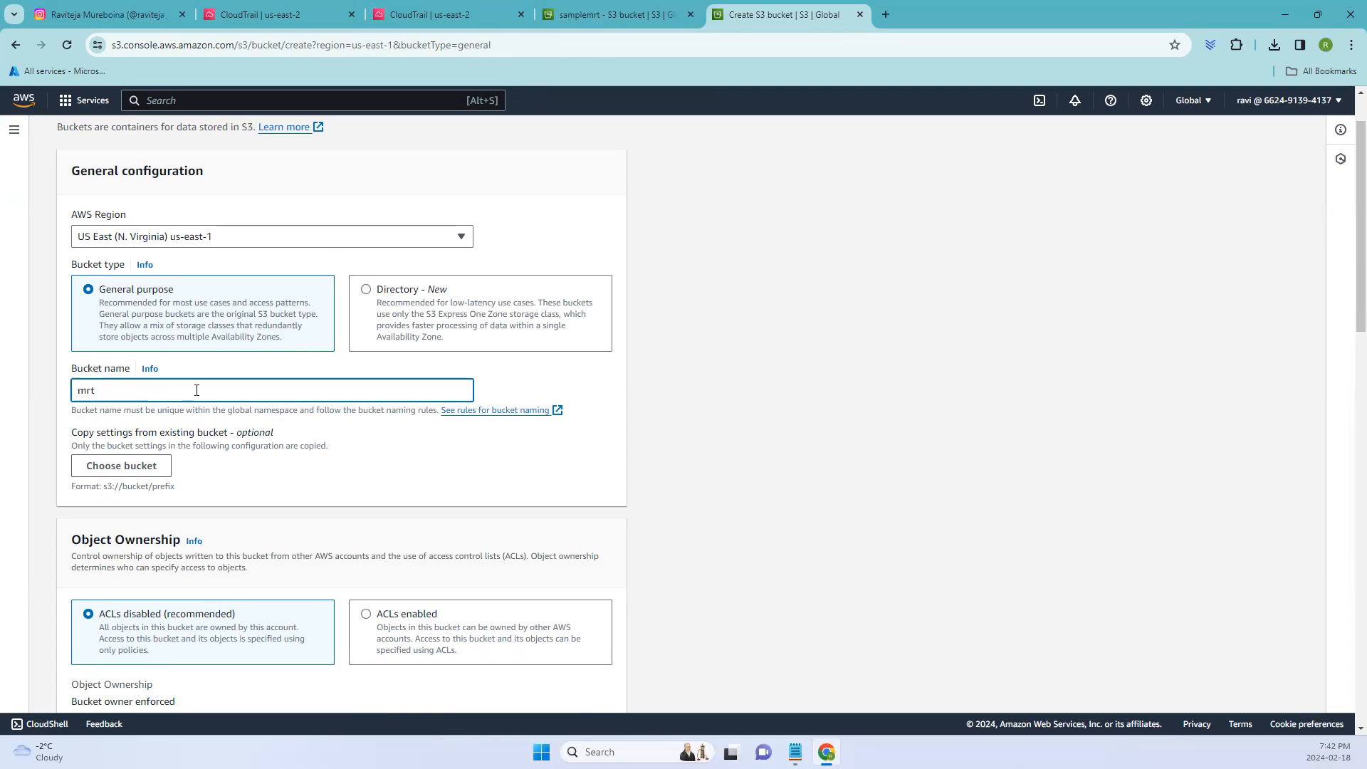
{"action": "type", "text": "bucket1"}
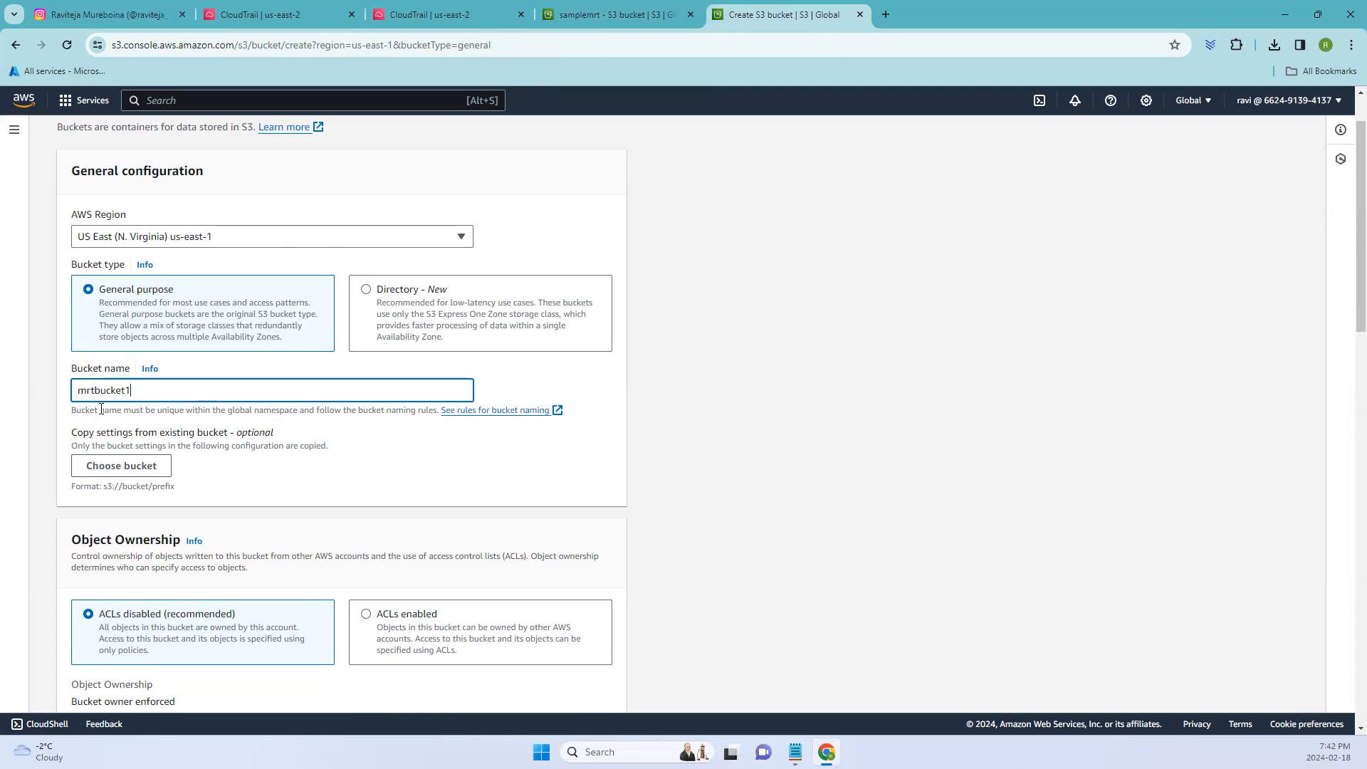
Uncheck Block all public access for mrtbucket1
{"action": "scroll", "scroll_direction": "down", "scroll_amount": 3}
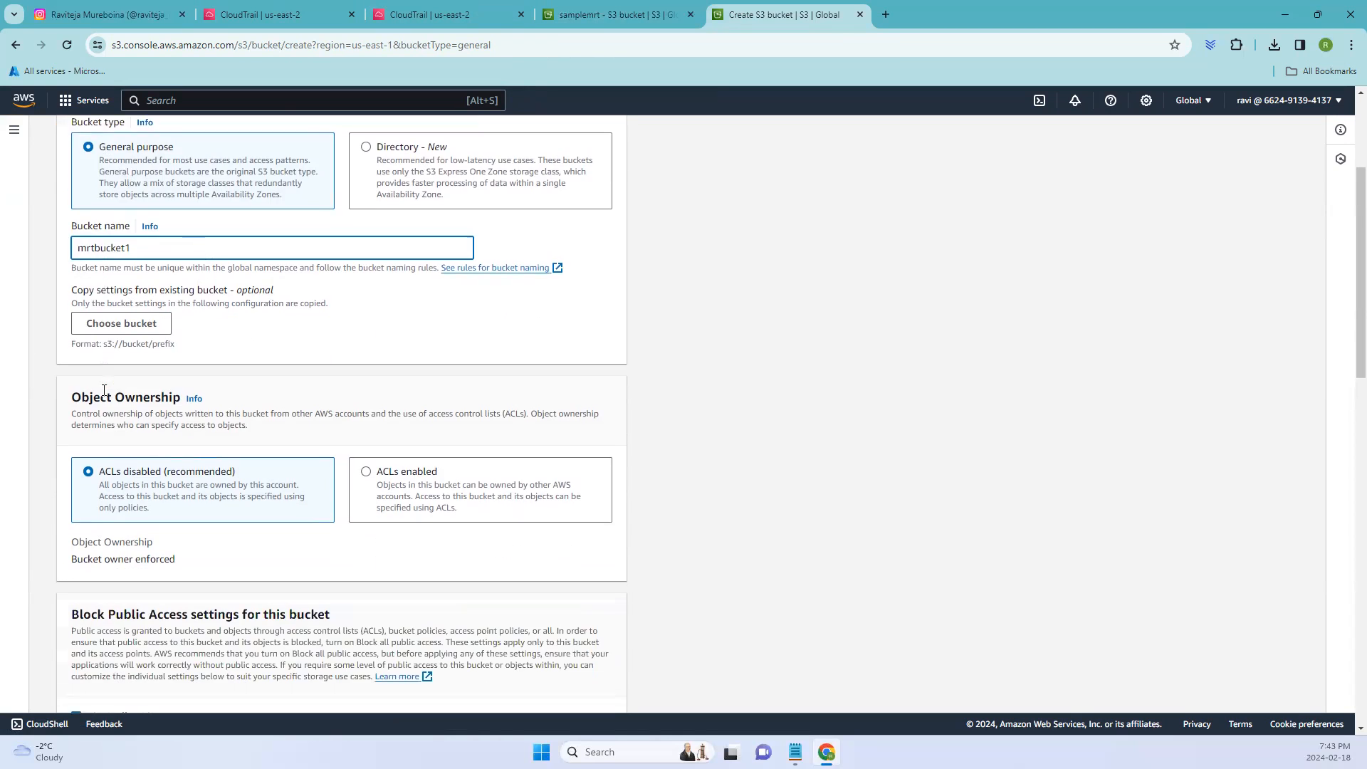
{"action": "scroll", "scroll_direction": "down", "scroll_amount": 3}
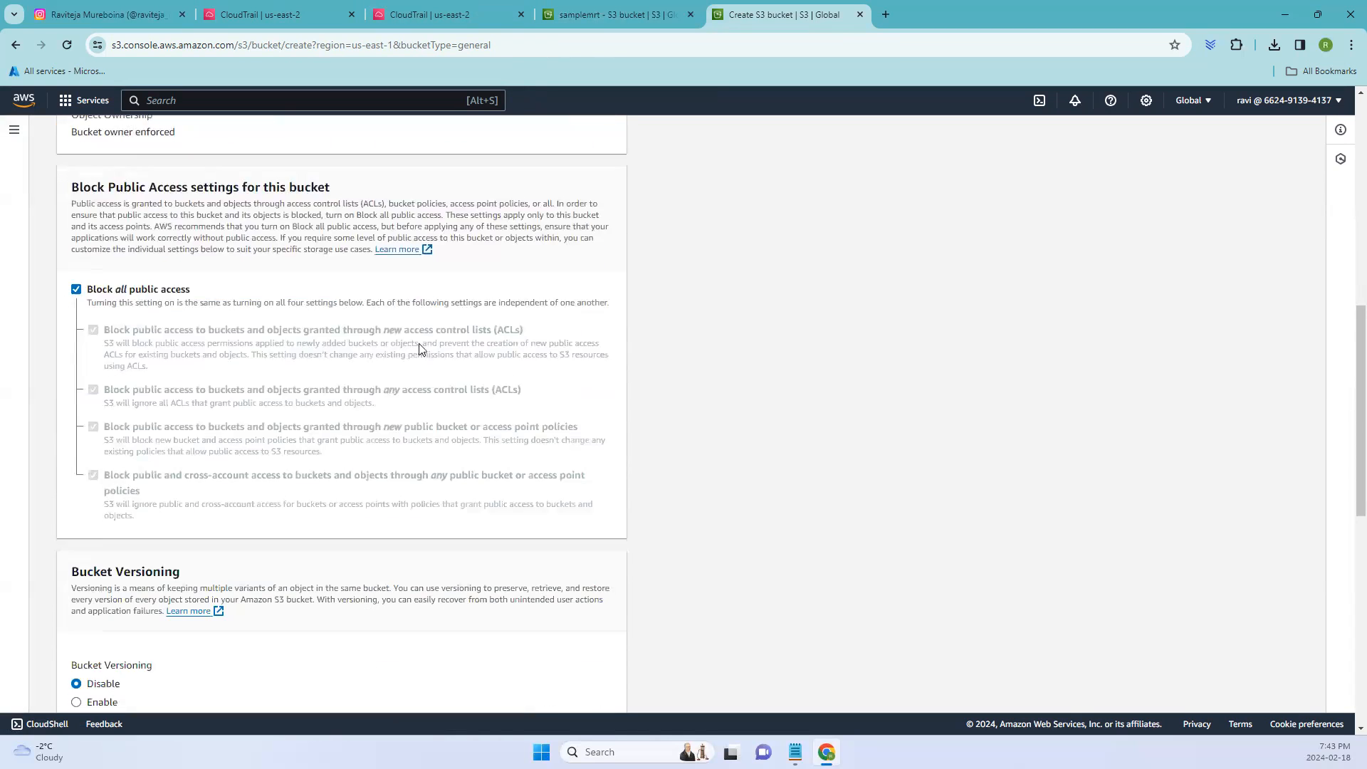
{"action": "scroll", "scroll_direction": "down", "scroll_amount": 3}
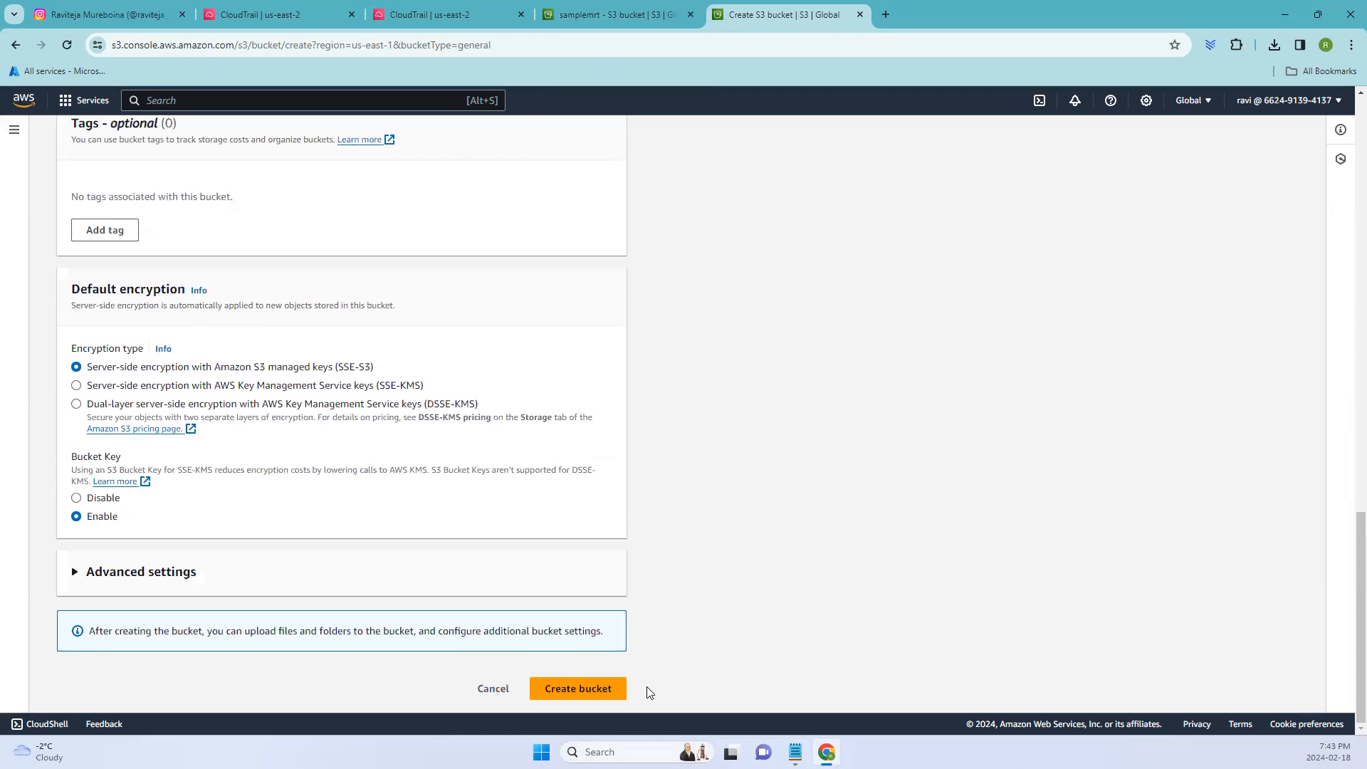
{"action": "scroll", "scroll_direction": "up", "scroll_amount": 3}
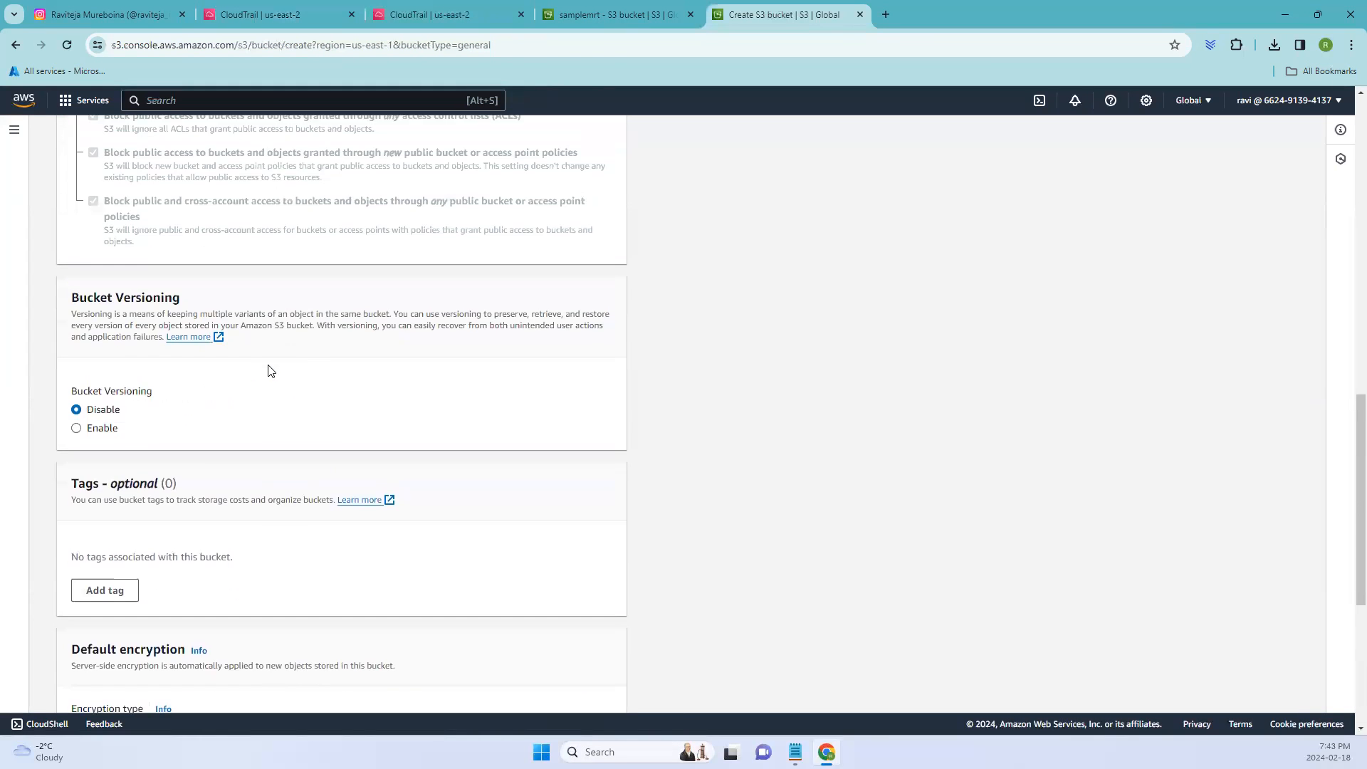
{"action": "scroll", "scroll_direction": "up", "scroll_amount": 3}
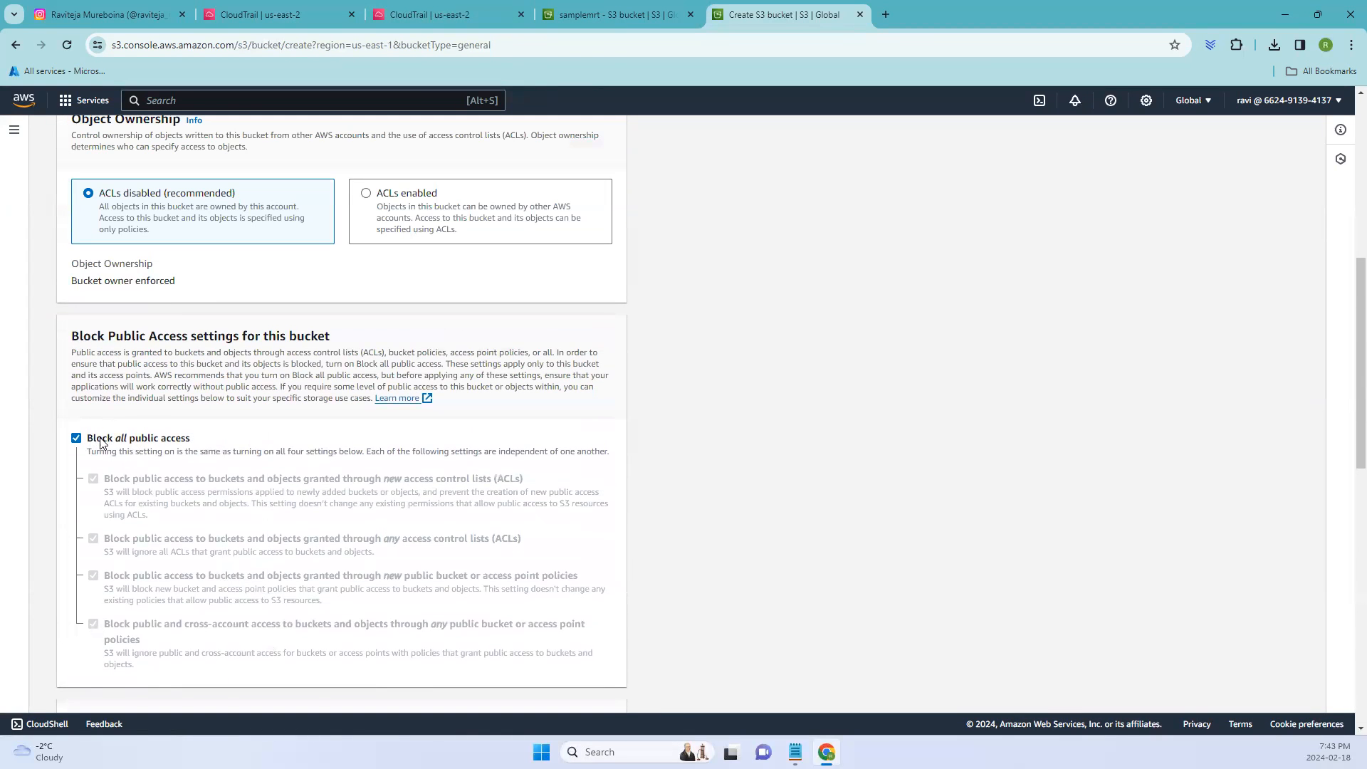
{"action": "left_click", "coordinate": [76, 438]}
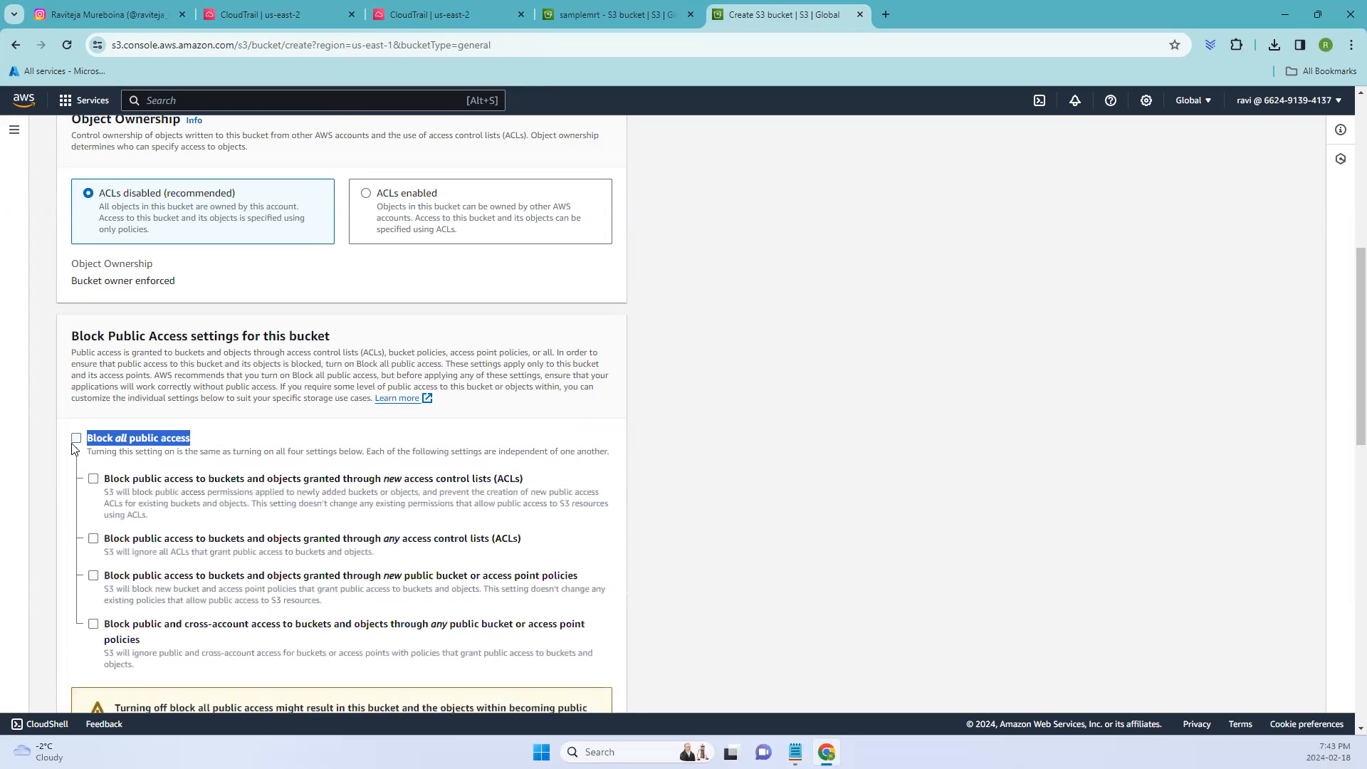
{"action": "scroll", "scroll_direction": "down", "scroll_amount": 3}
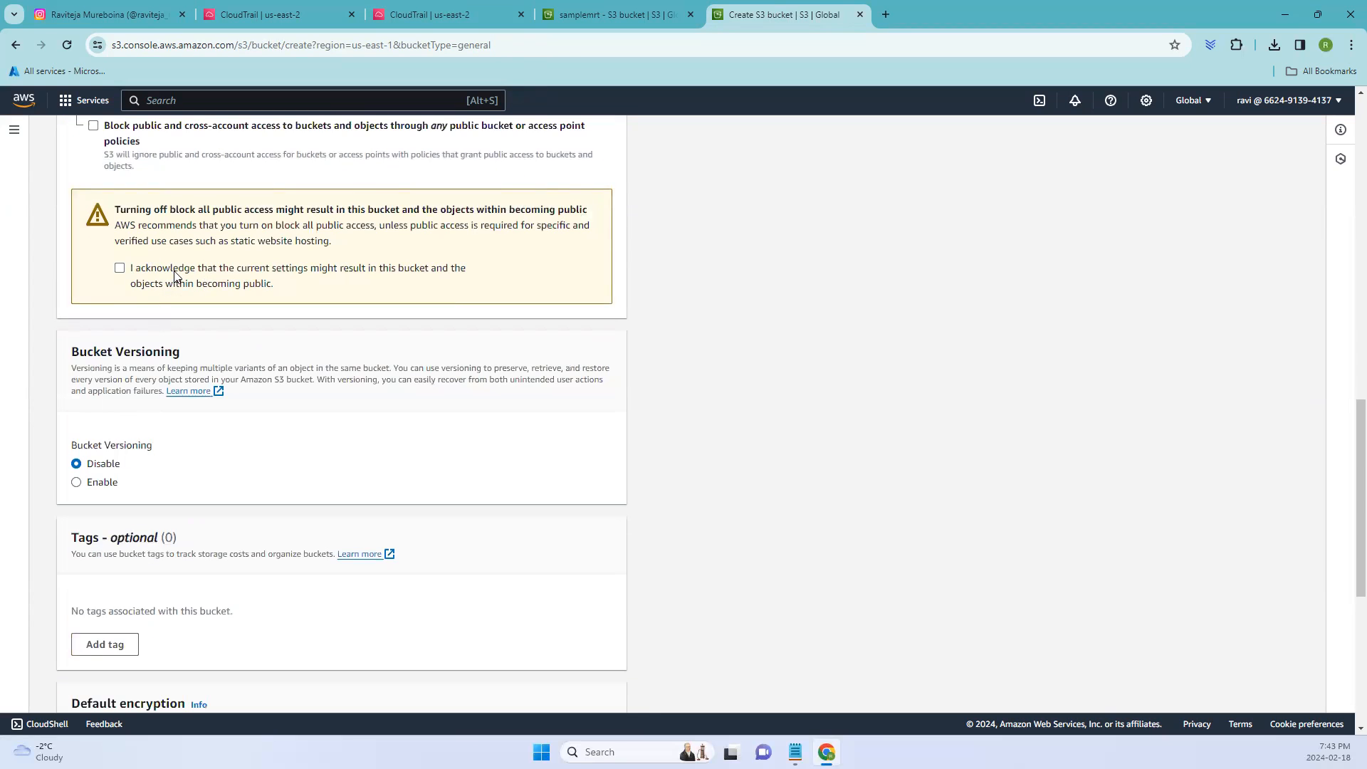
{"action": "scroll", "scroll_direction": "down", "scroll_amount": 3}
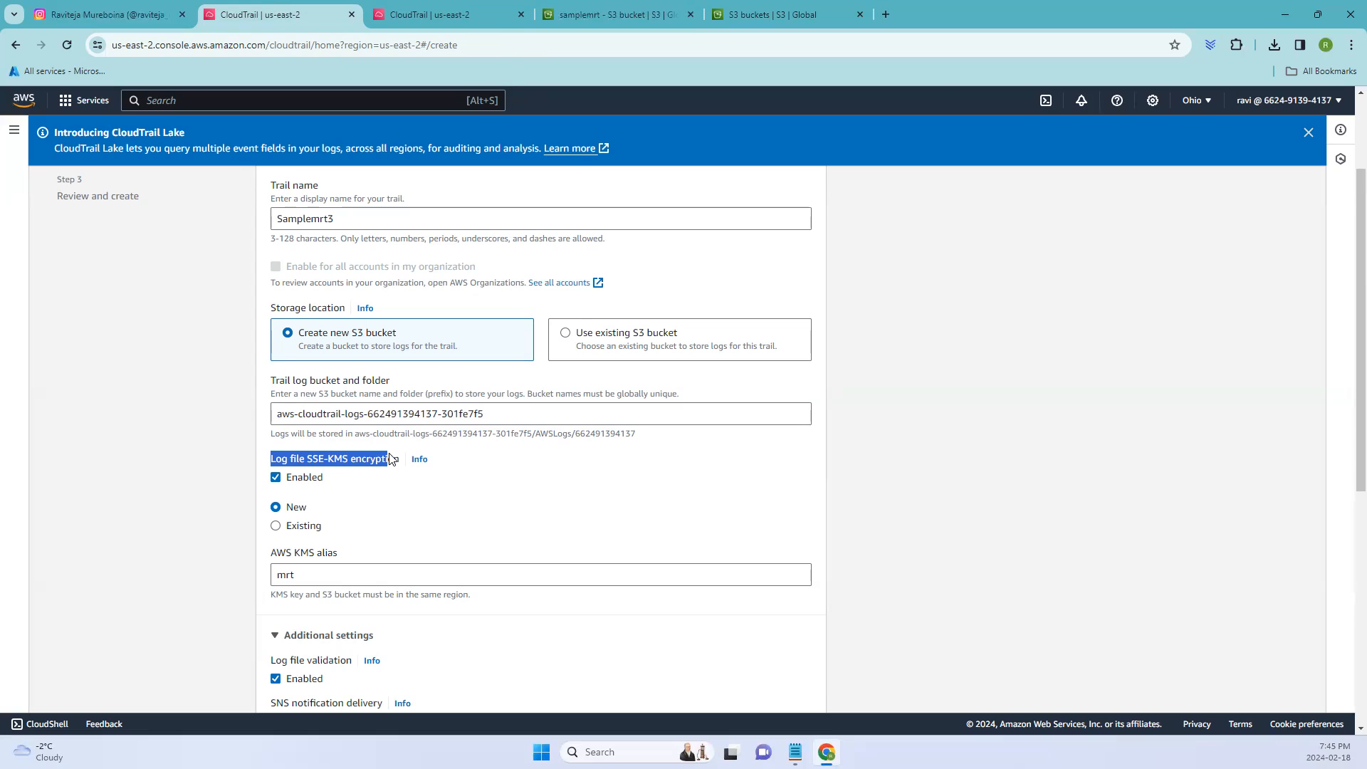
{"action": "mouse_move", "coordinate": [330, 469]}
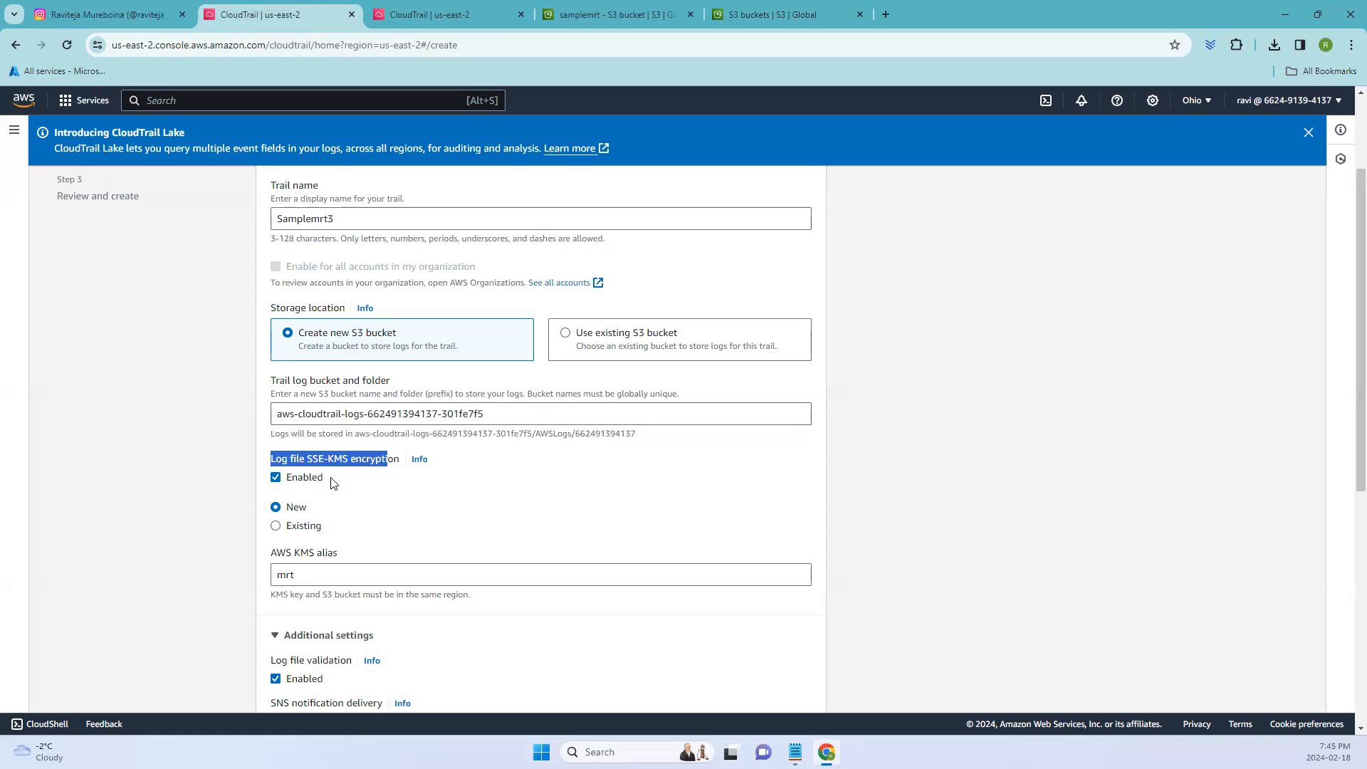
Review Samplemrt3's attributes, noting the same-region bucket requirement, and continue to log events
{"action": "scroll", "scroll_direction": "down", "scroll_amount": 3}
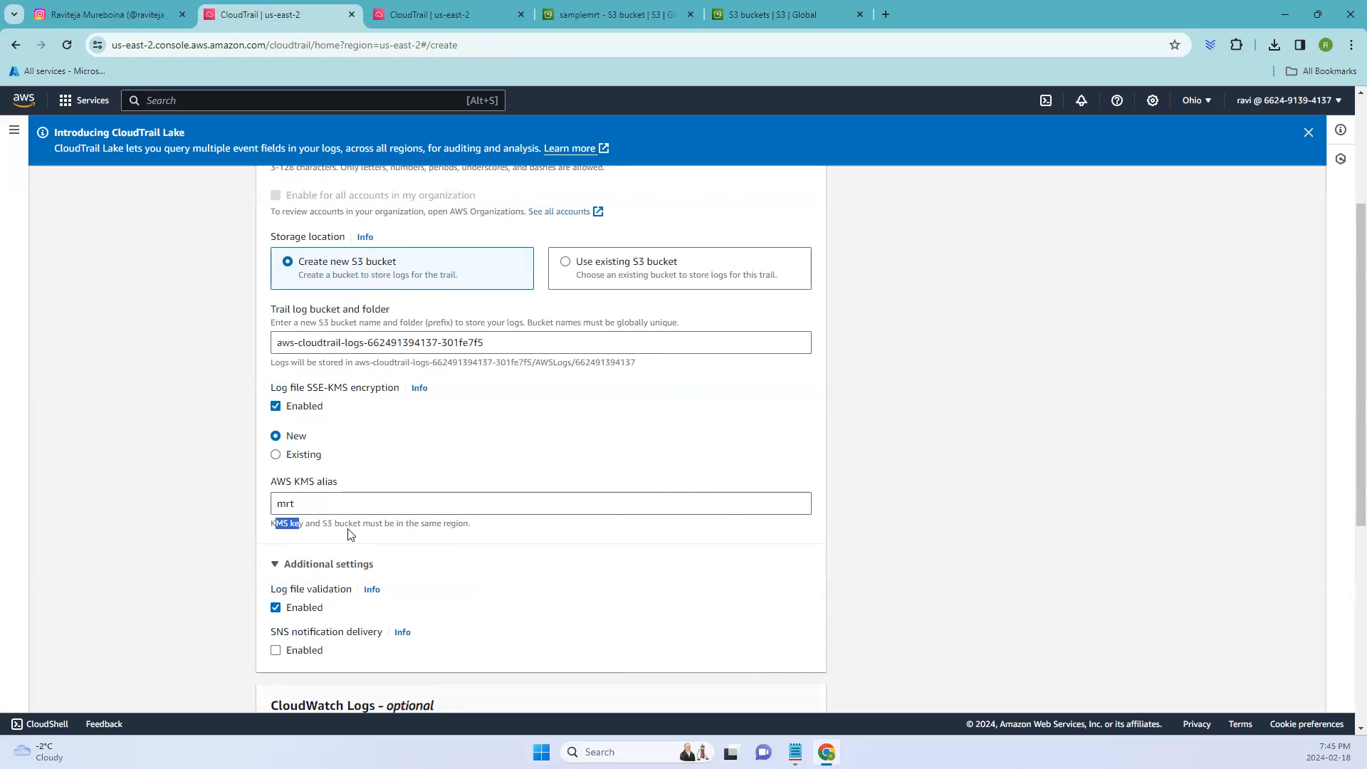
{"action": "left_click_drag", "start_coordinate": [305, 523], "coordinate": [477, 523]}
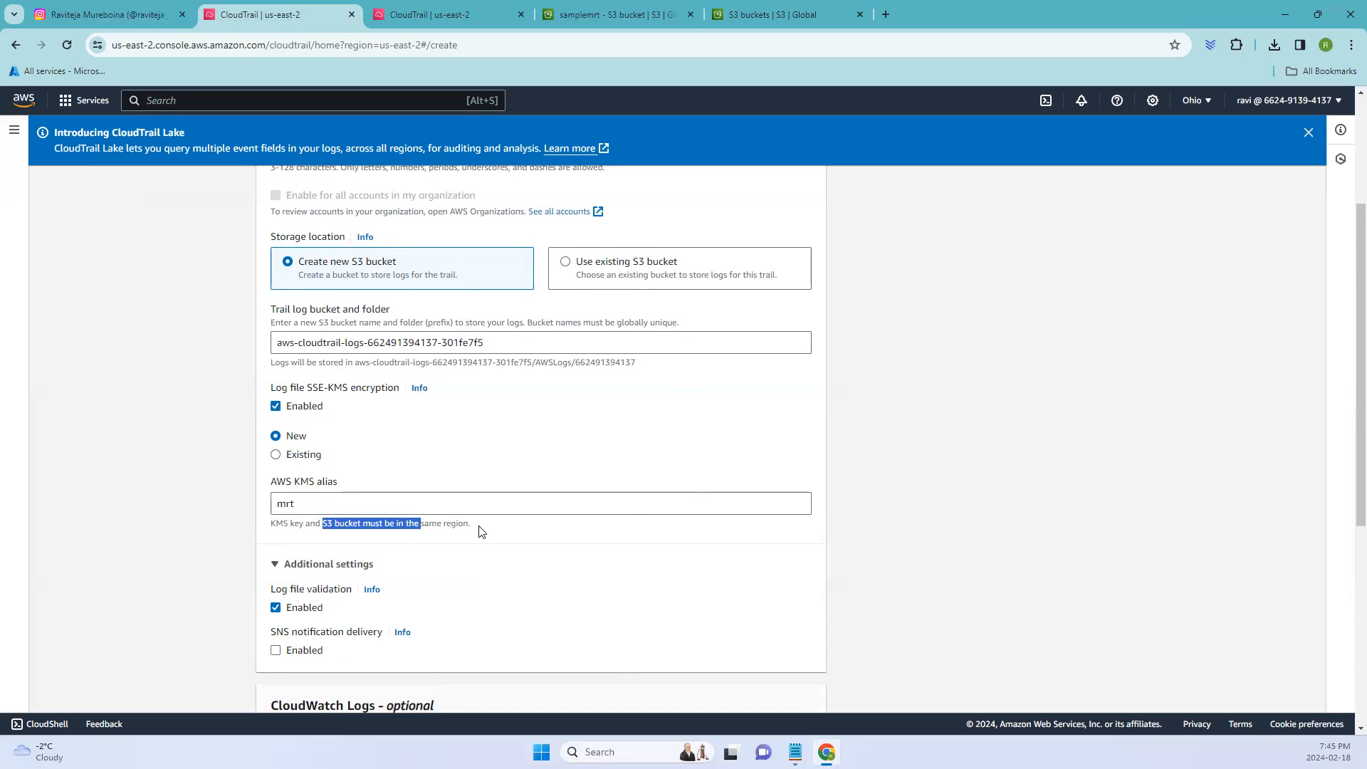
{"action": "scroll", "scroll_direction": "down", "scroll_amount": 3}
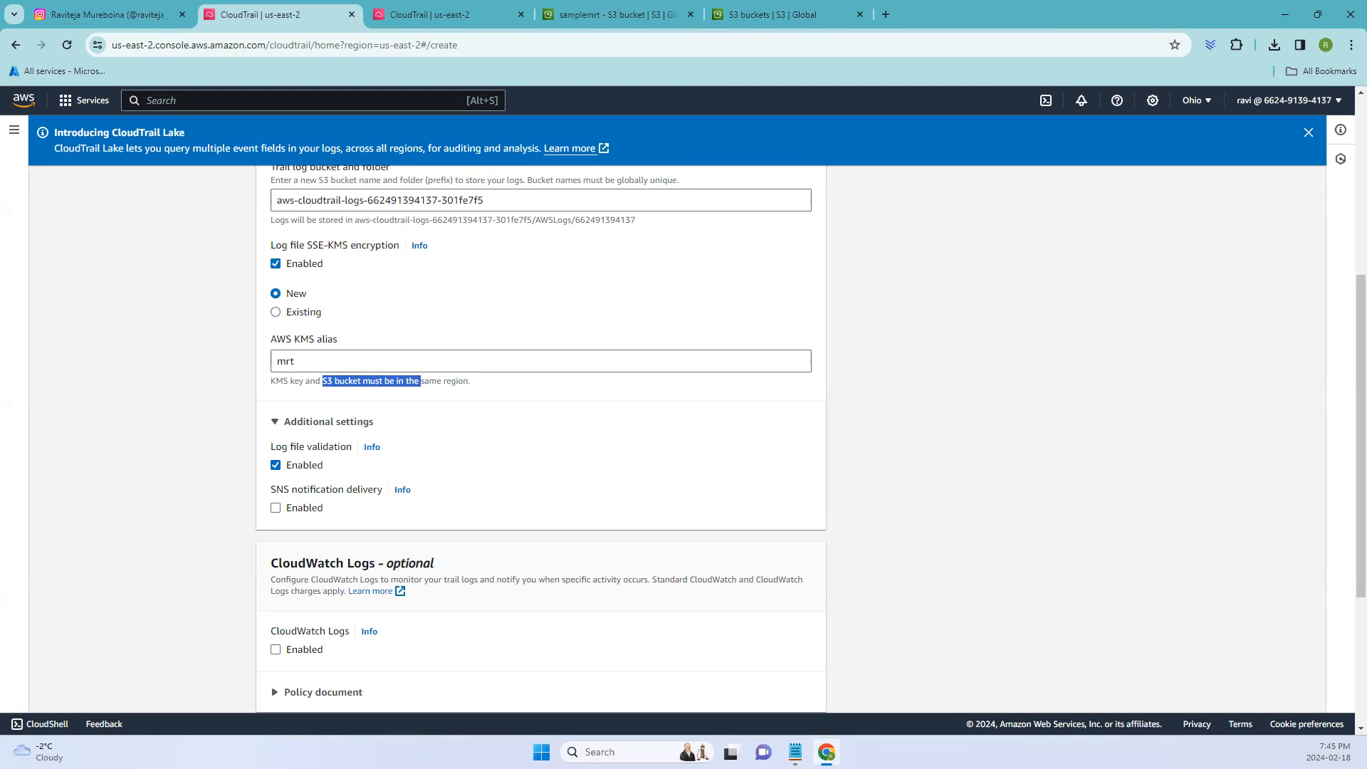
{"action": "mouse_move", "coordinate": [469, 323]}
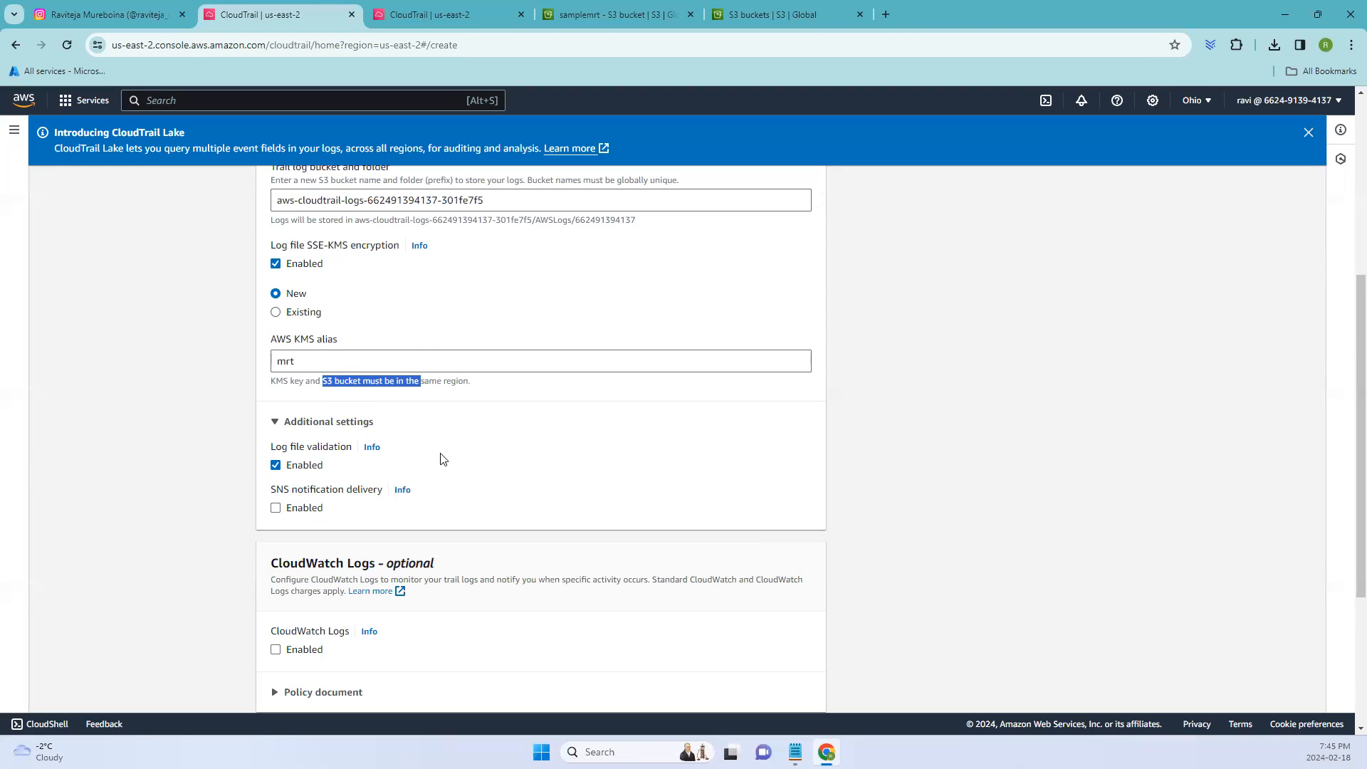
{"action": "scroll", "scroll_direction": "down", "scroll_amount": 3}
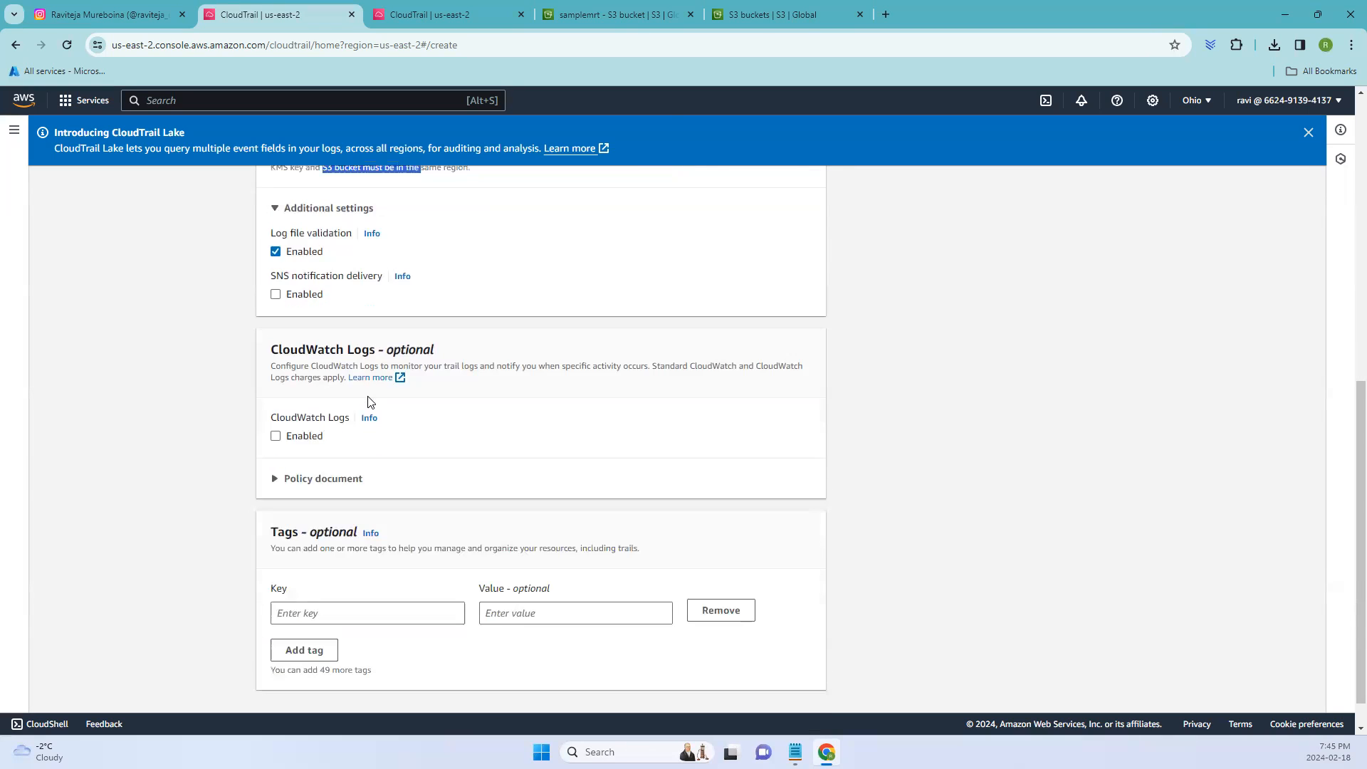
{"action": "mouse_move", "coordinate": [632, 456]}
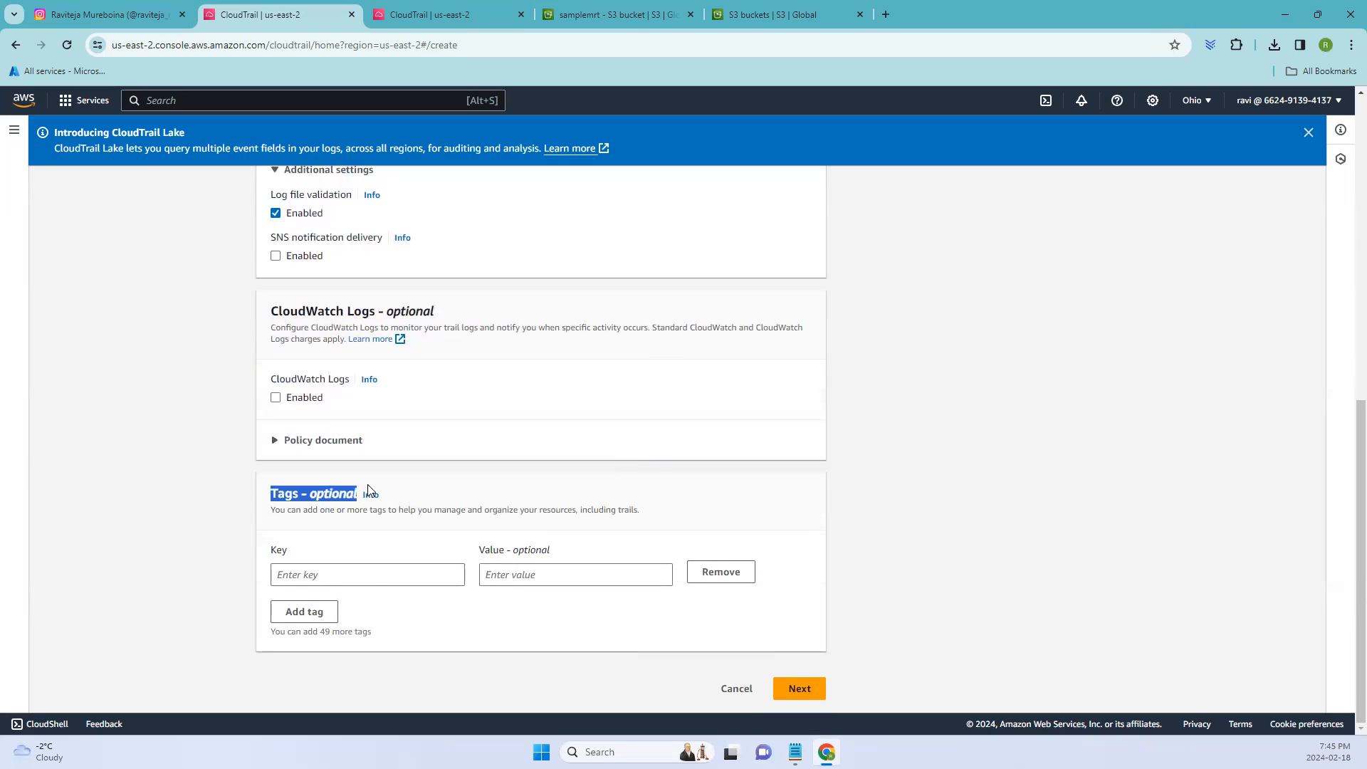
{"action": "mouse_move", "coordinate": [842, 599]}
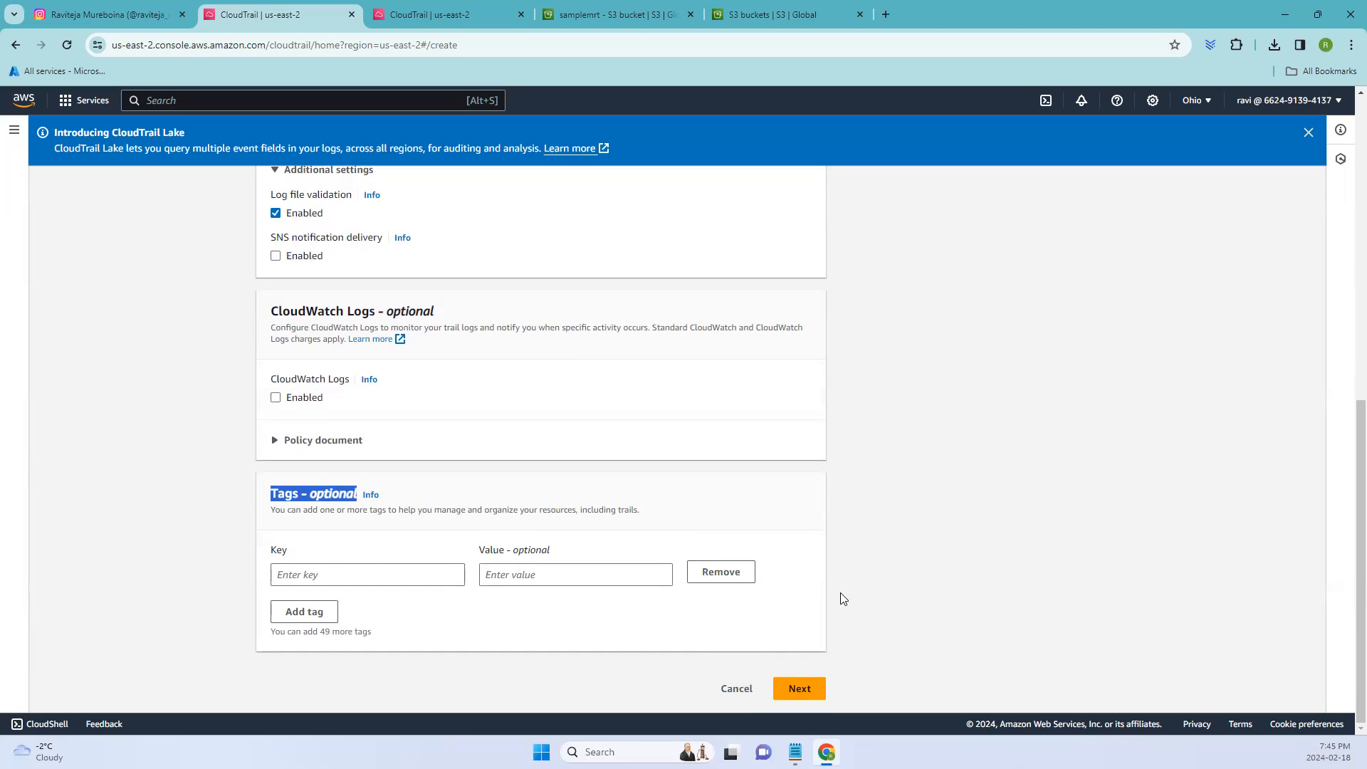
{"action": "mouse_move", "coordinate": [799, 688]}
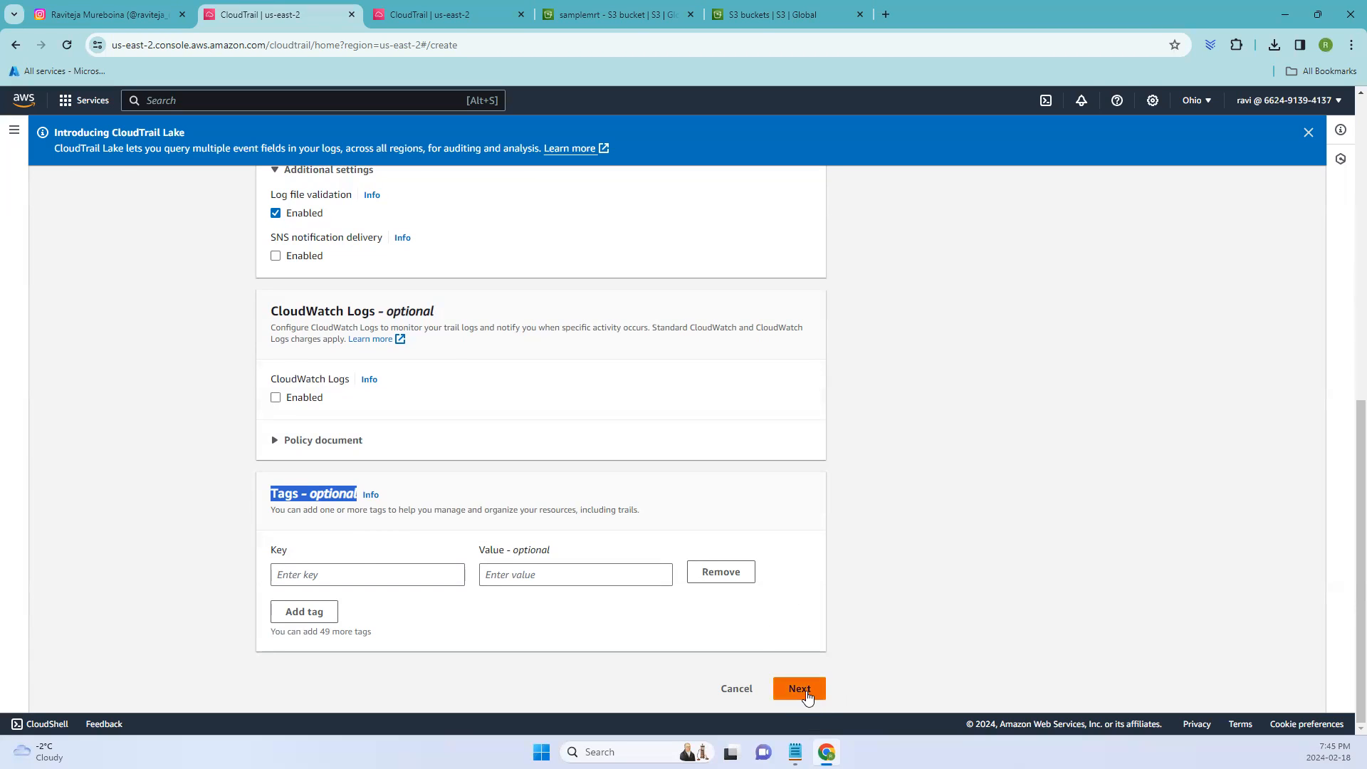
{"action": "left_click", "coordinate": [799, 689]}
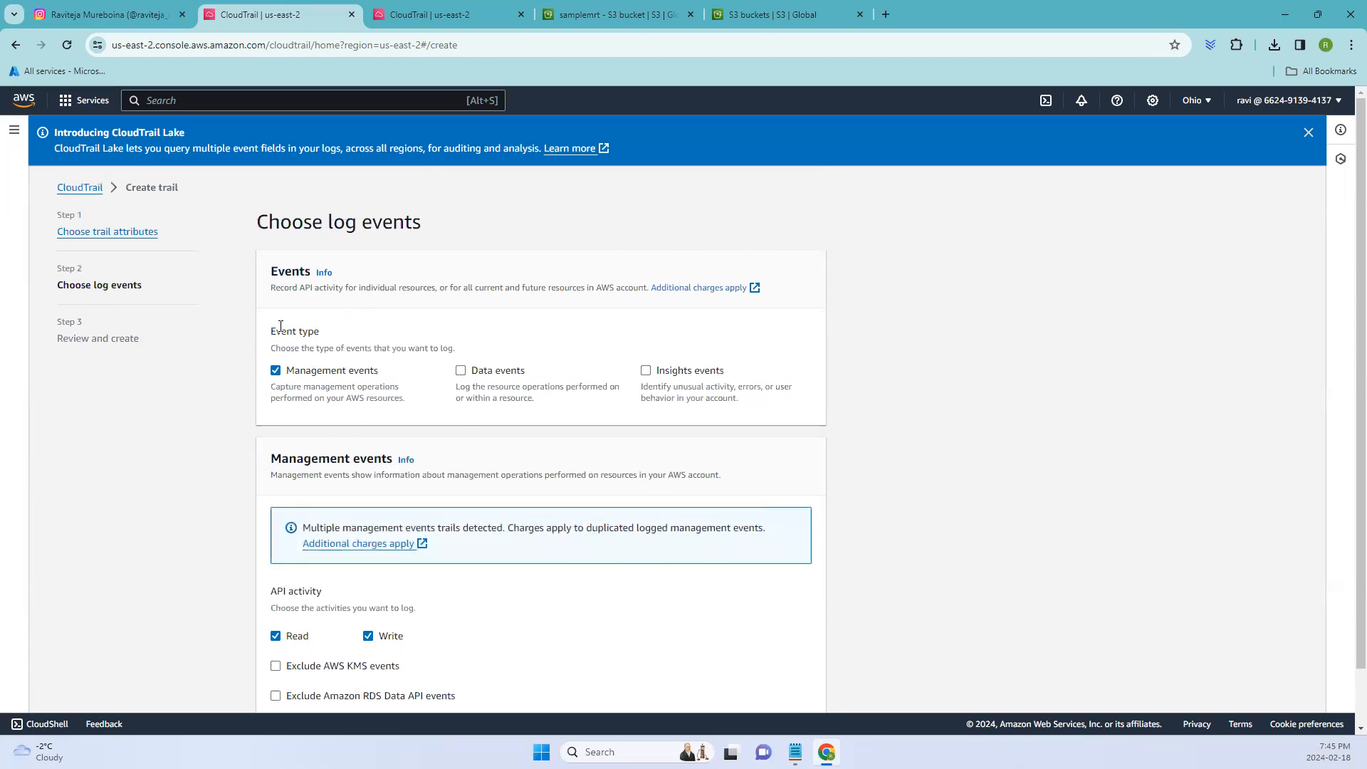
Highlight the Insights events label and switch to the Instagram post about it
{"action": "double_click", "coordinate": [295, 330]}
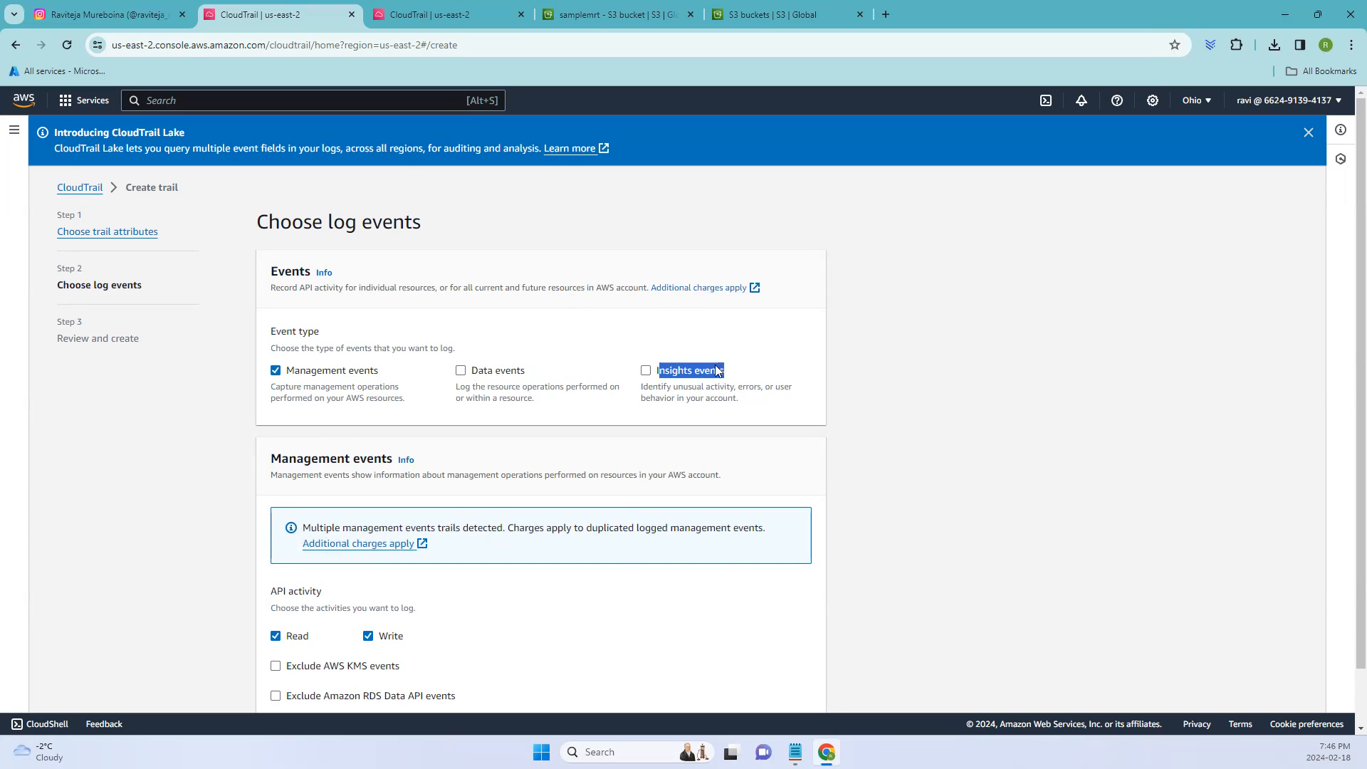
{"action": "mouse_move", "coordinate": [520, 463]}
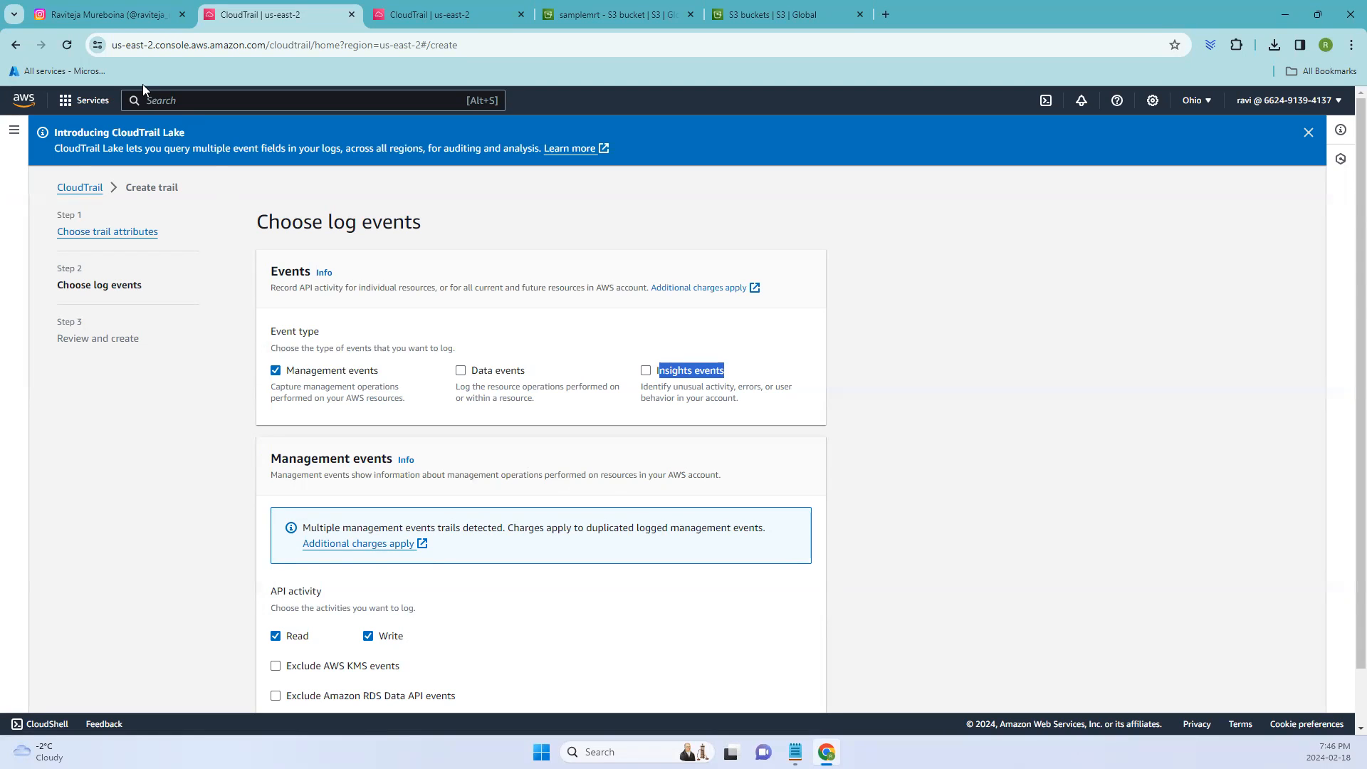
{"action": "left_click", "coordinate": [105, 14]}
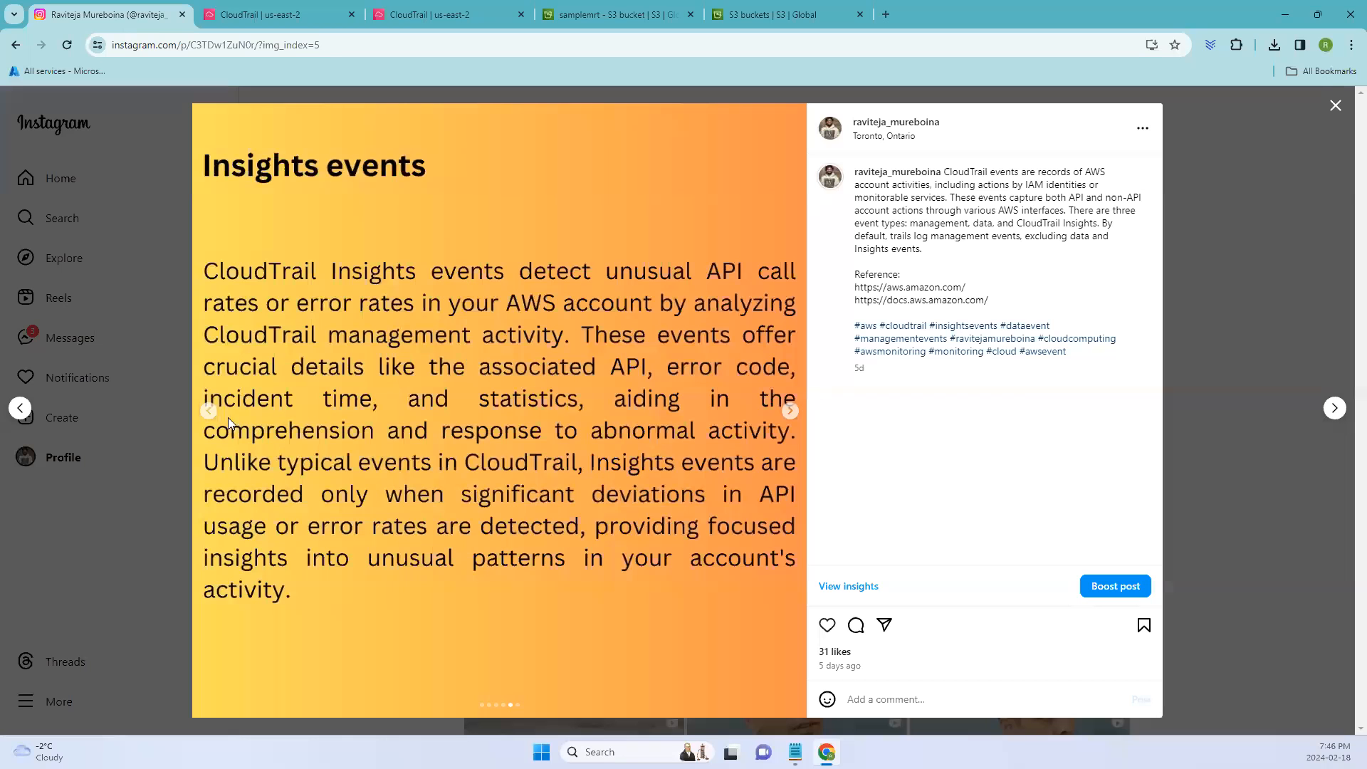
Page through the management, data and Insights events slides, then return to CloudTrail
{"action": "left_click", "coordinate": [209, 411]}
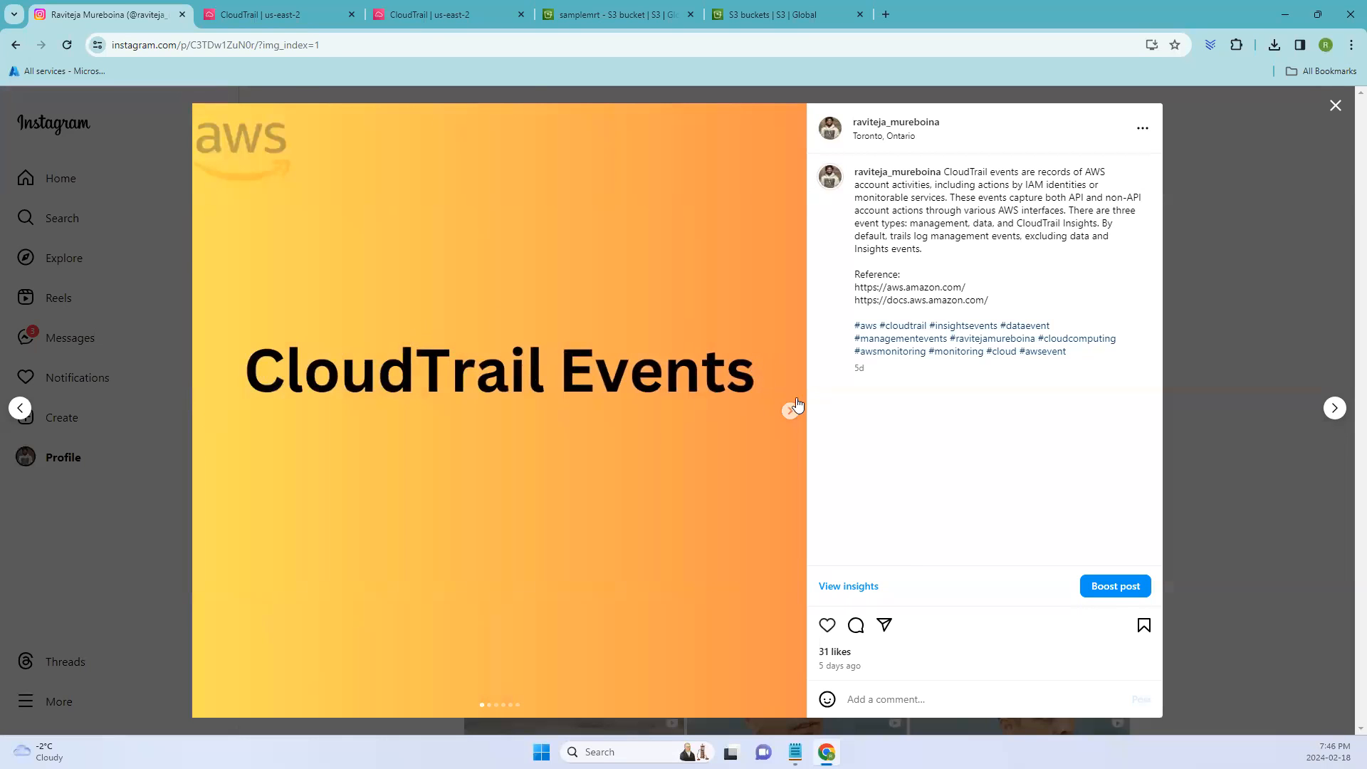
{"action": "left_click", "coordinate": [787, 411]}
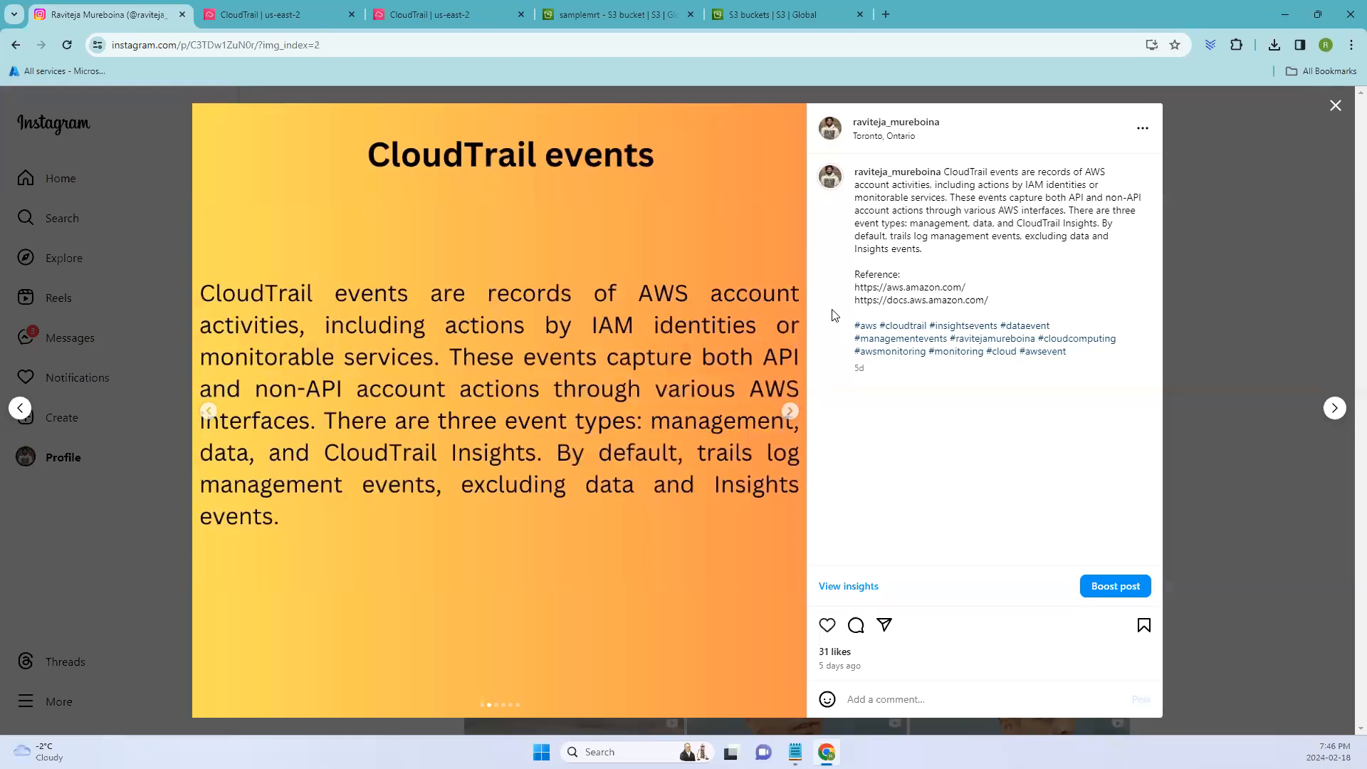
{"action": "left_click", "coordinate": [789, 410]}
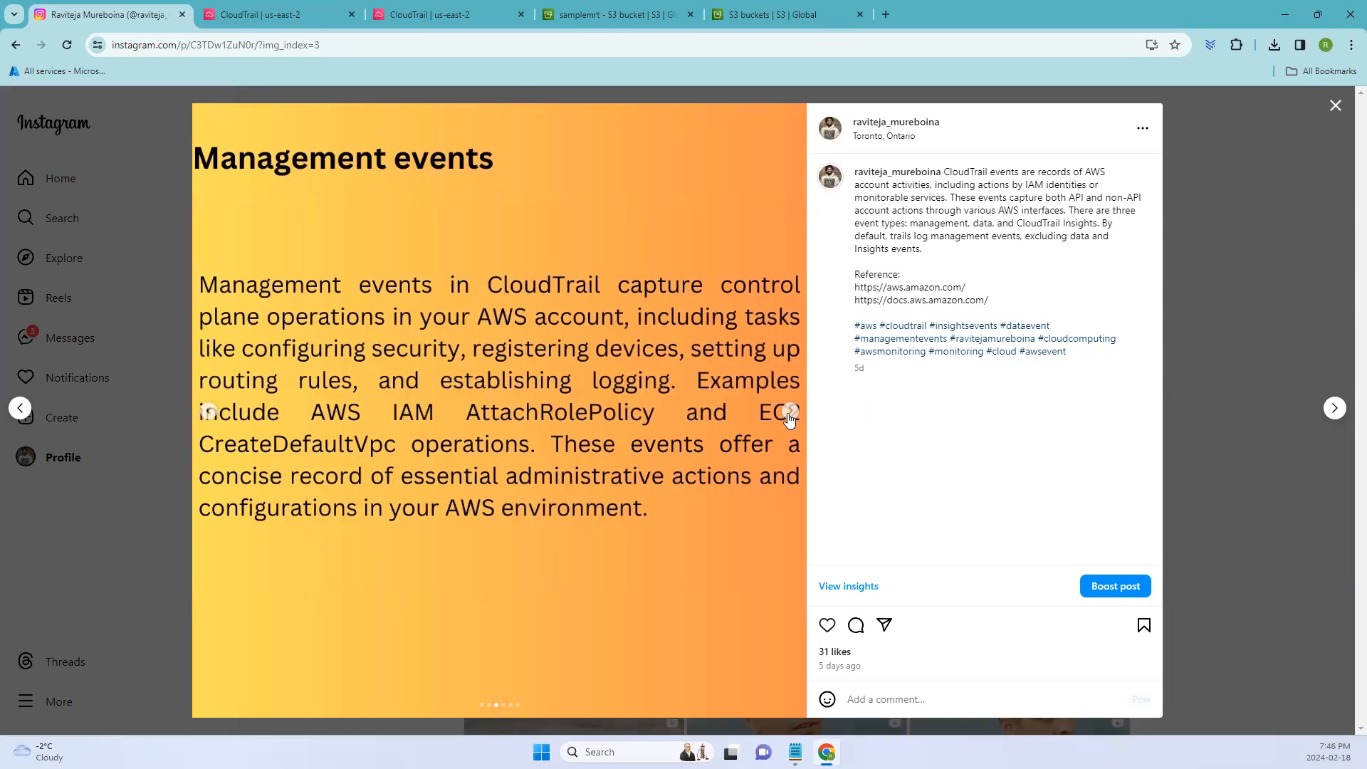
{"action": "left_click", "coordinate": [789, 410]}
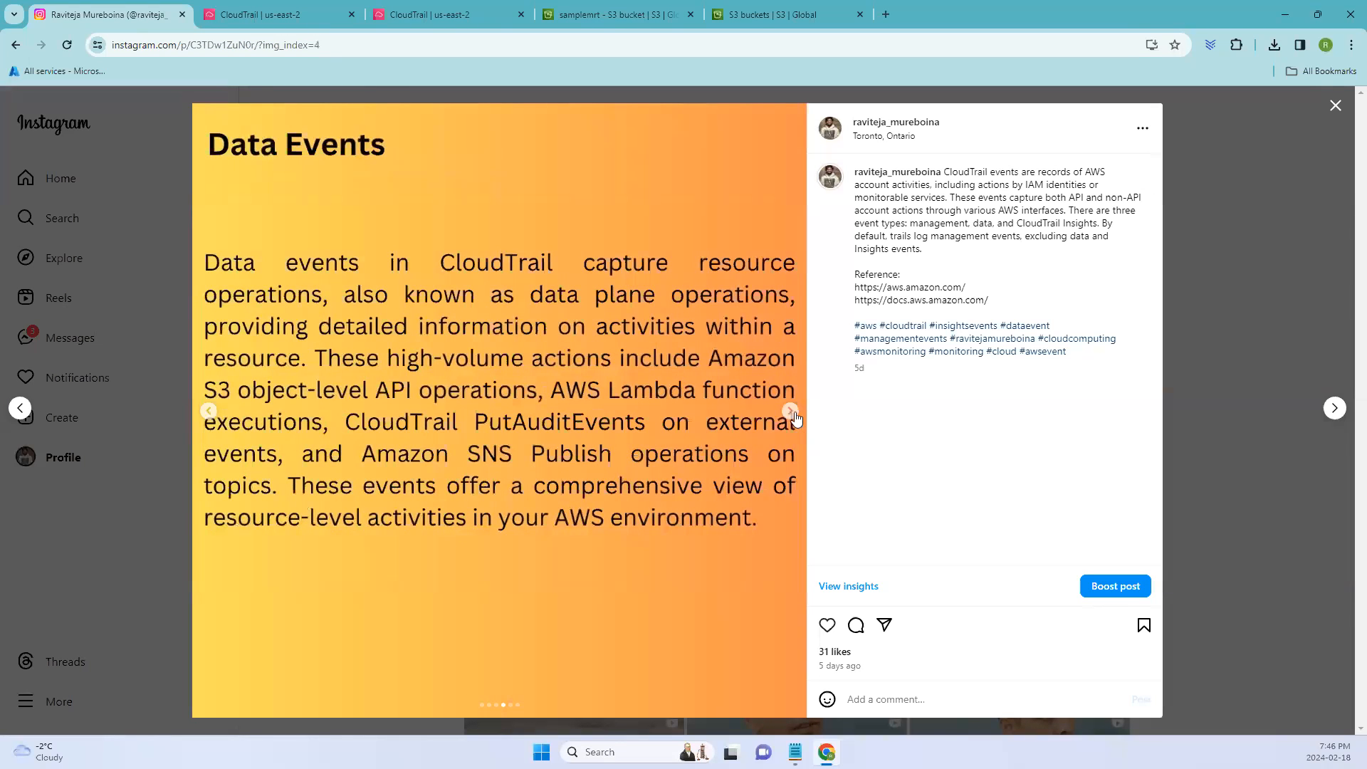
{"action": "left_click", "coordinate": [789, 411]}
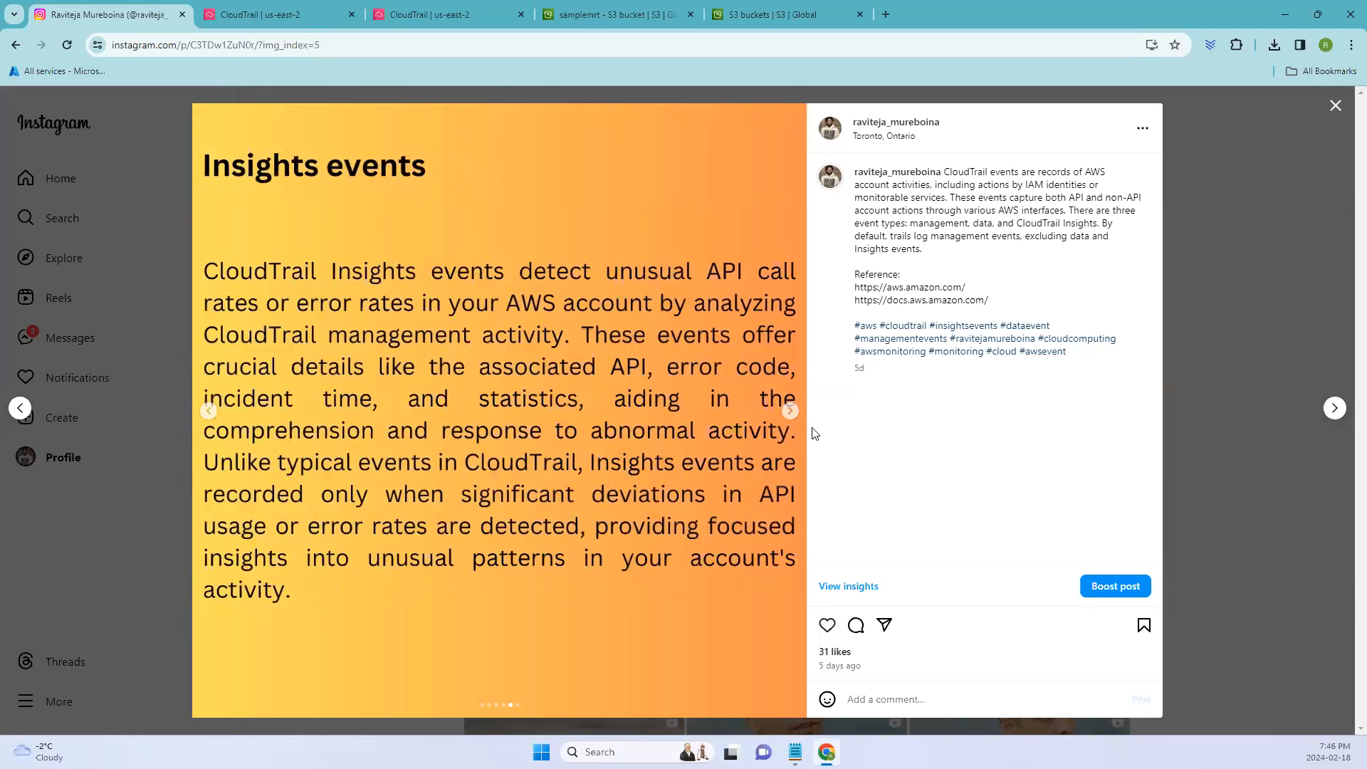
{"action": "left_click", "coordinate": [787, 410]}
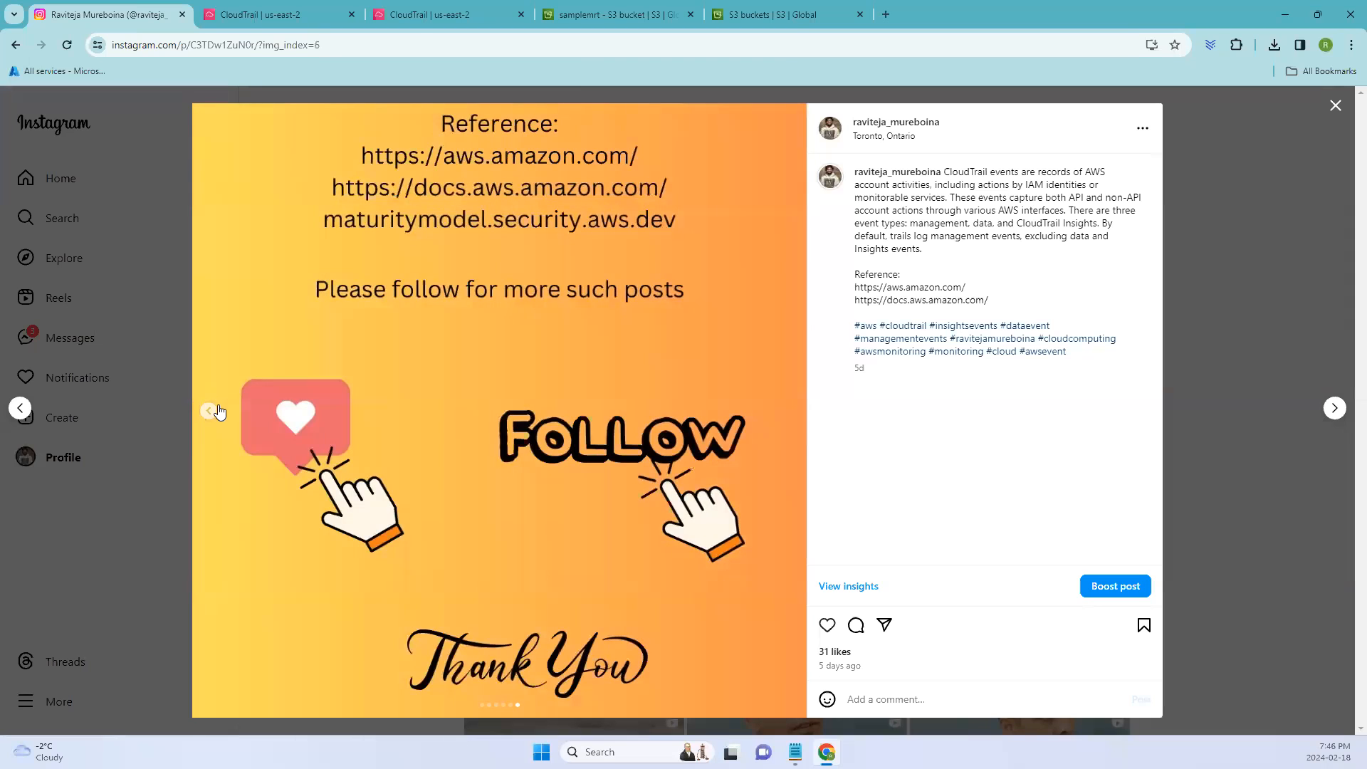
{"action": "left_click", "coordinate": [209, 411]}
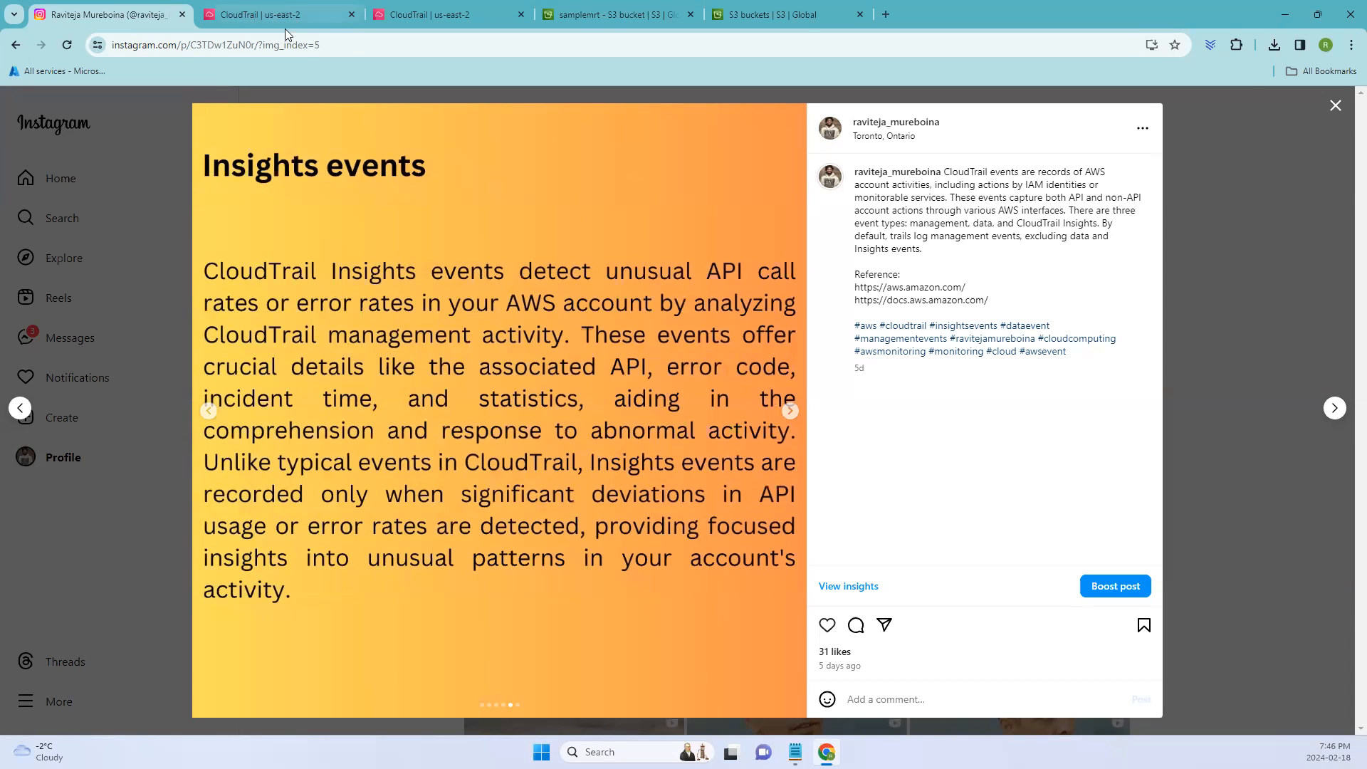
{"action": "left_click", "coordinate": [252, 14]}
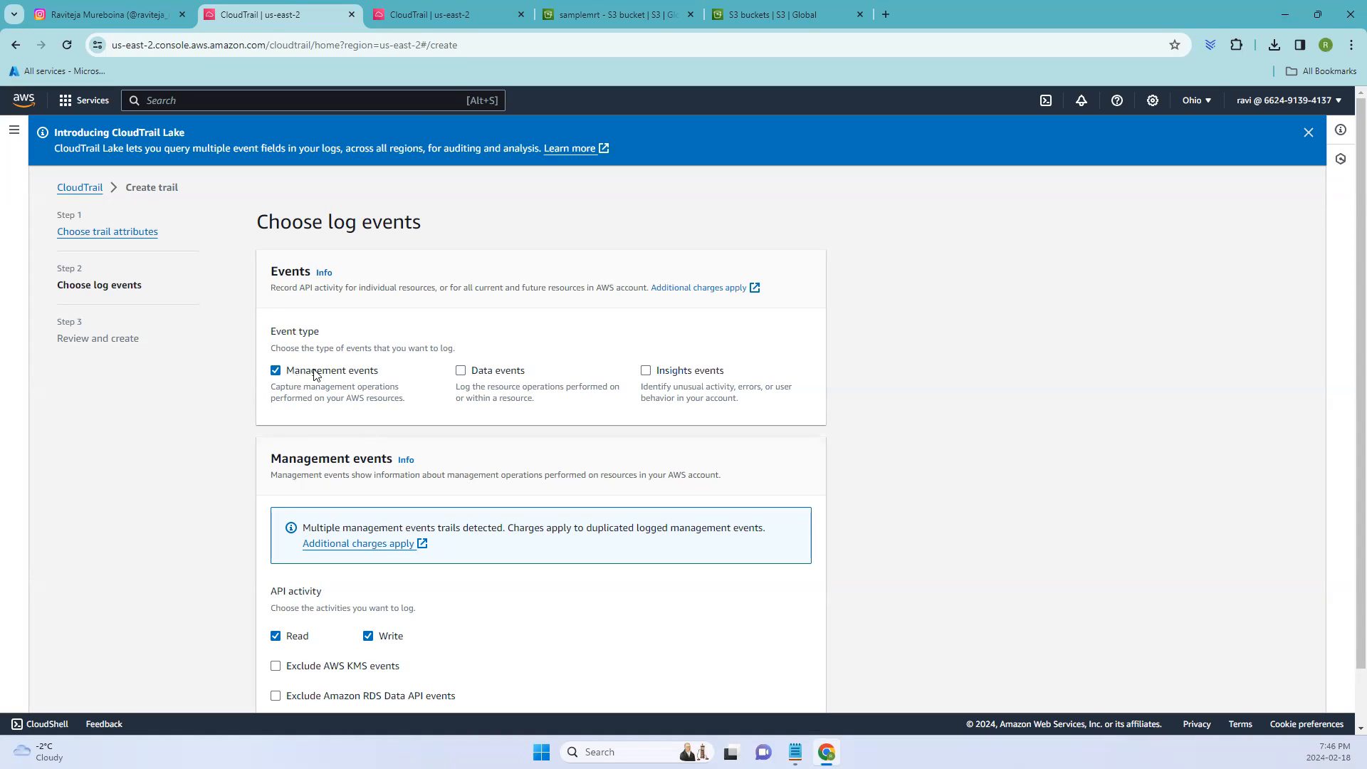
Try Data events, then keep only Management events logging Read and Write activity
{"action": "double_click", "coordinate": [333, 370]}
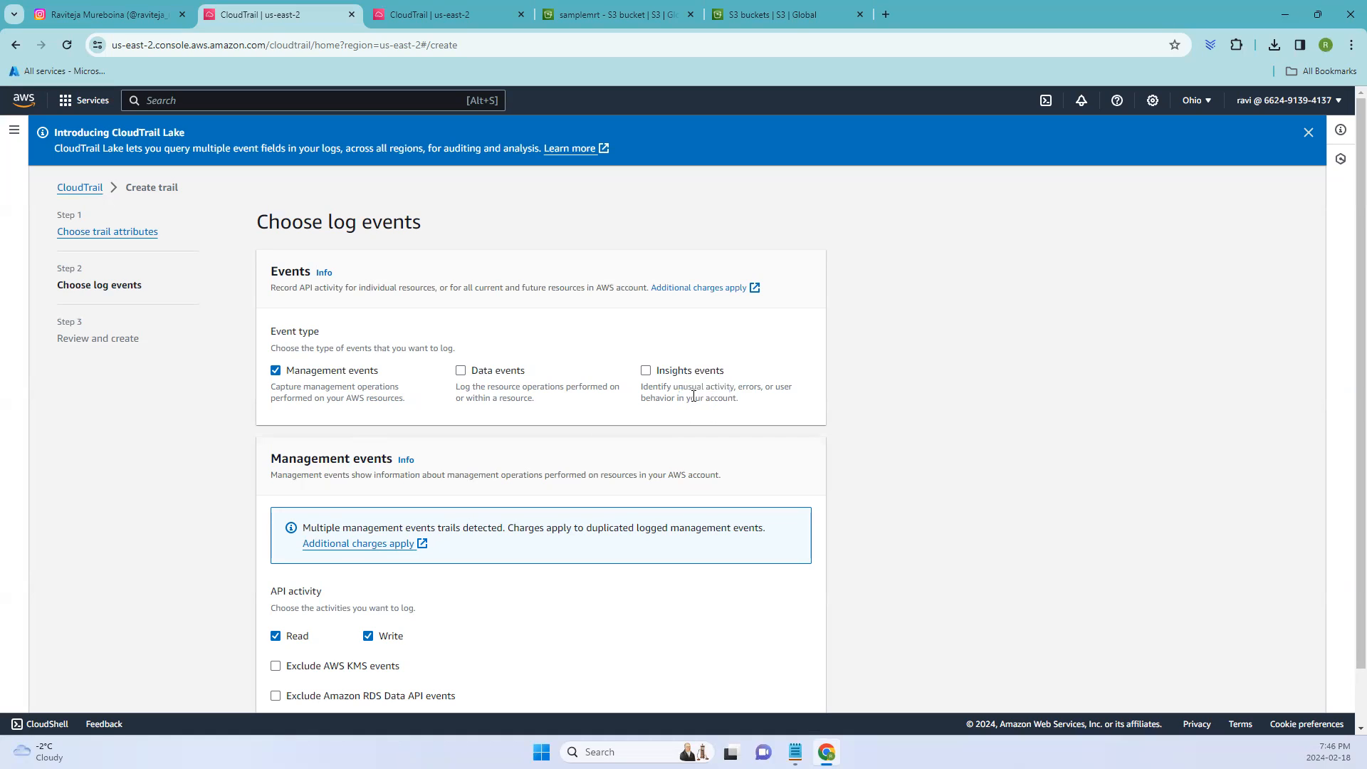
{"action": "left_click_drag", "start_coordinate": [641, 386], "coordinate": [737, 398]}
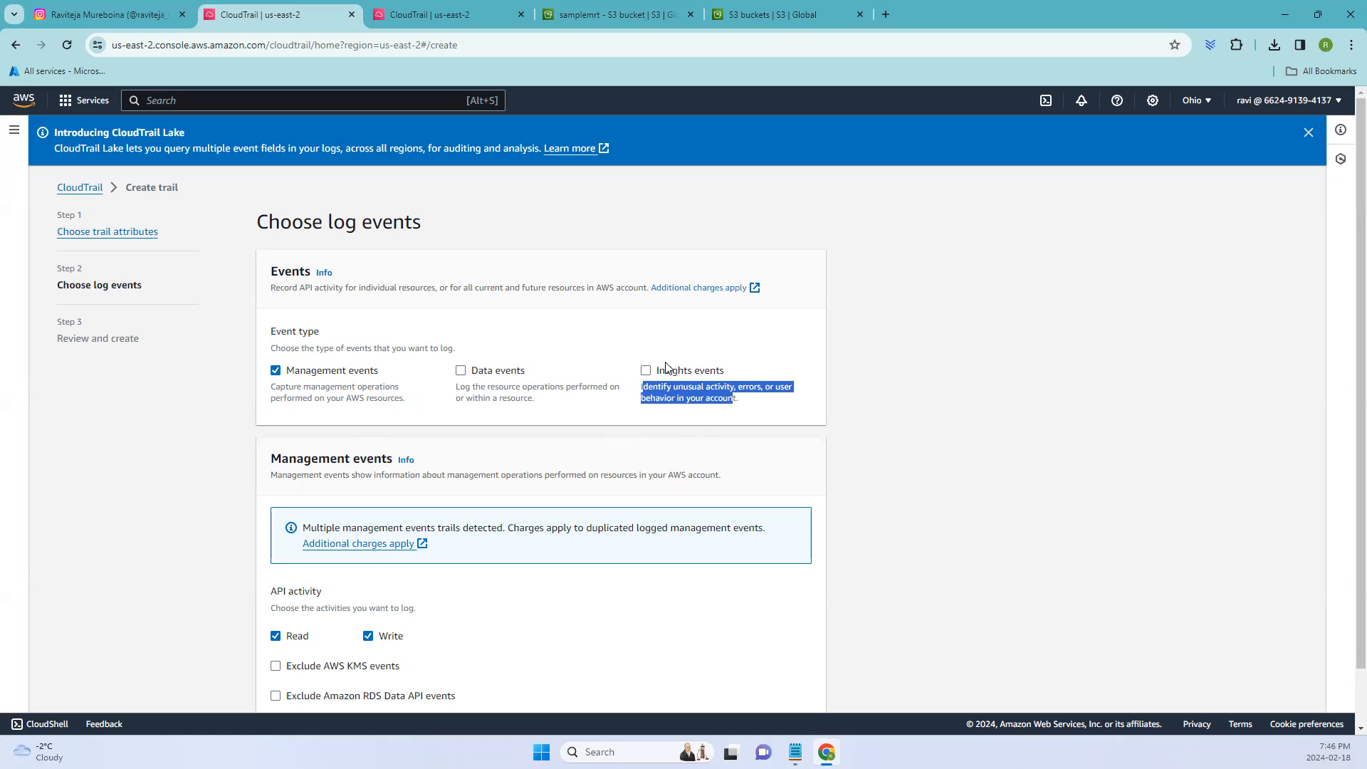
{"action": "mouse_move", "coordinate": [401, 373]}
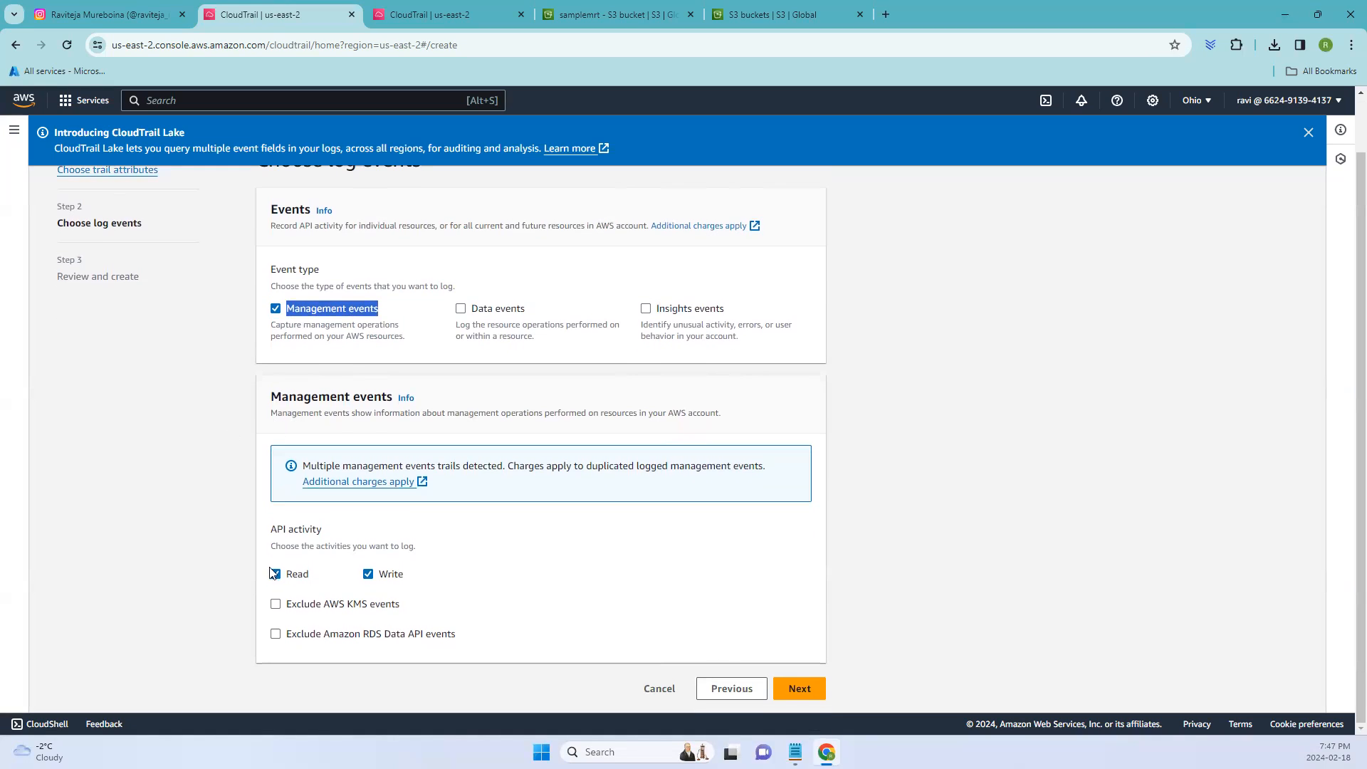
{"action": "left_click", "coordinate": [275, 574]}
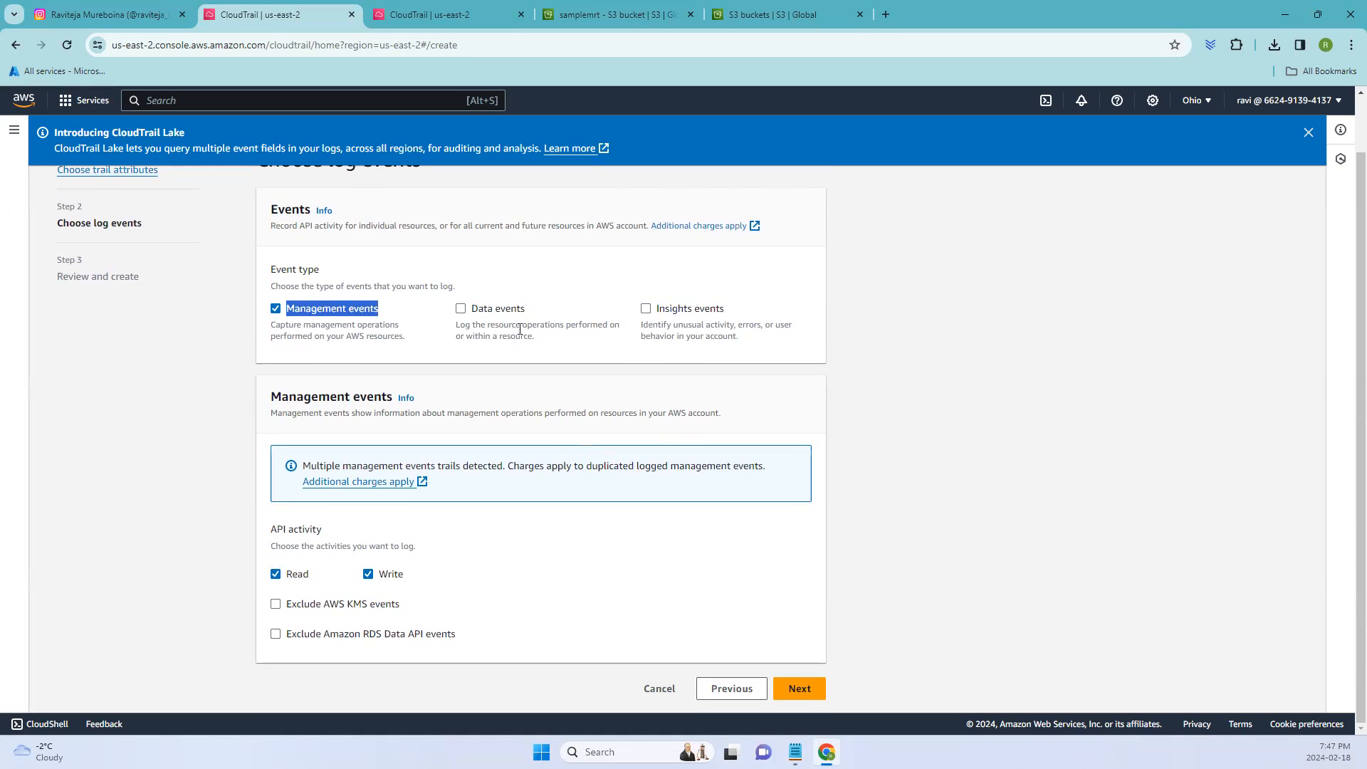
{"action": "left_click", "coordinate": [461, 309]}
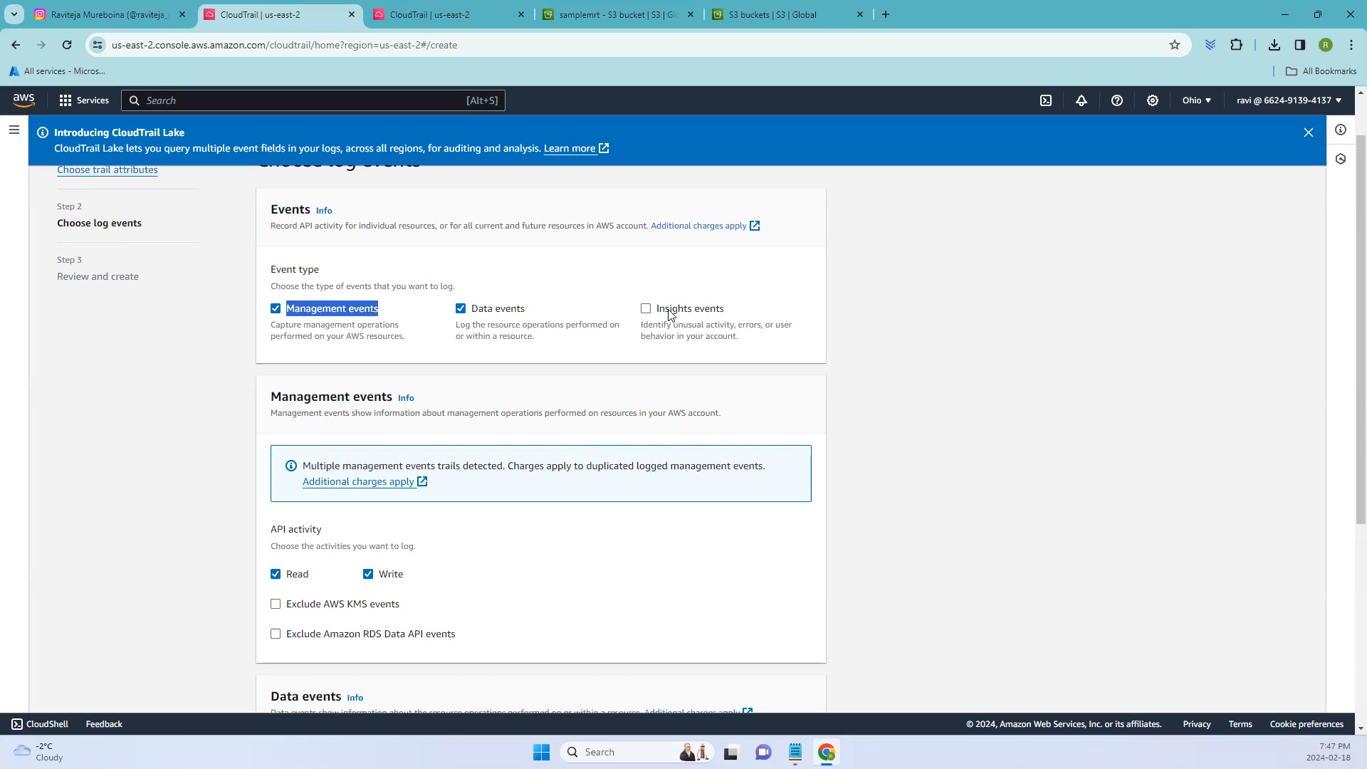
{"action": "scroll", "scroll_direction": "down", "scroll_amount": 3}
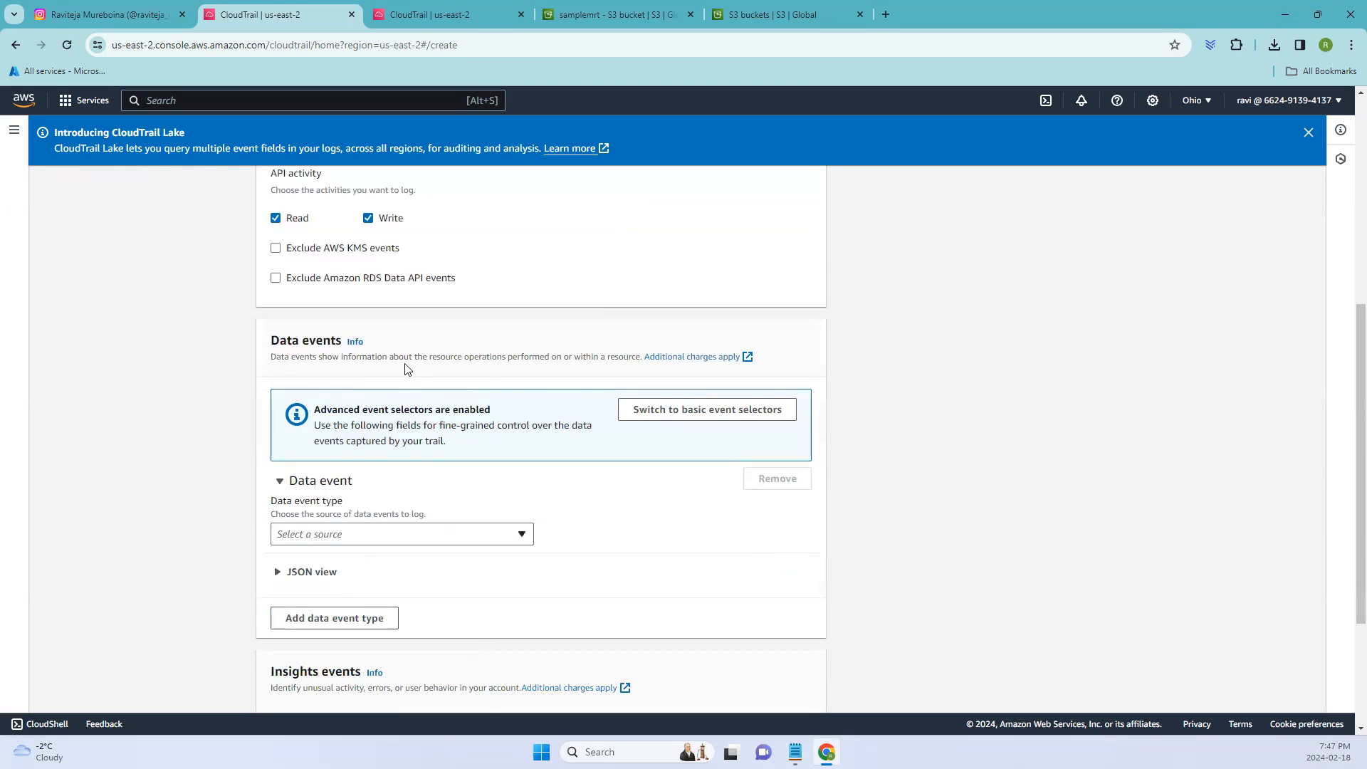
{"action": "scroll", "scroll_direction": "down", "scroll_amount": 3}
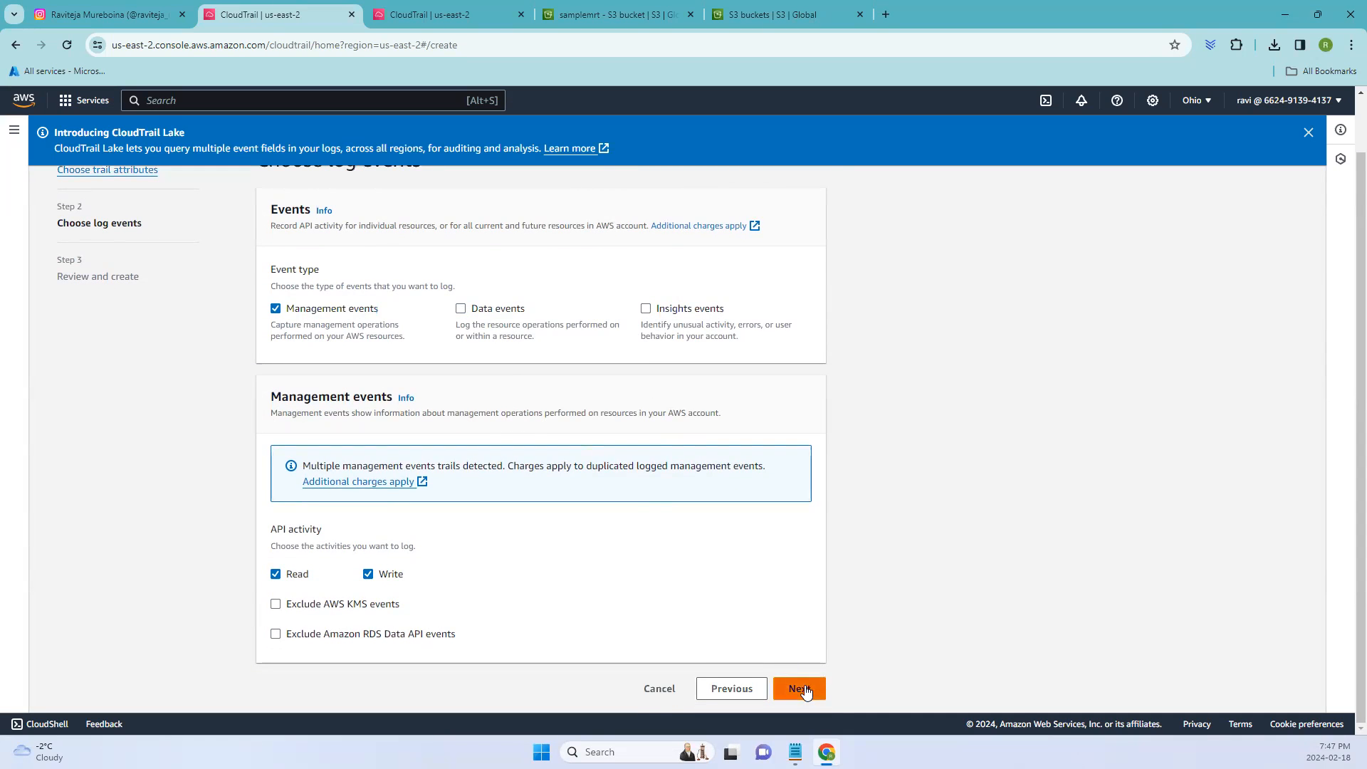
Advance the Samplemrt3 trail wizard to the Review and create page
{"action": "left_click", "coordinate": [797, 688]}
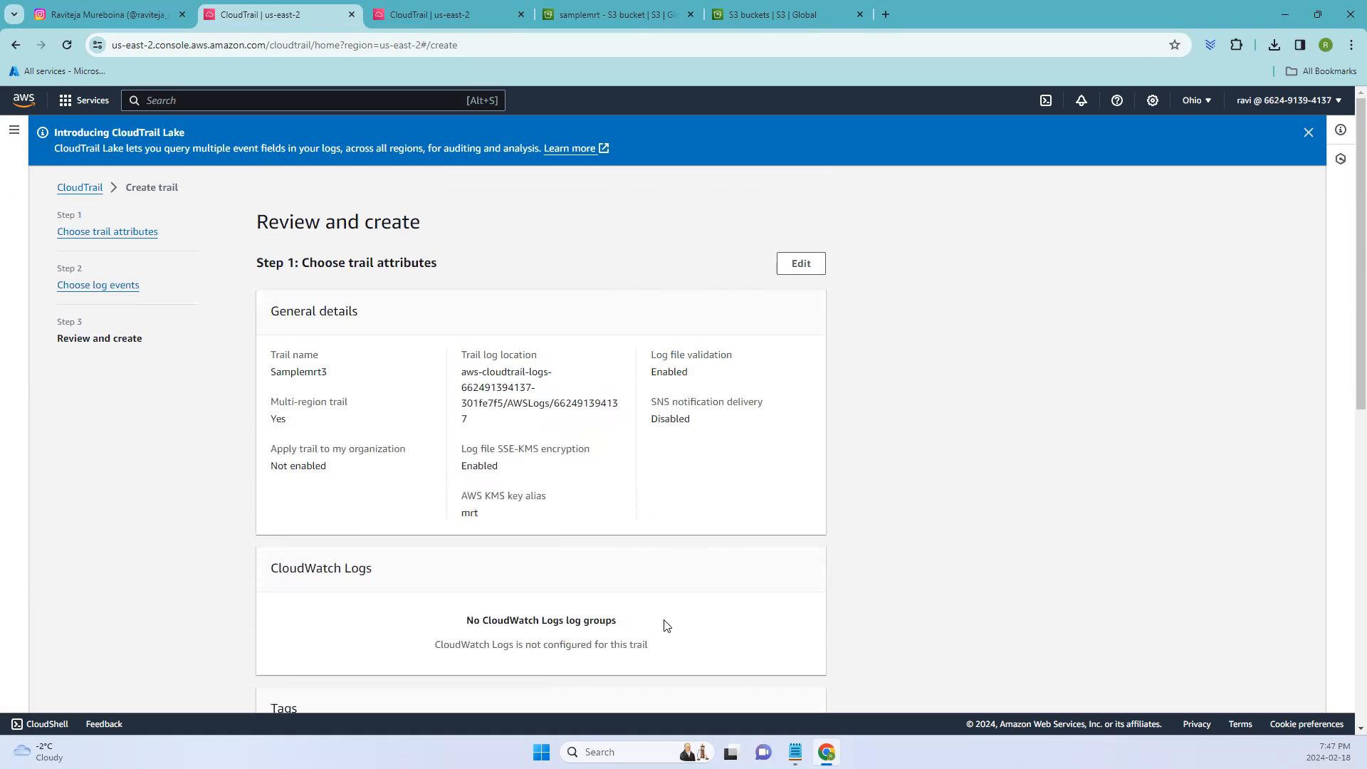
{"action": "mouse_move", "coordinate": [151, 163]}
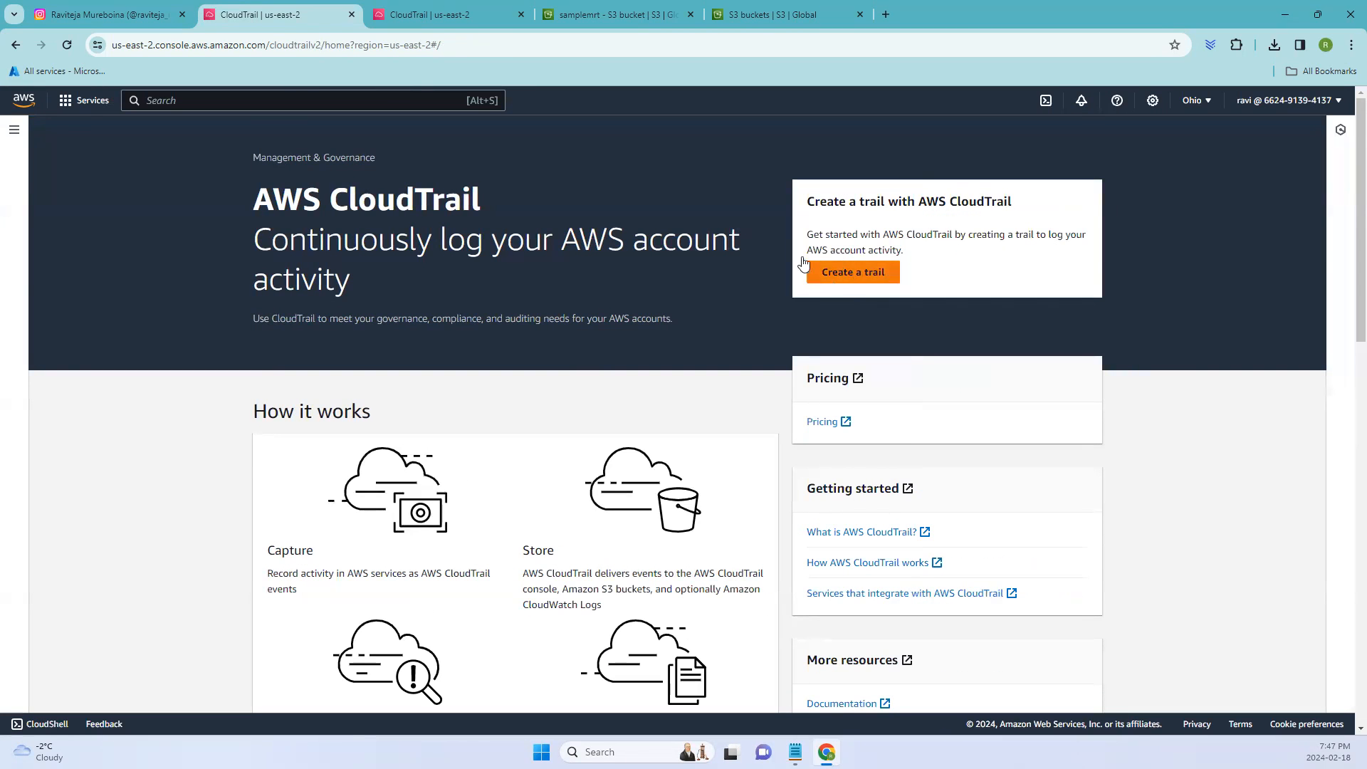
Go to the CloudTrail dashboard via the Services menu and open the logging trail
{"action": "left_click", "coordinate": [82, 99]}
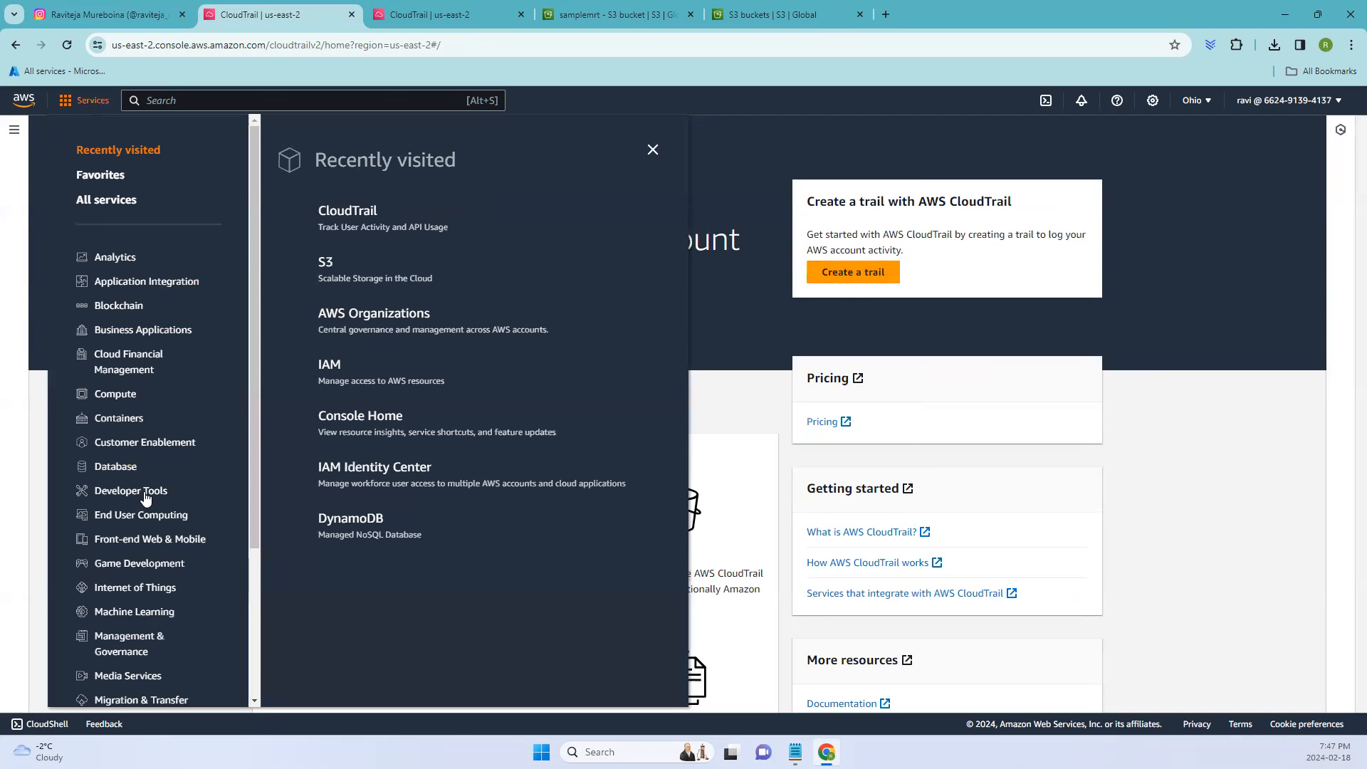
{"action": "left_click", "coordinate": [347, 210]}
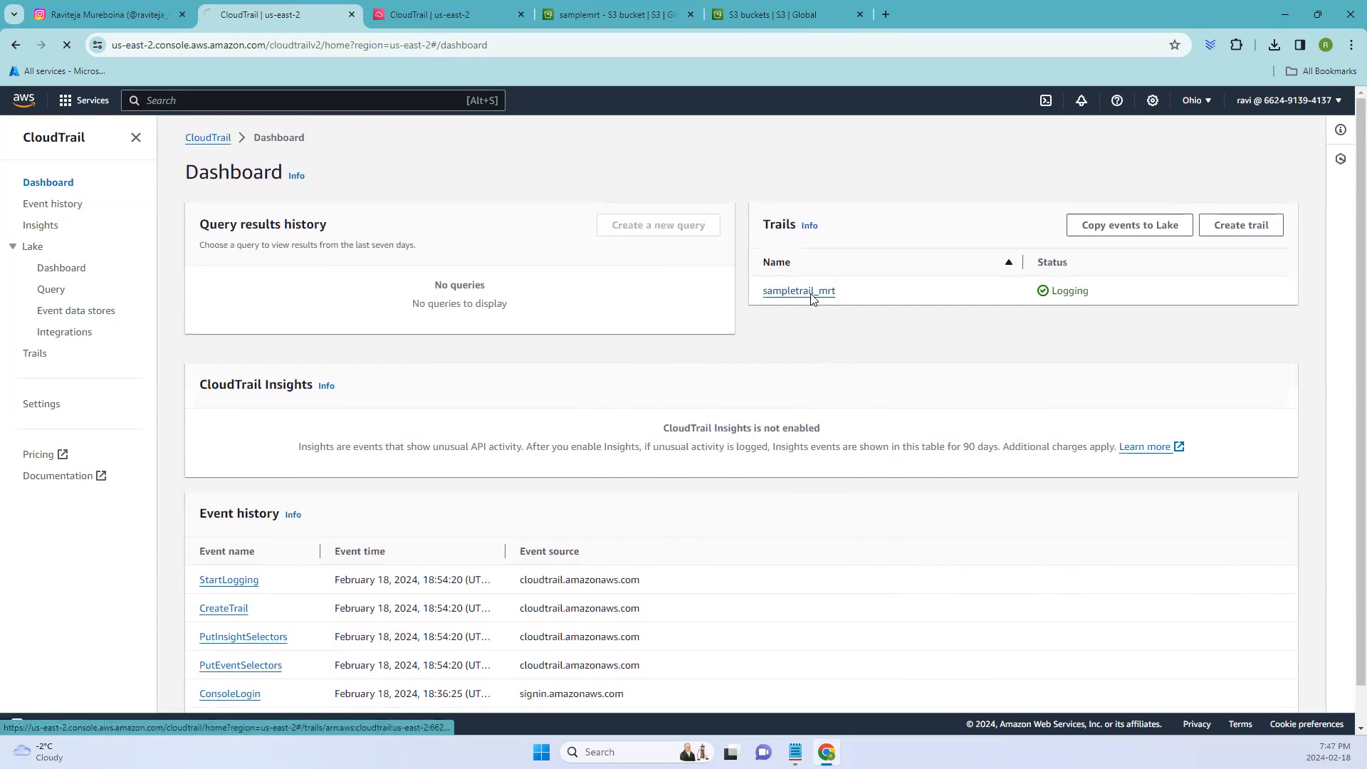
{"action": "left_click", "coordinate": [798, 290]}
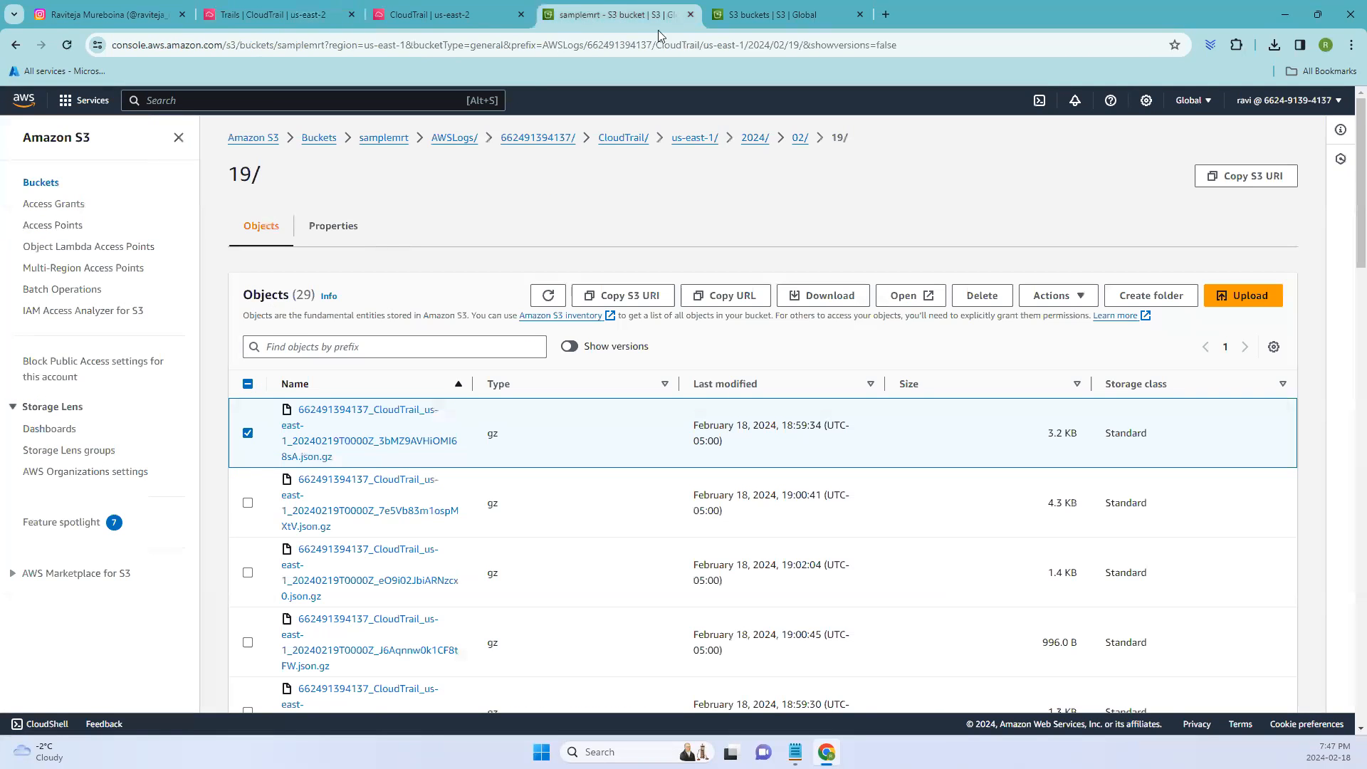
Switch to the S3 buckets list and open the samplemrt bucket
{"action": "left_click", "coordinate": [781, 15]}
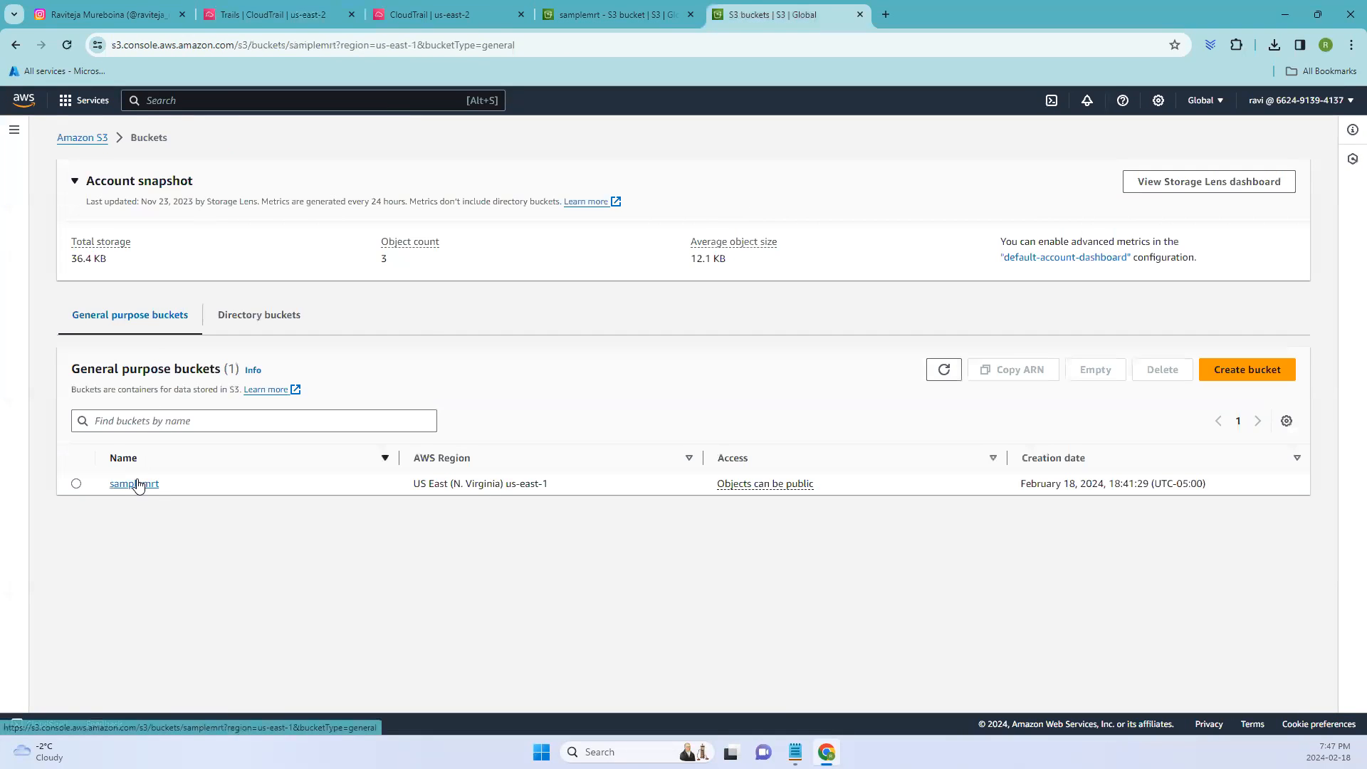
{"action": "left_click", "coordinate": [133, 484]}
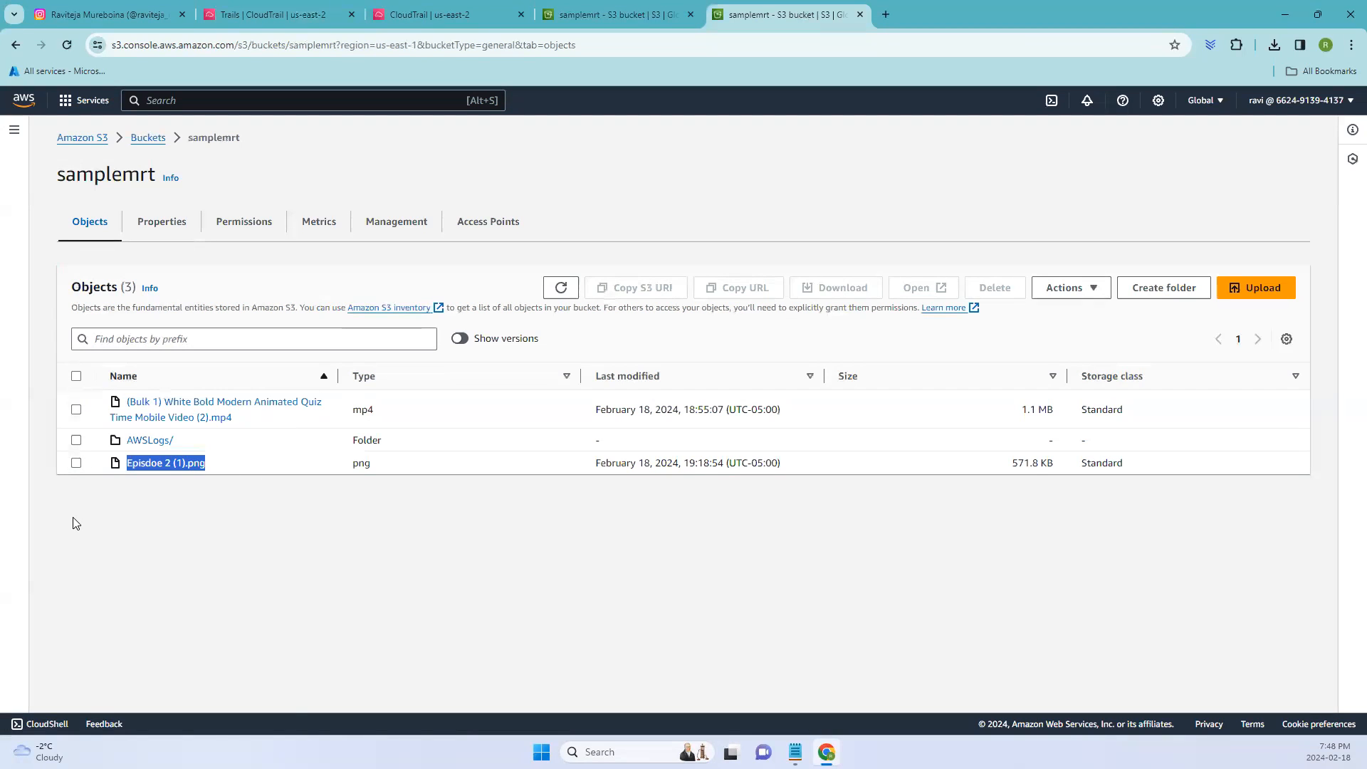
{"action": "mouse_move", "coordinate": [202, 485]}
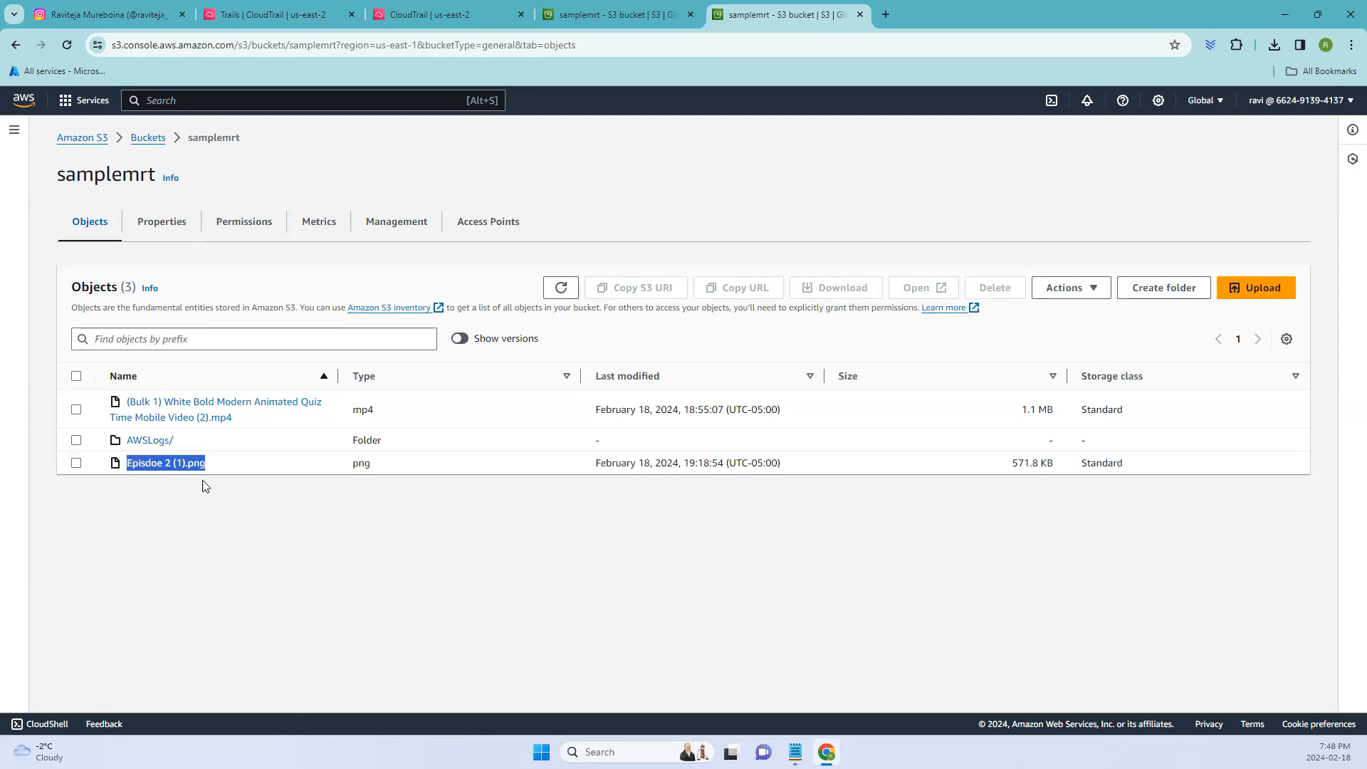
{"action": "mouse_move", "coordinate": [198, 417]}
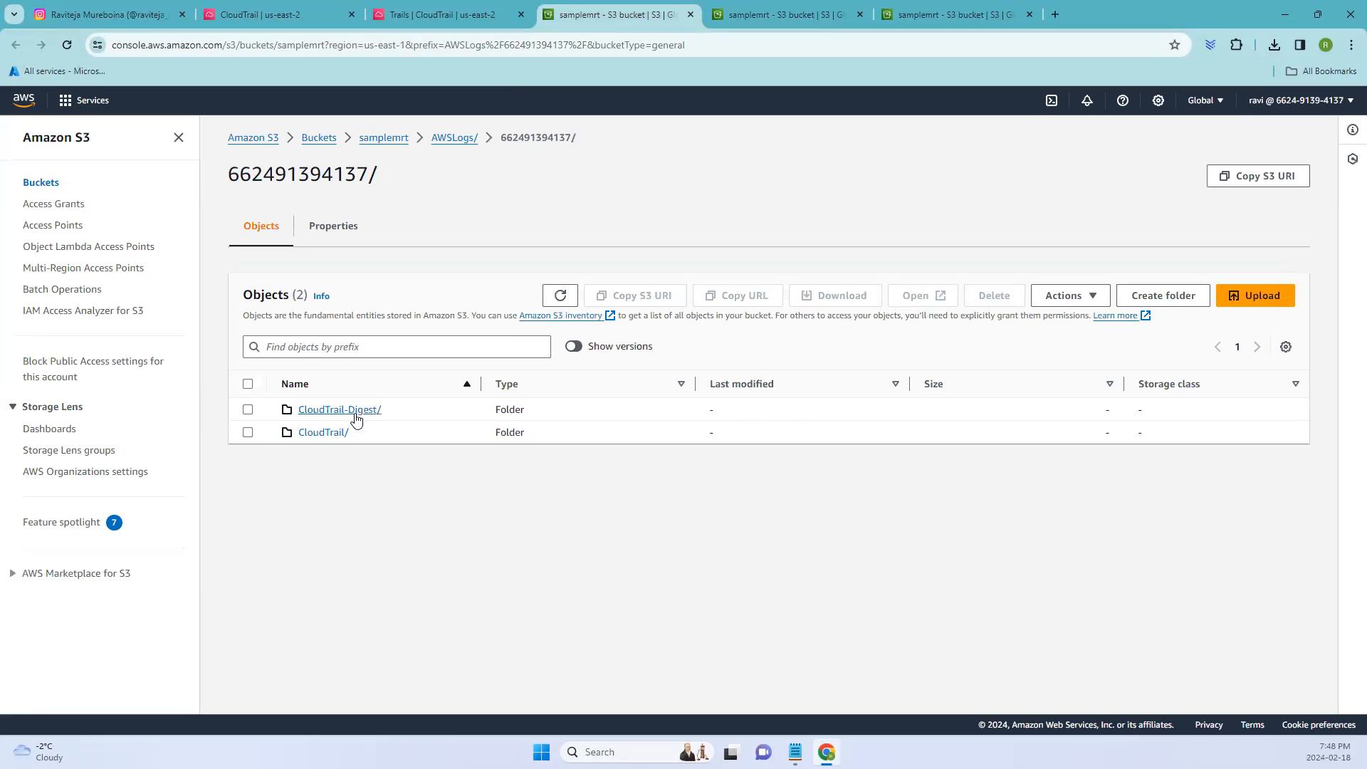
Open the CloudTrail us-east-1 log folder and scroll through the gzipped log files
{"action": "left_click", "coordinate": [322, 432]}
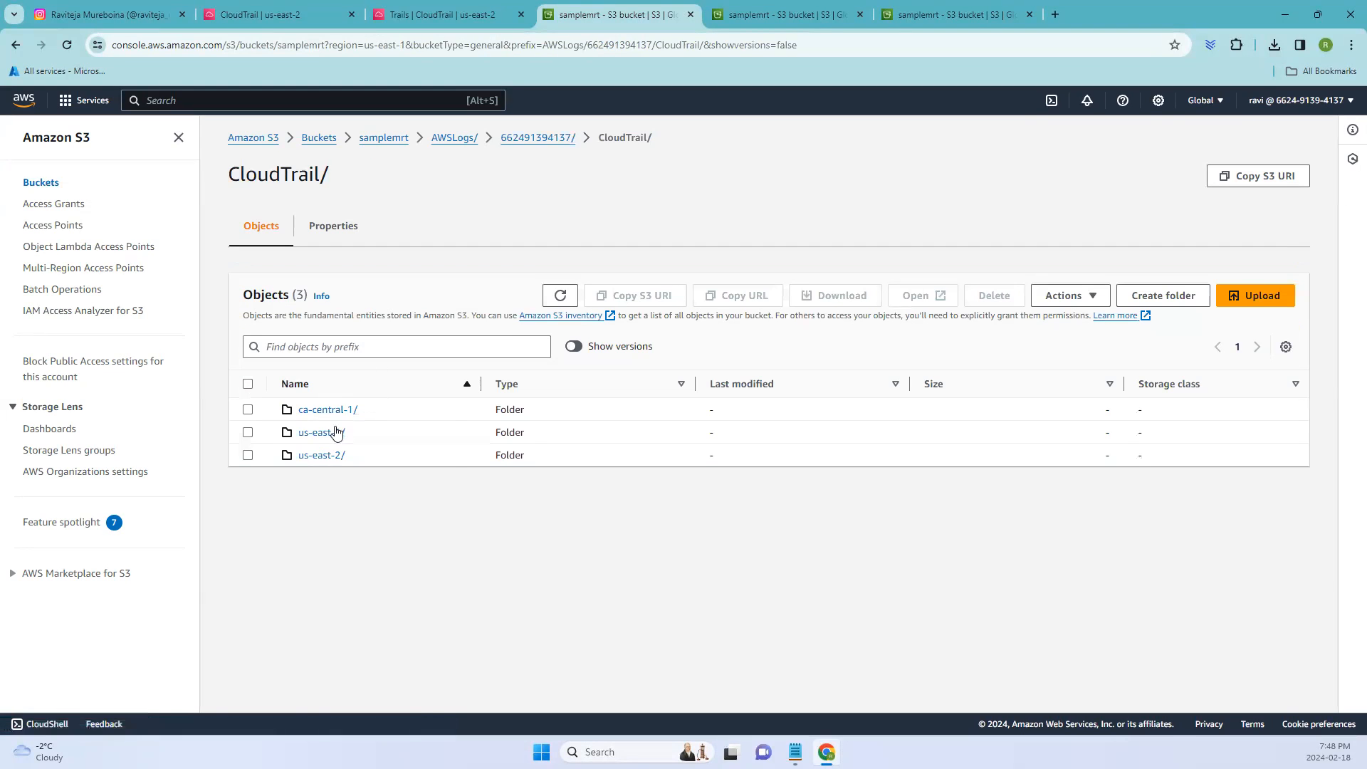
{"action": "left_click", "coordinate": [320, 432]}
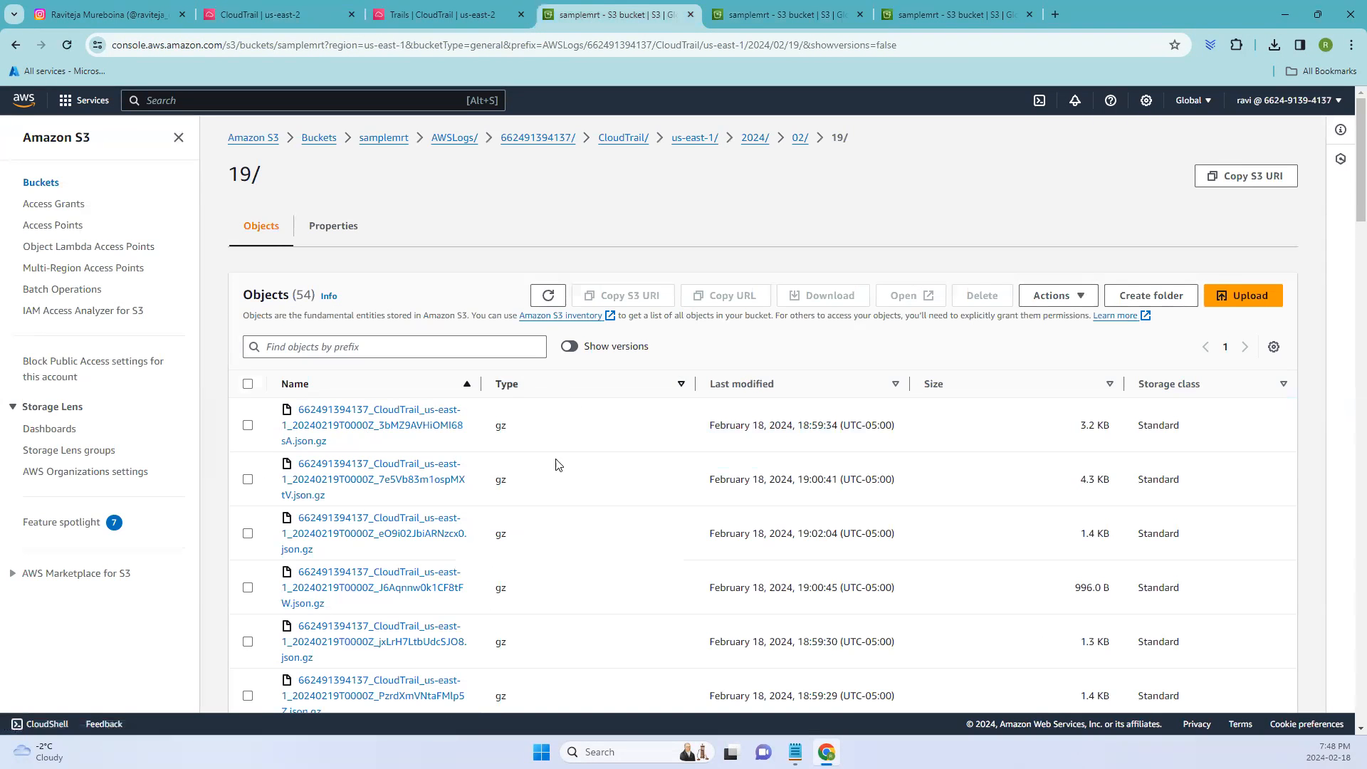
{"action": "scroll", "scroll_direction": "down", "scroll_amount": 3}
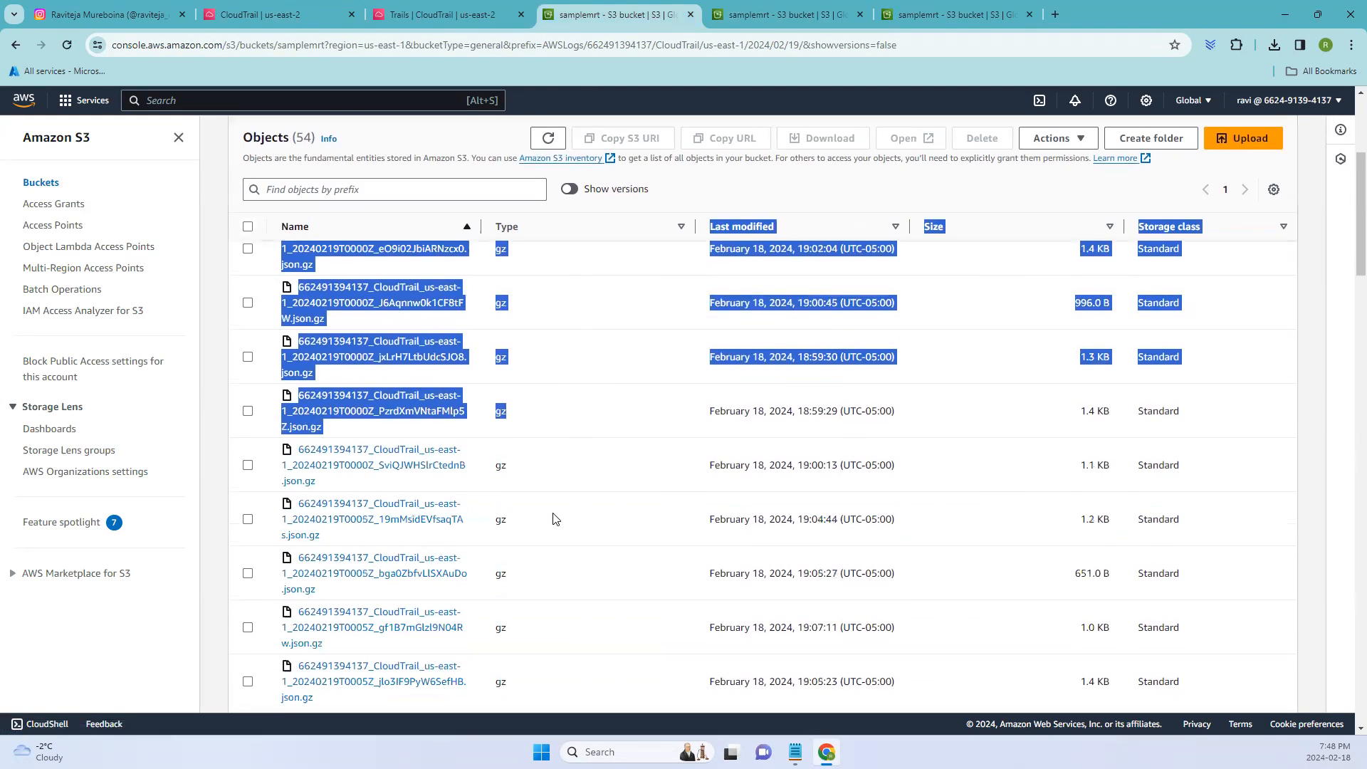
{"action": "scroll", "scroll_direction": "down", "scroll_amount": 3}
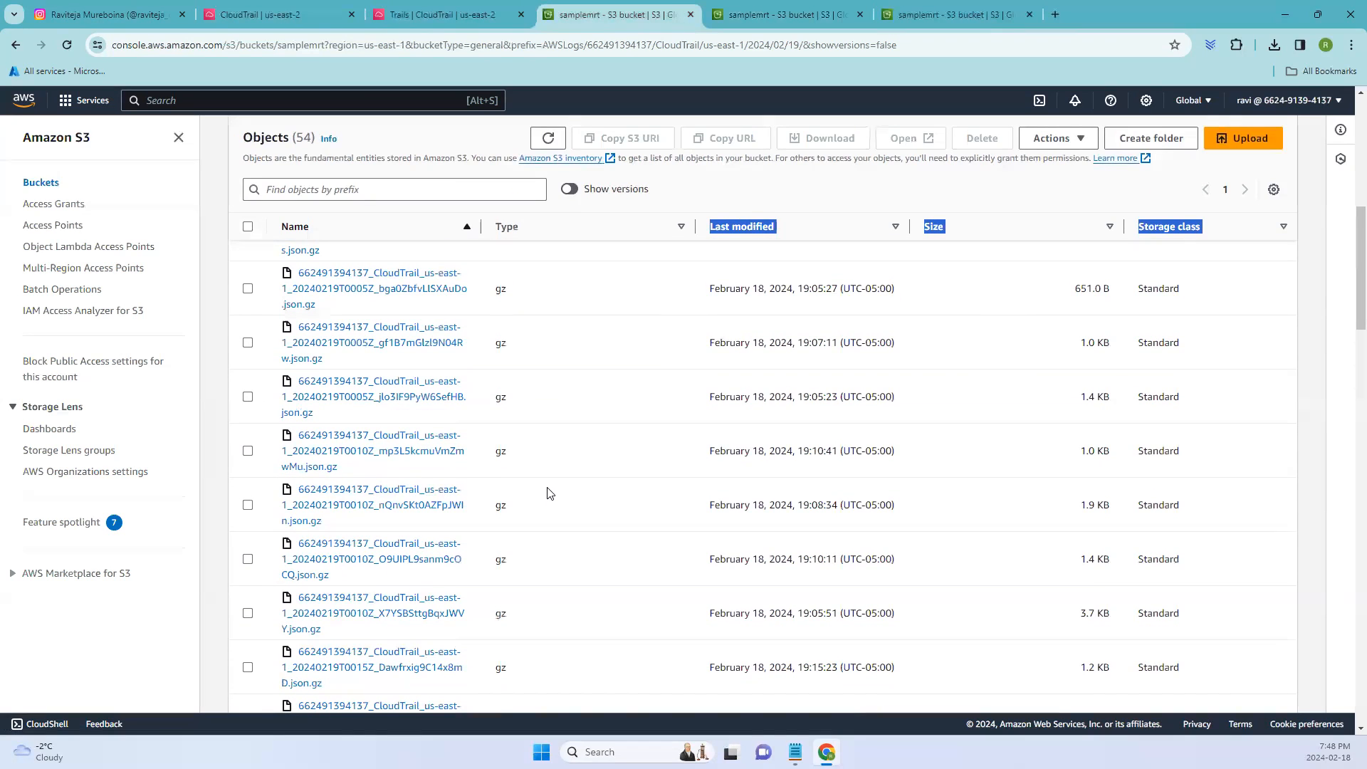
{"action": "mouse_move", "coordinate": [535, 485]}
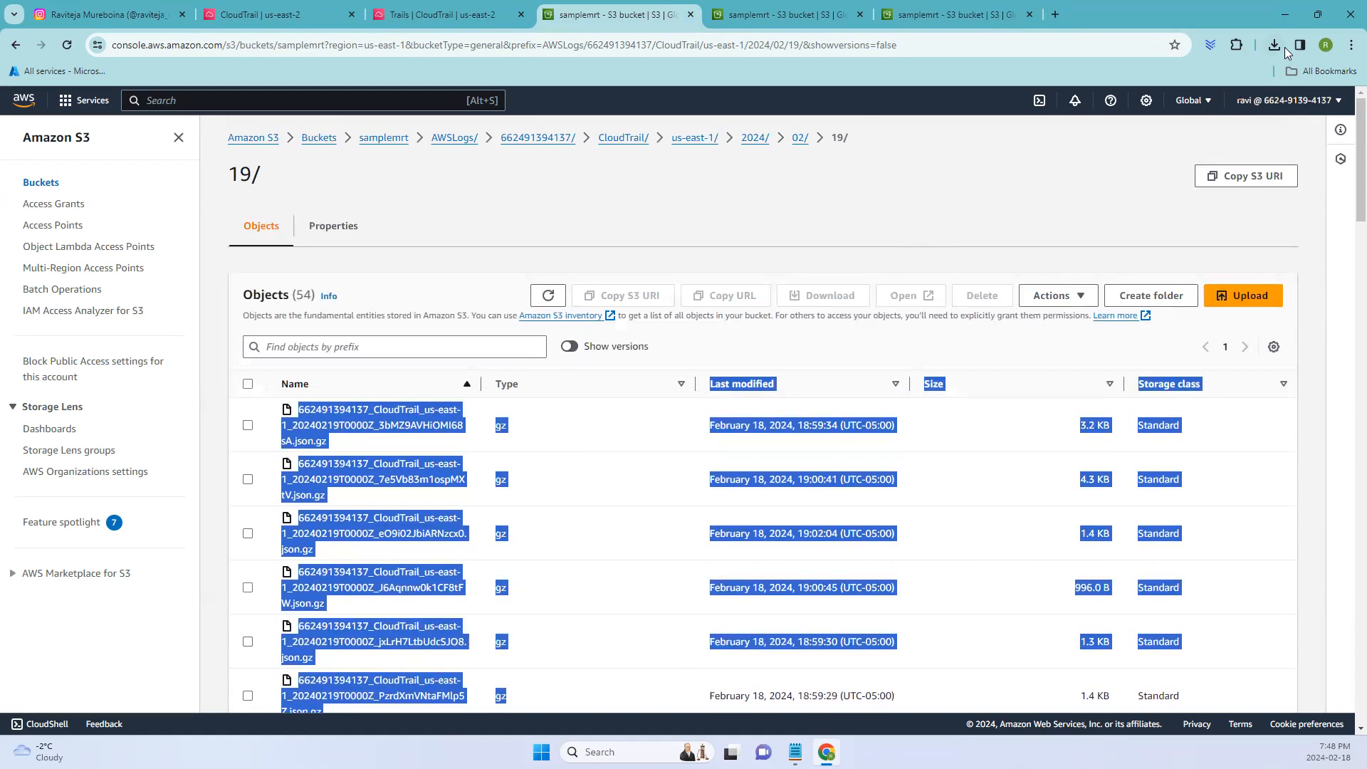
Open the downloaded us-east-1 CloudTrail log file in Notepad and deselect its text
{"action": "left_click", "coordinate": [1274, 46]}
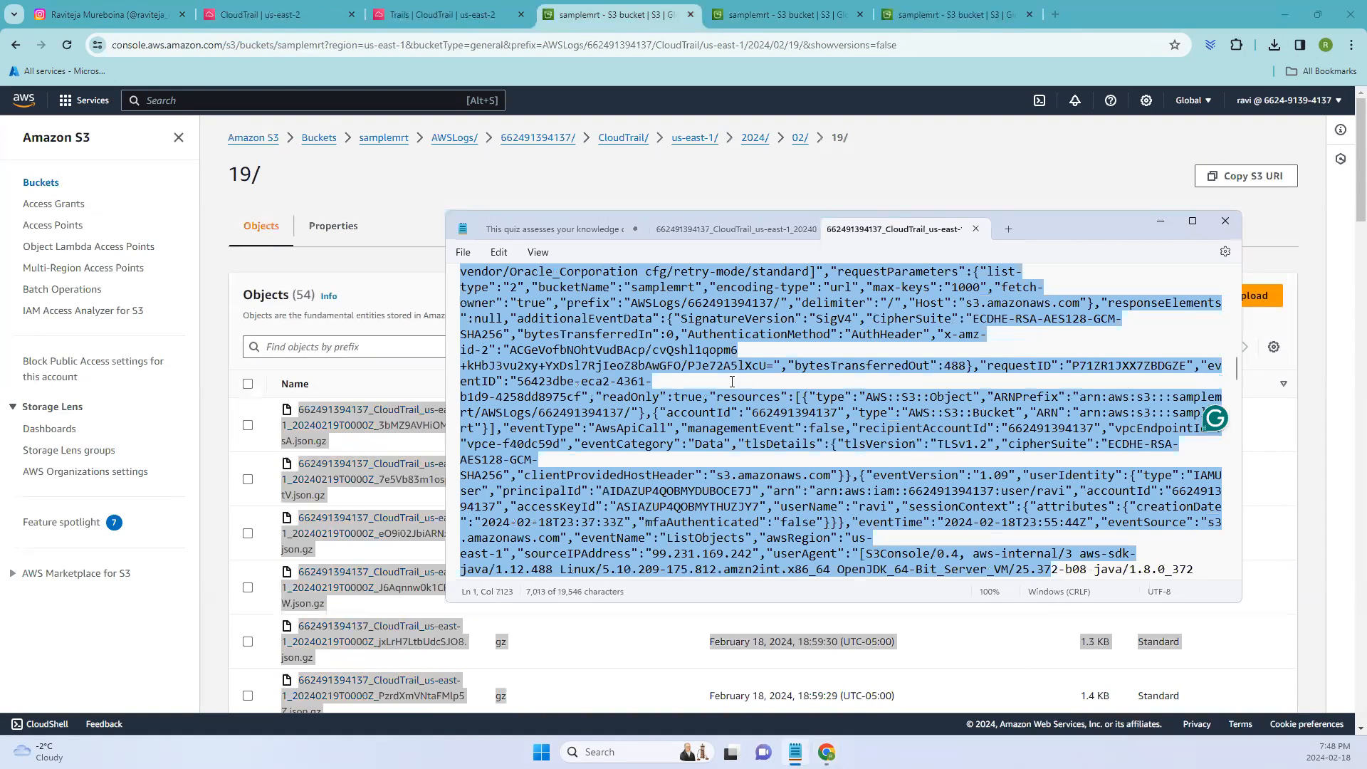
{"action": "left_click", "coordinate": [731, 381]}
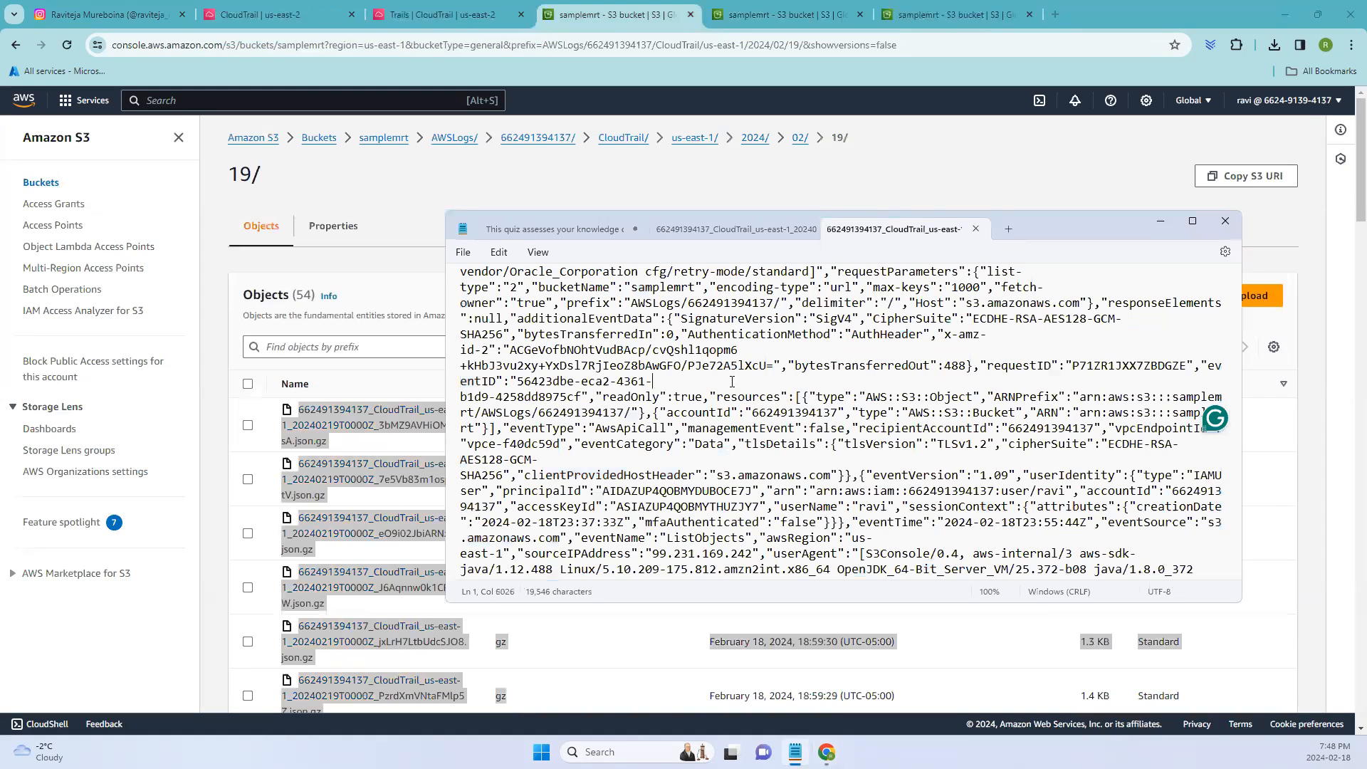